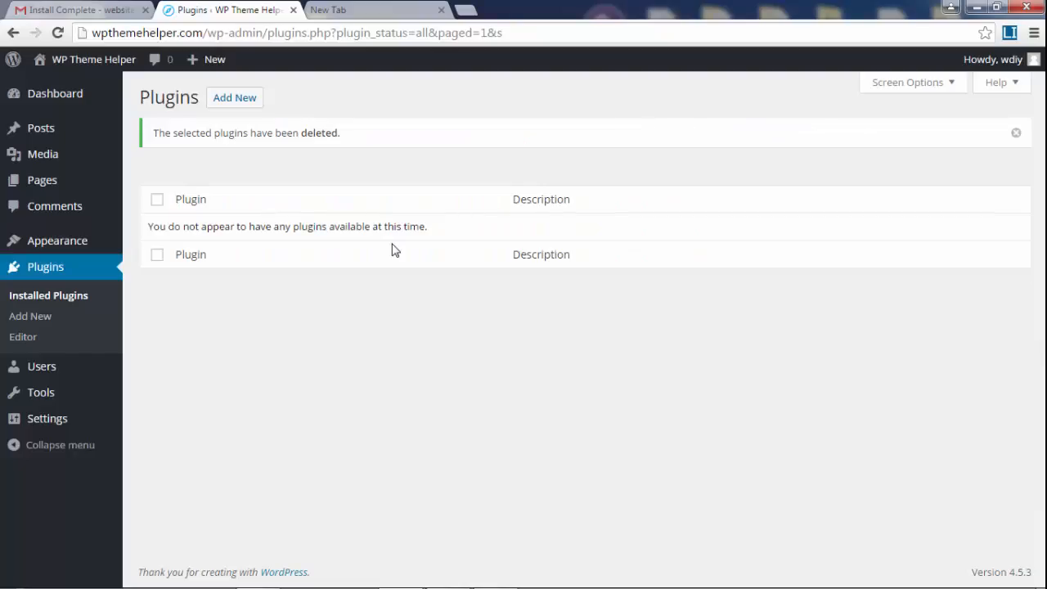
mouse_move(376, 435)
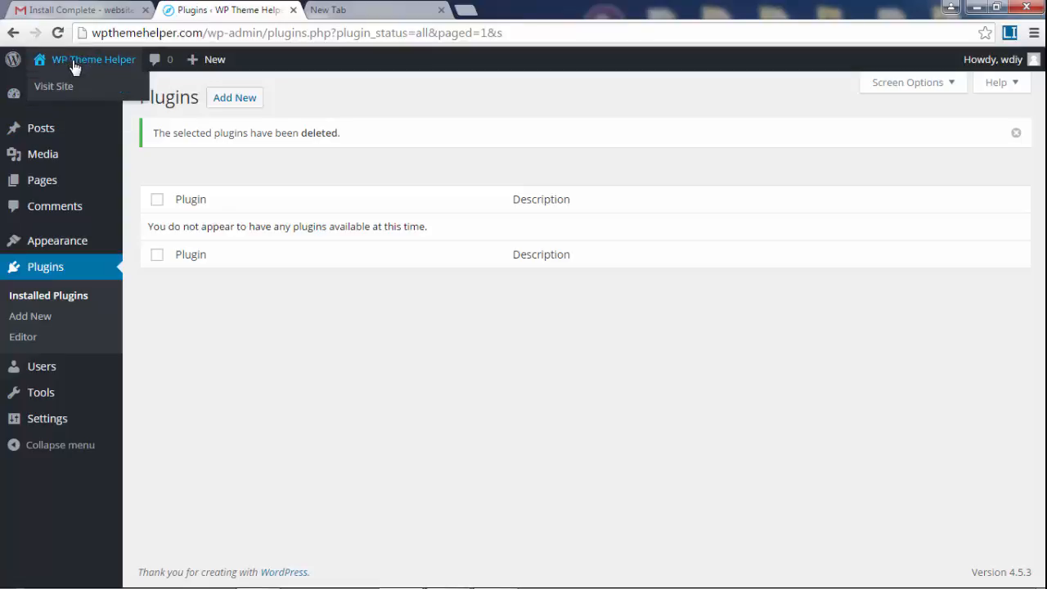
mouse_move(52, 85)
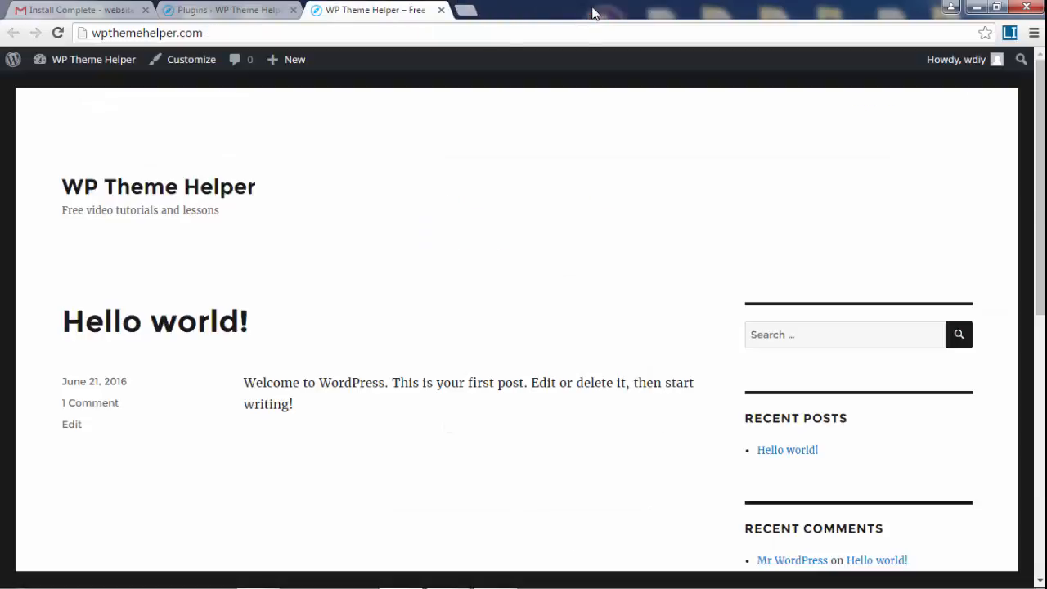
Browse the live site's Hello world front page, then return to the admin Plugins tab.
scroll(down, 3)
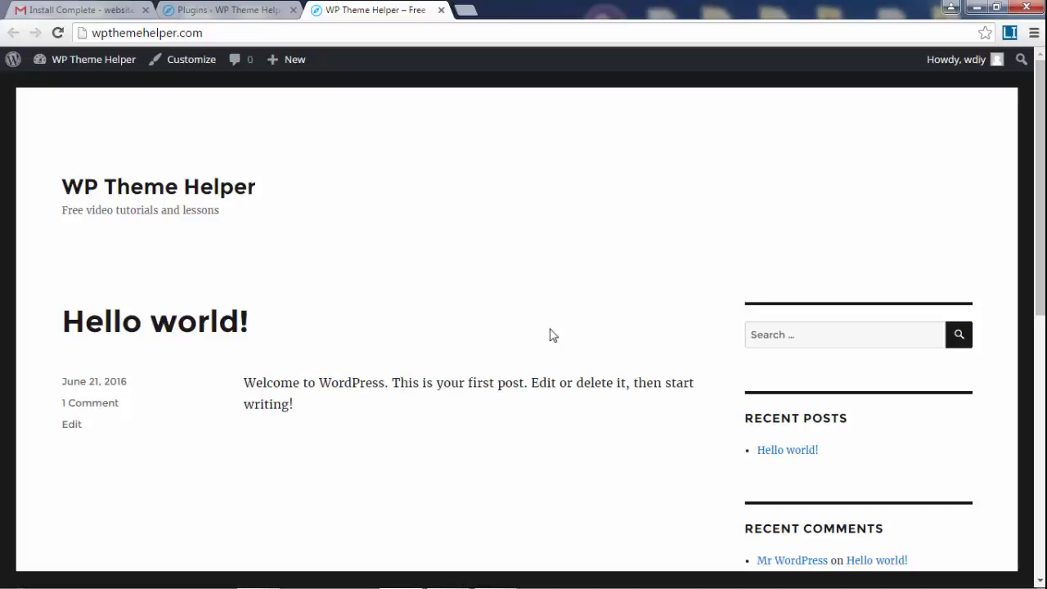
mouse_move(491, 448)
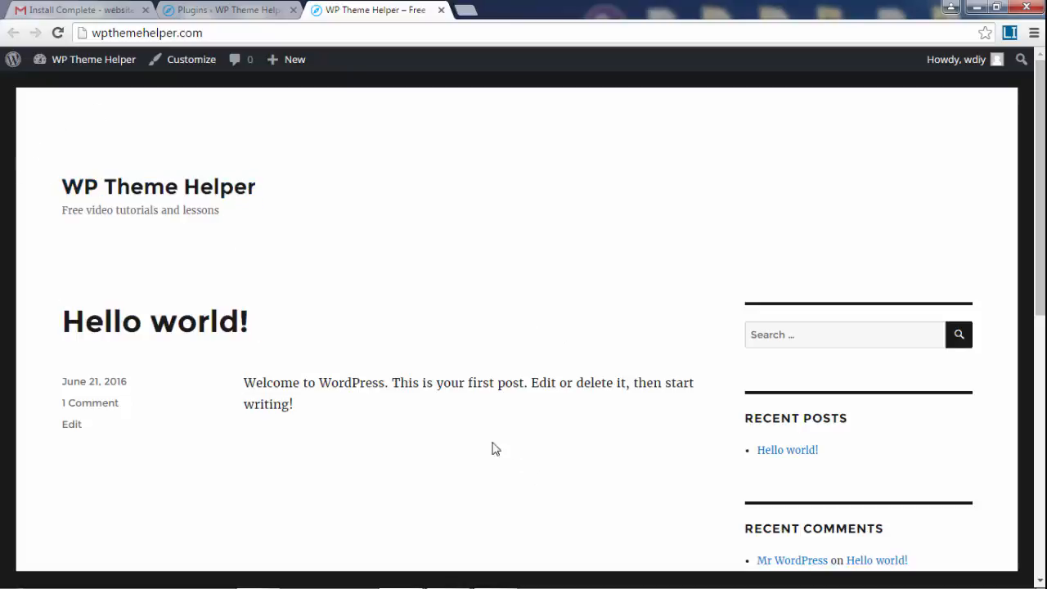
scroll(down, 3)
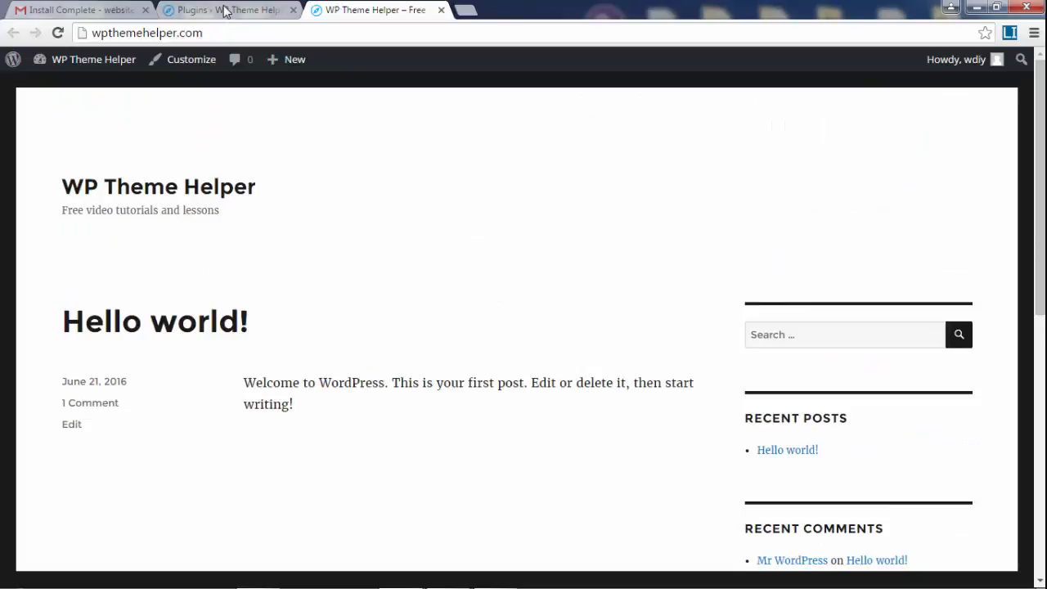
click(229, 10)
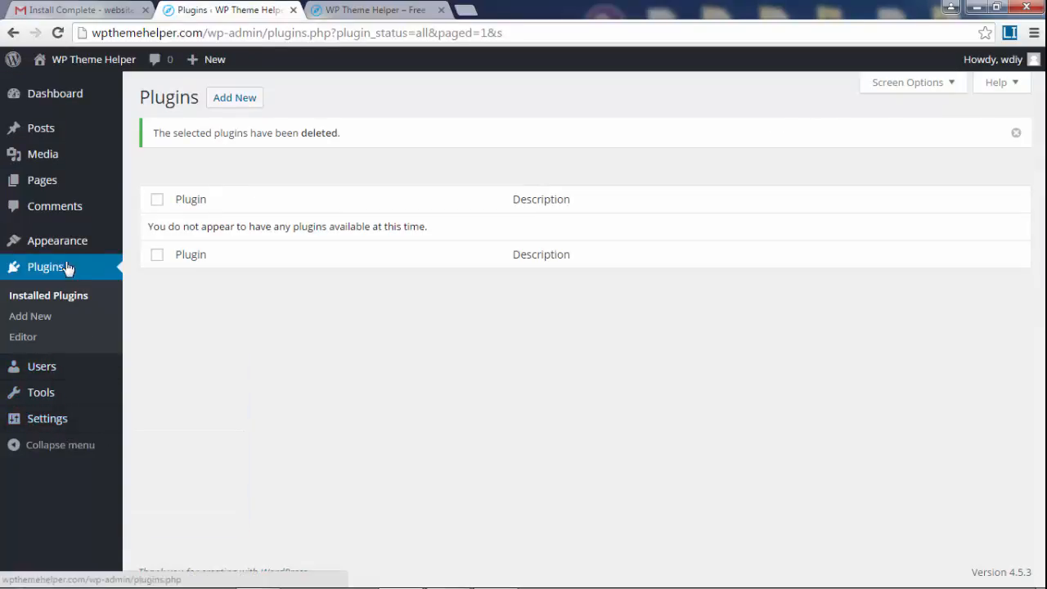
Activate Twenty Fourteen from the Appearance > Themes page.
click(46, 267)
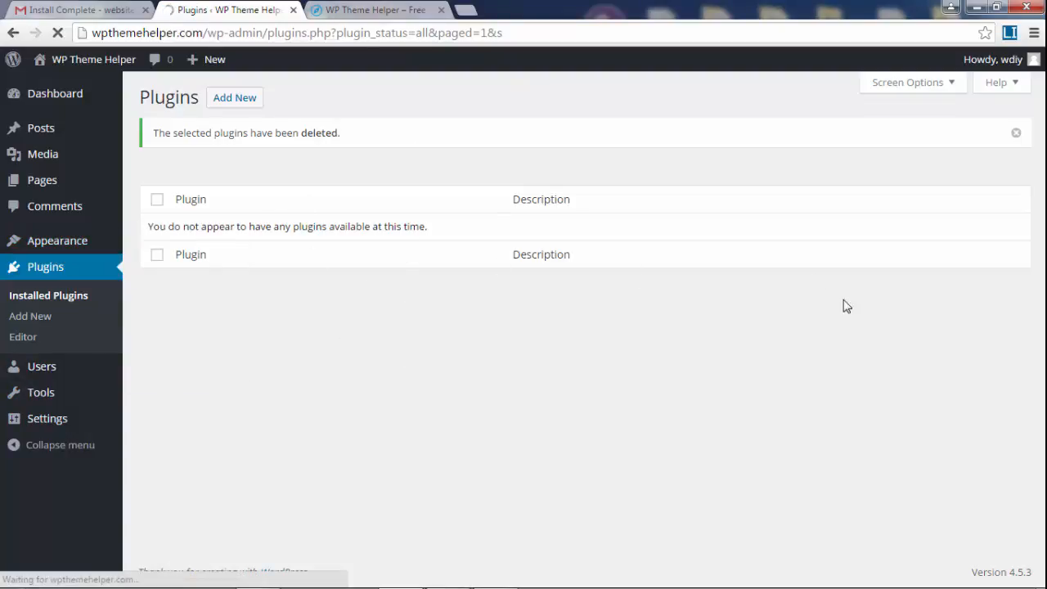
mouse_move(412, 363)
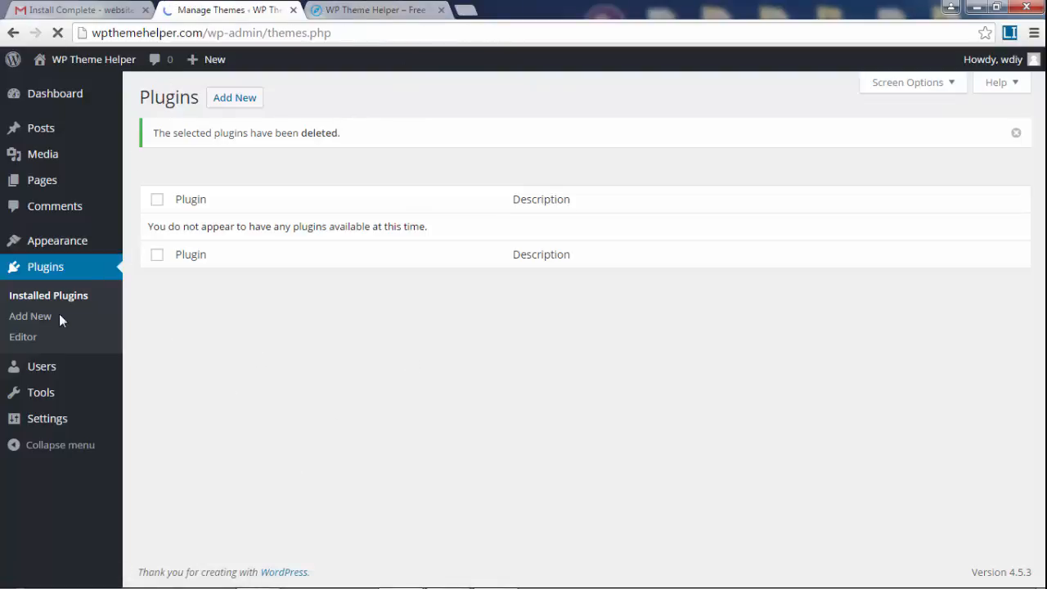
click(57, 239)
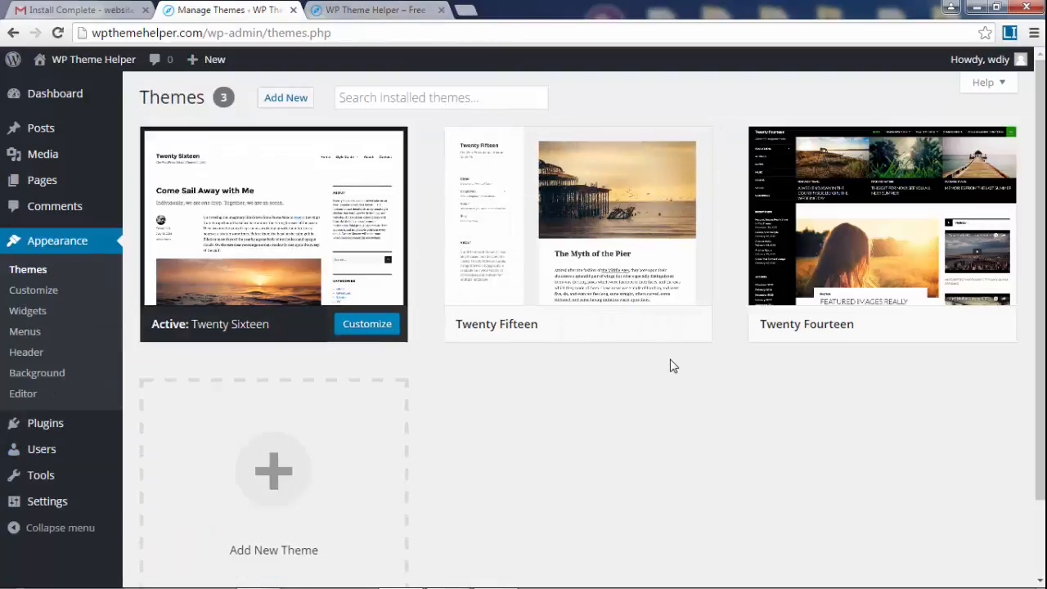
mouse_move(882, 229)
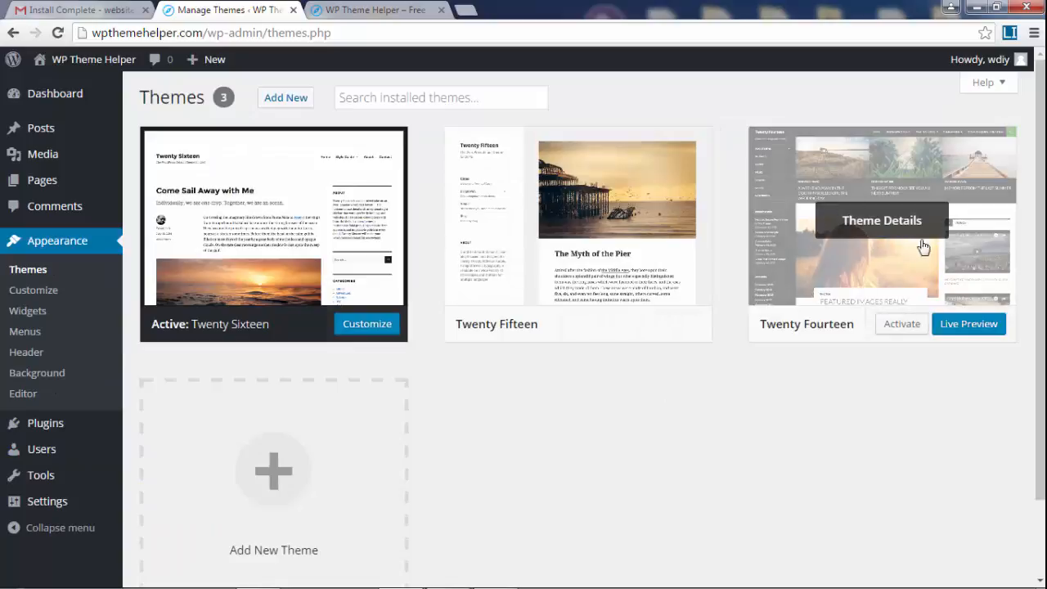
click(899, 324)
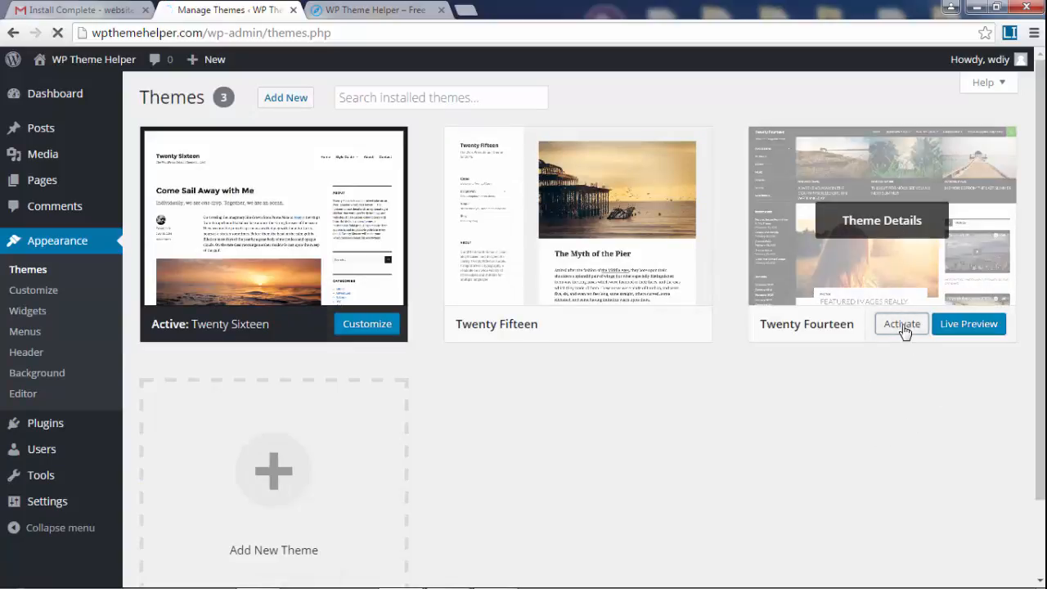
click(900, 324)
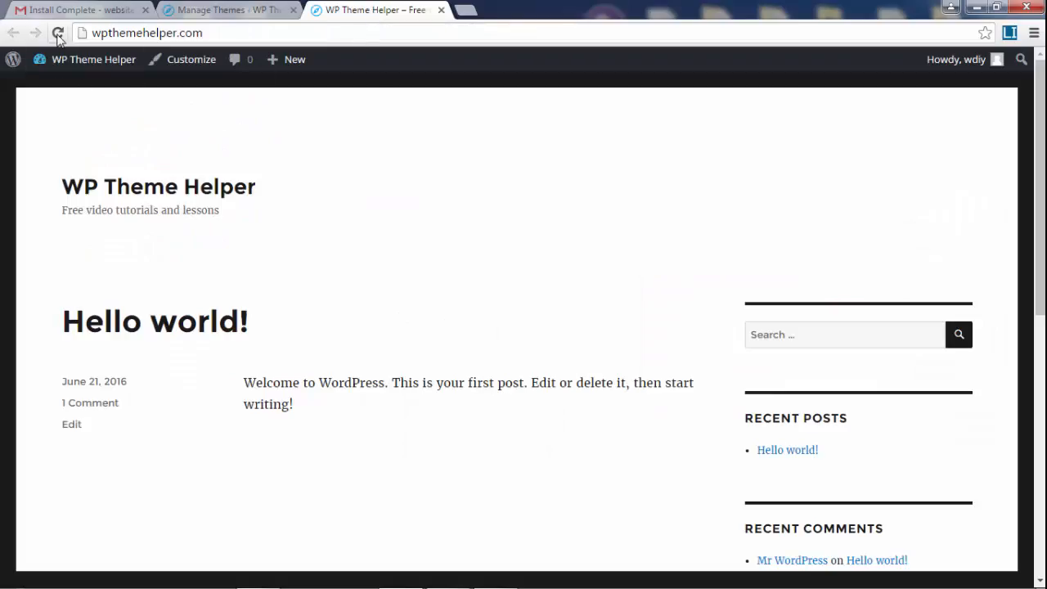
Reload the front page to show the Twenty Fourteen design, then return to the Themes tab.
click(57, 32)
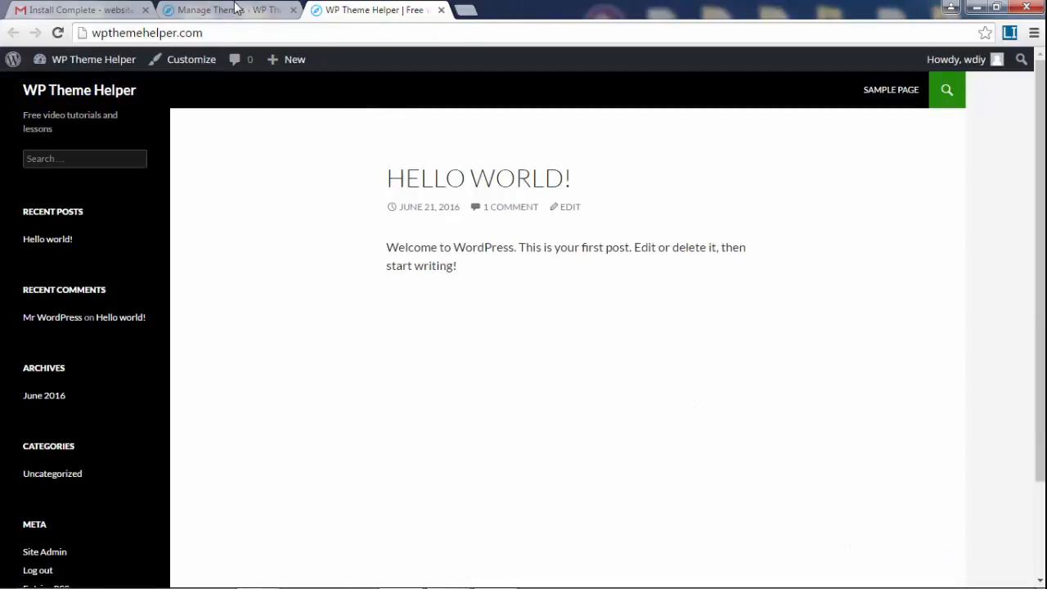
click(221, 10)
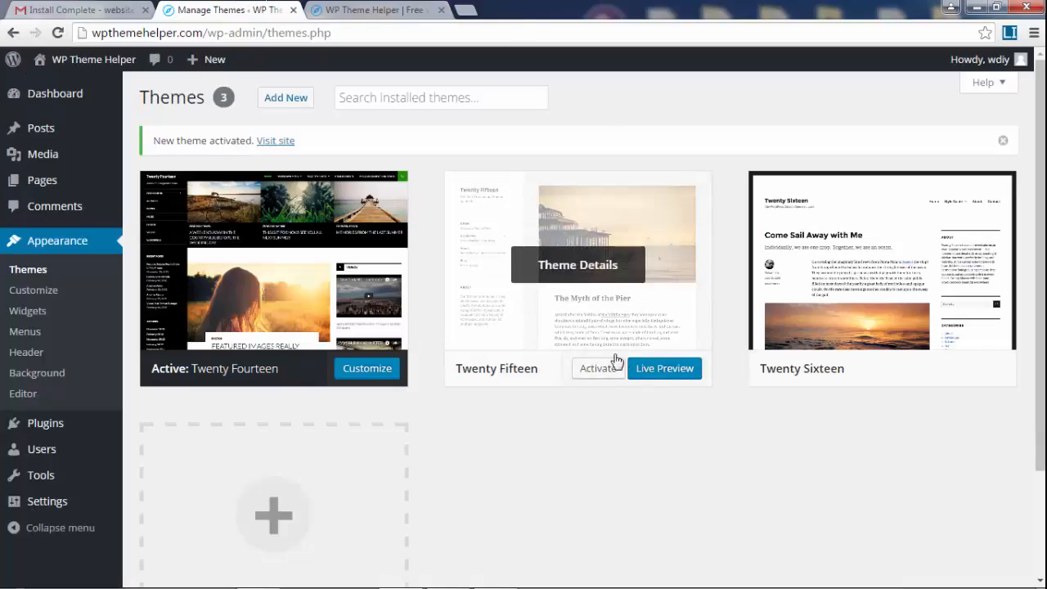
mouse_move(653, 439)
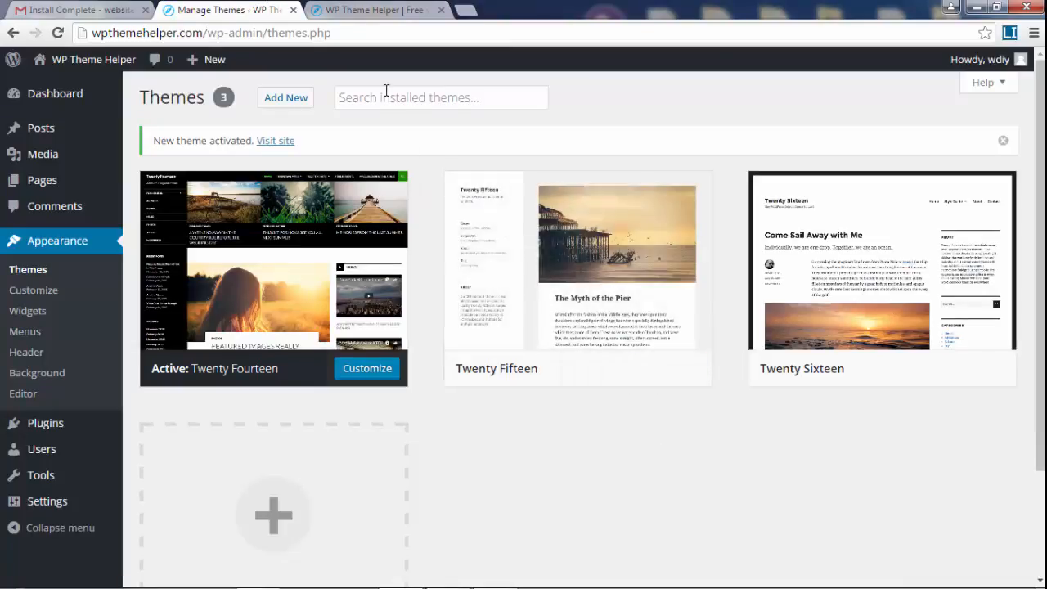
mouse_move(577, 265)
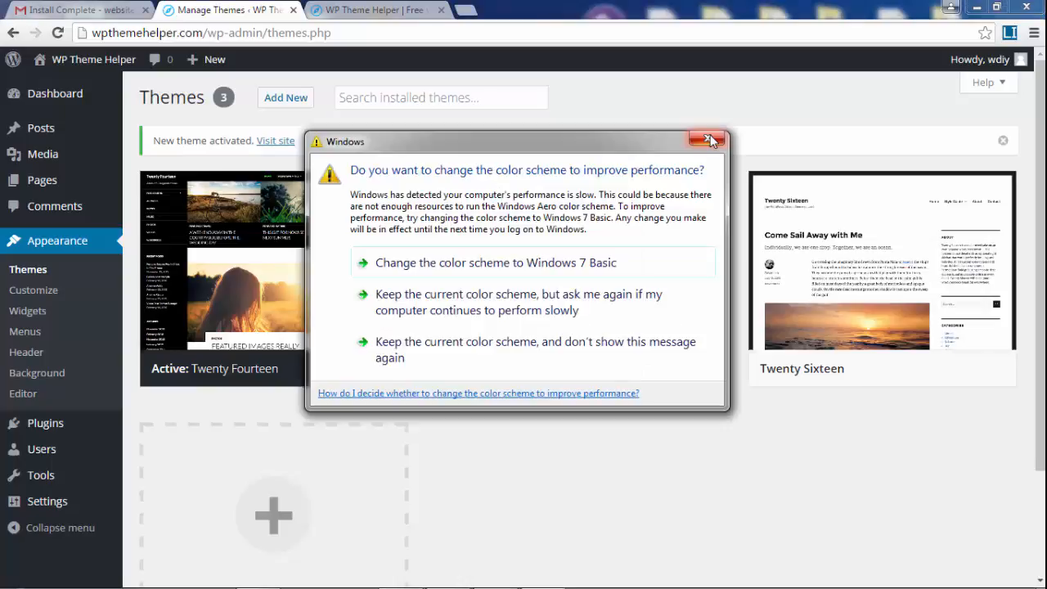
click(706, 140)
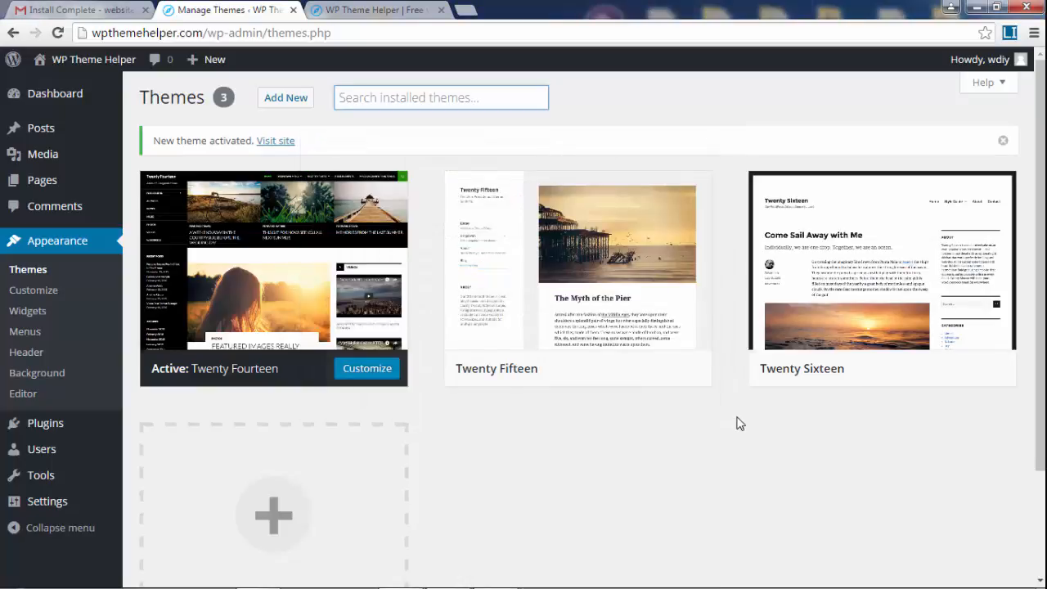
mouse_move(799, 477)
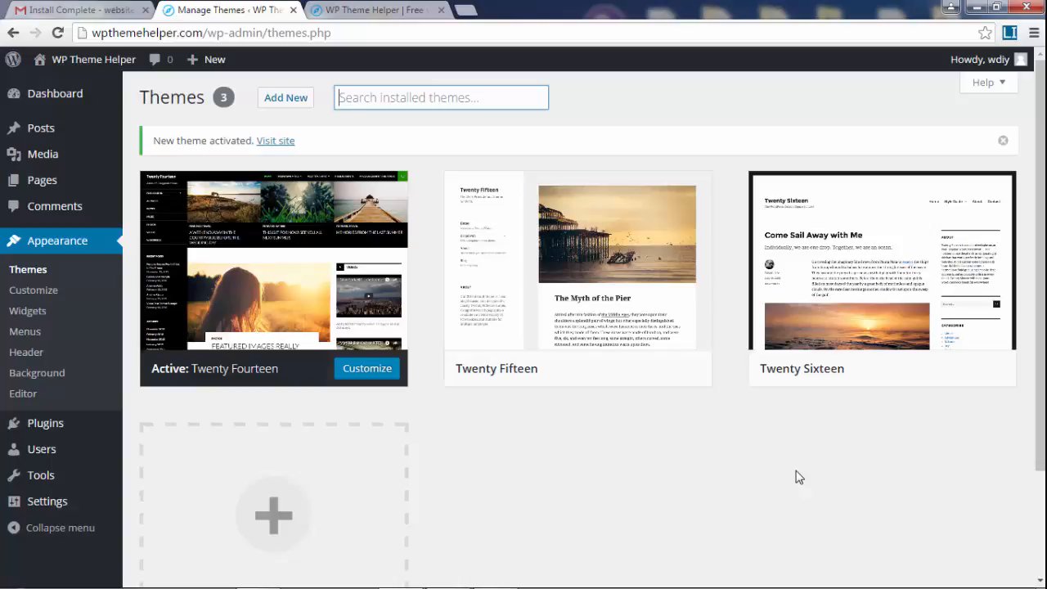
mouse_move(792, 478)
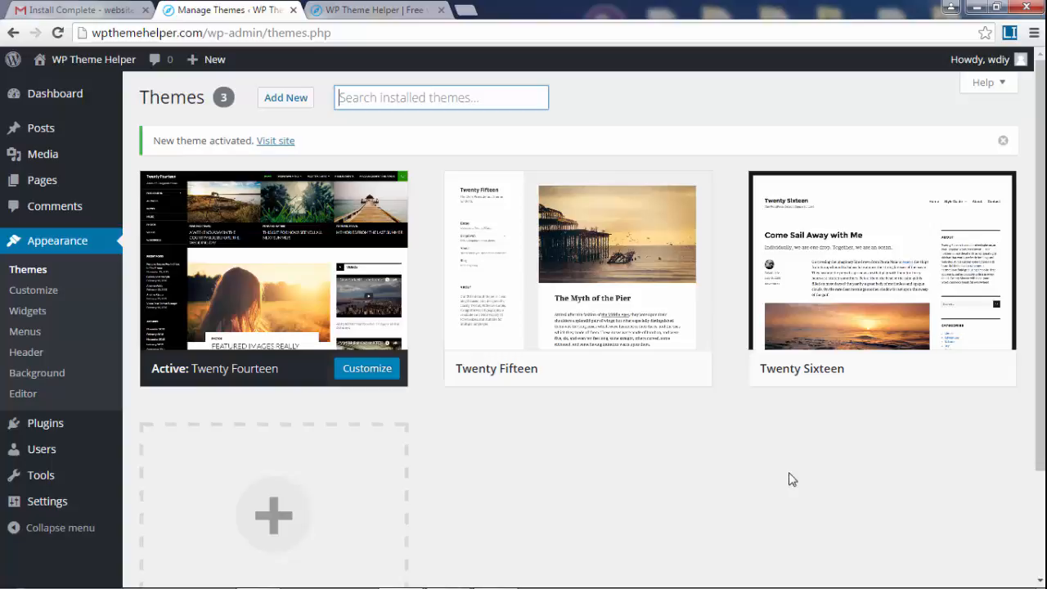
mouse_move(799, 491)
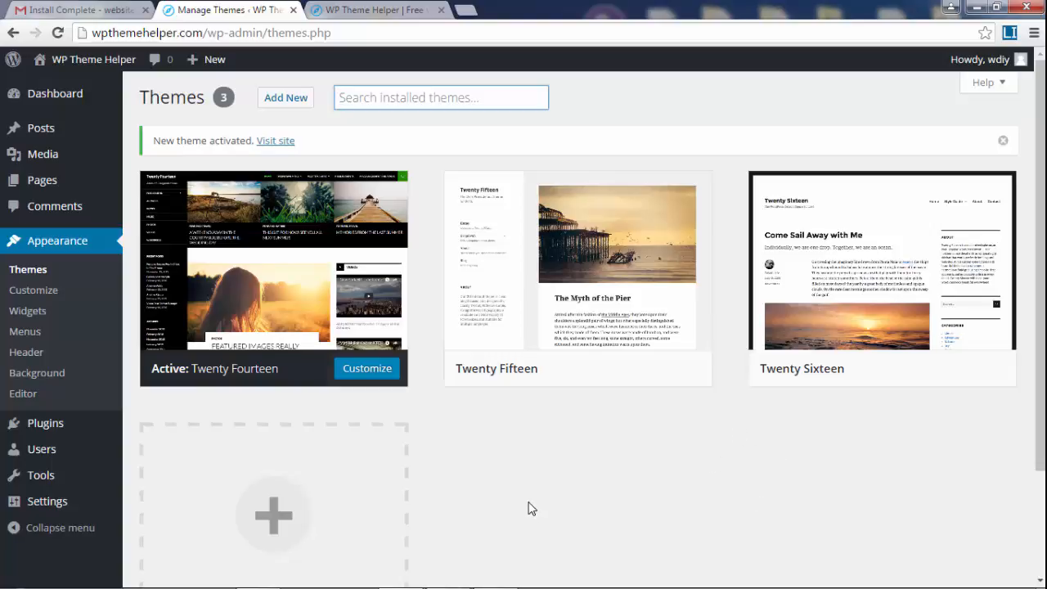
mouse_move(28, 268)
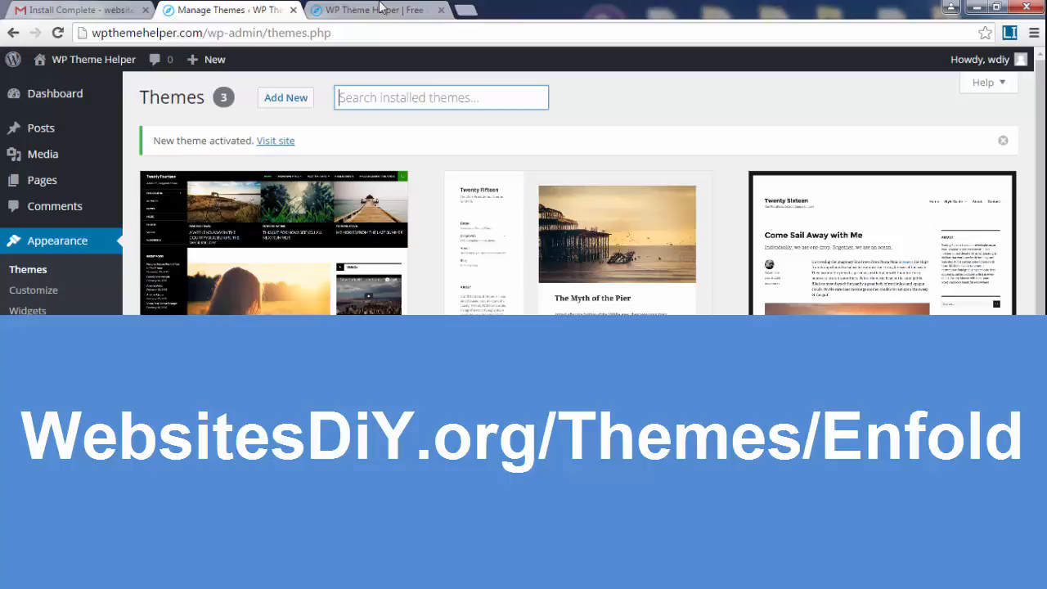
Bring up the saved Enfold product page on ThemeForest in a fresh browser tab.
click(368, 10)
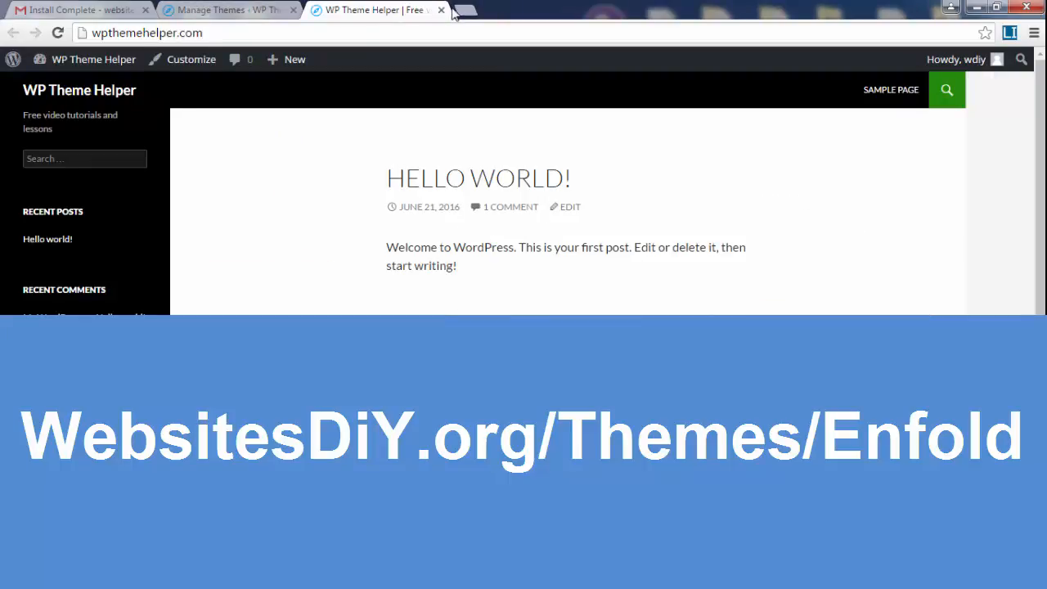
click(464, 10)
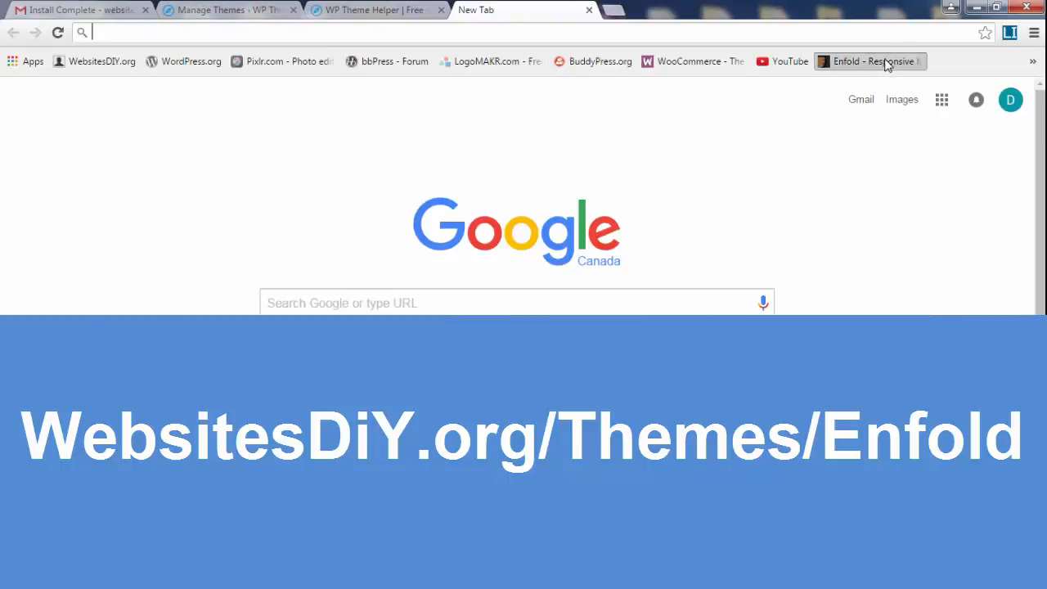
click(870, 60)
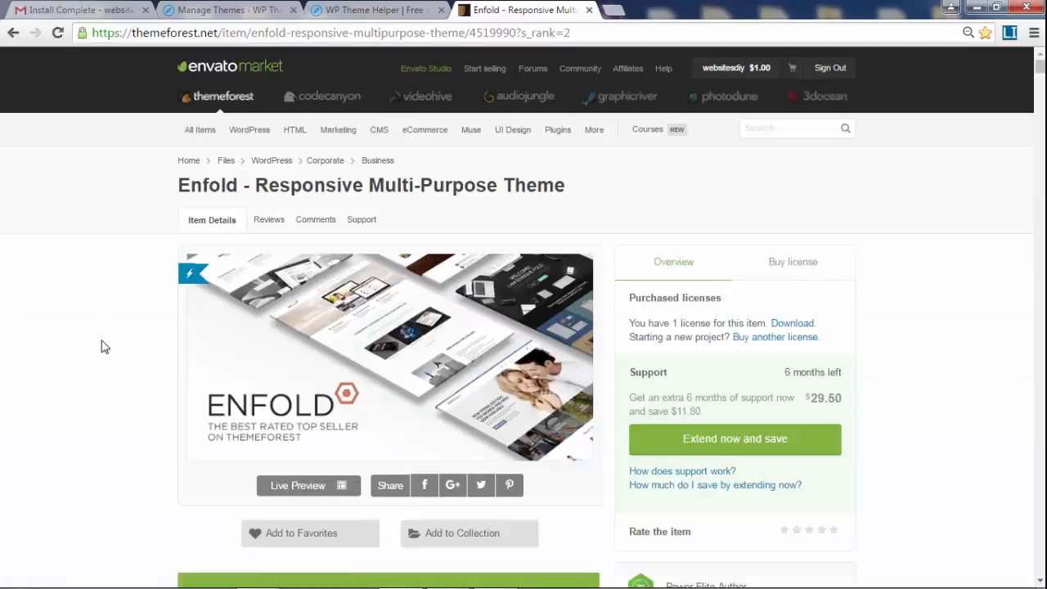
scroll(down, 3)
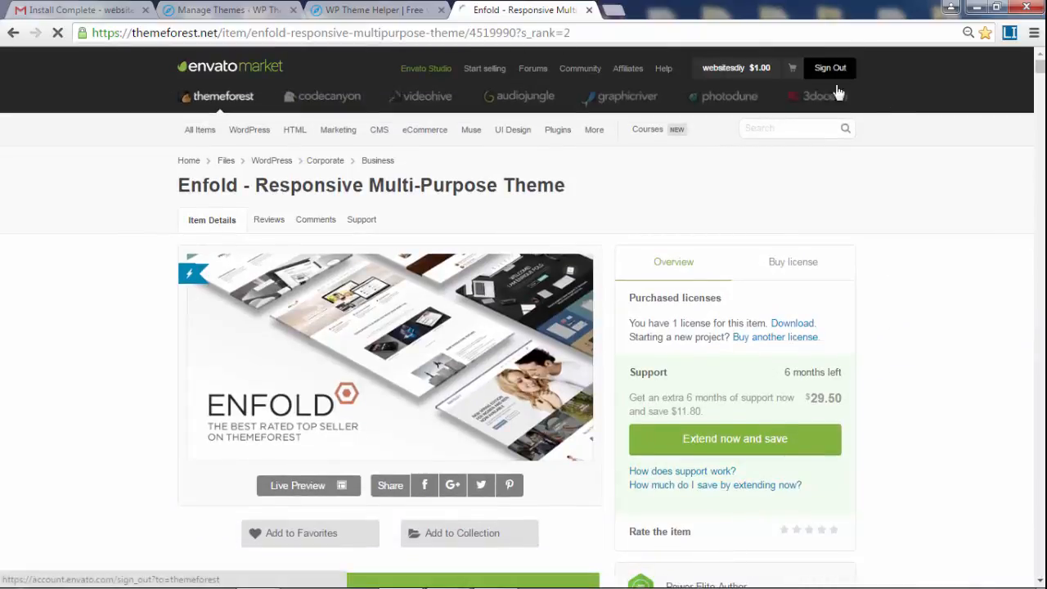
Sign out of ThemeForest and add Enfold with a Regular License to the cart.
click(829, 69)
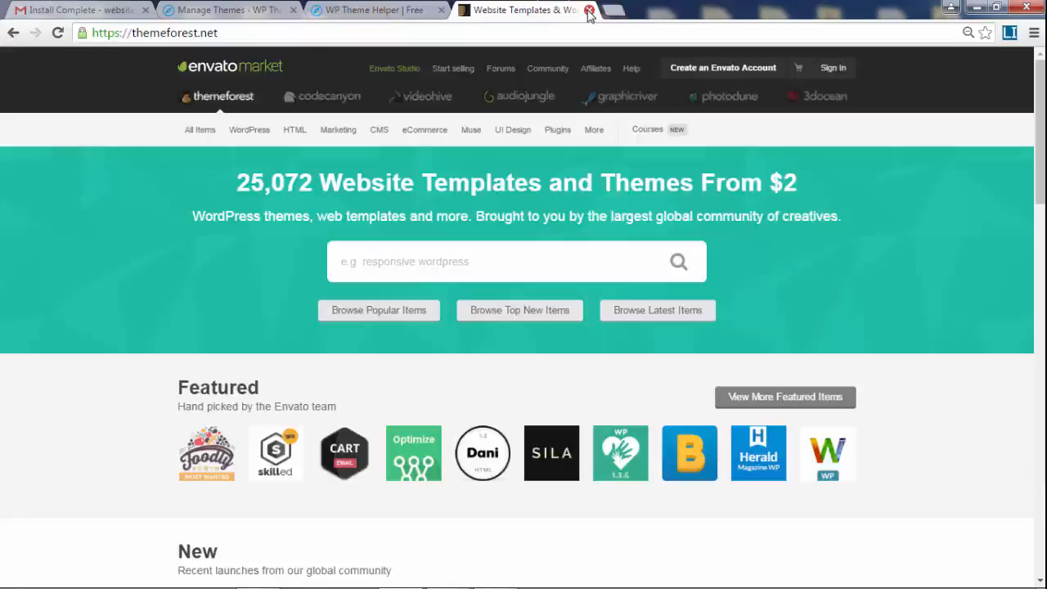
click(589, 10)
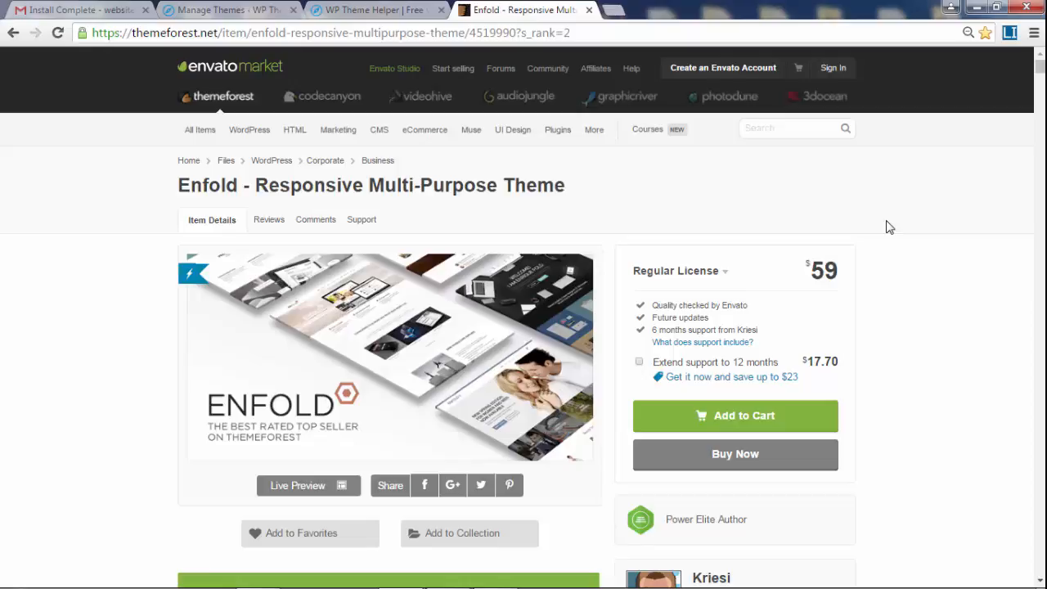
scroll(down, 3)
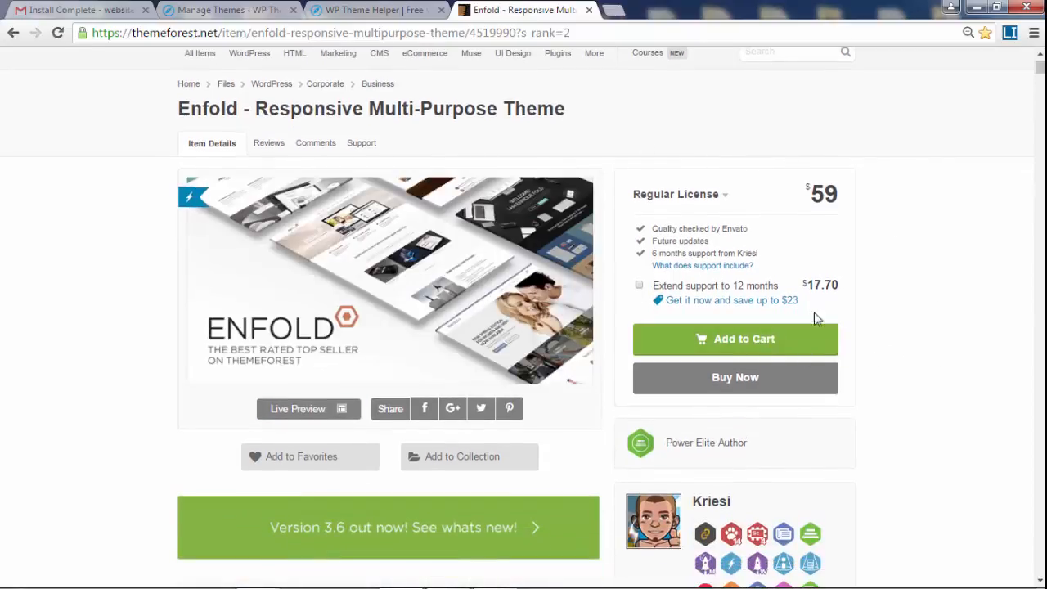
click(735, 338)
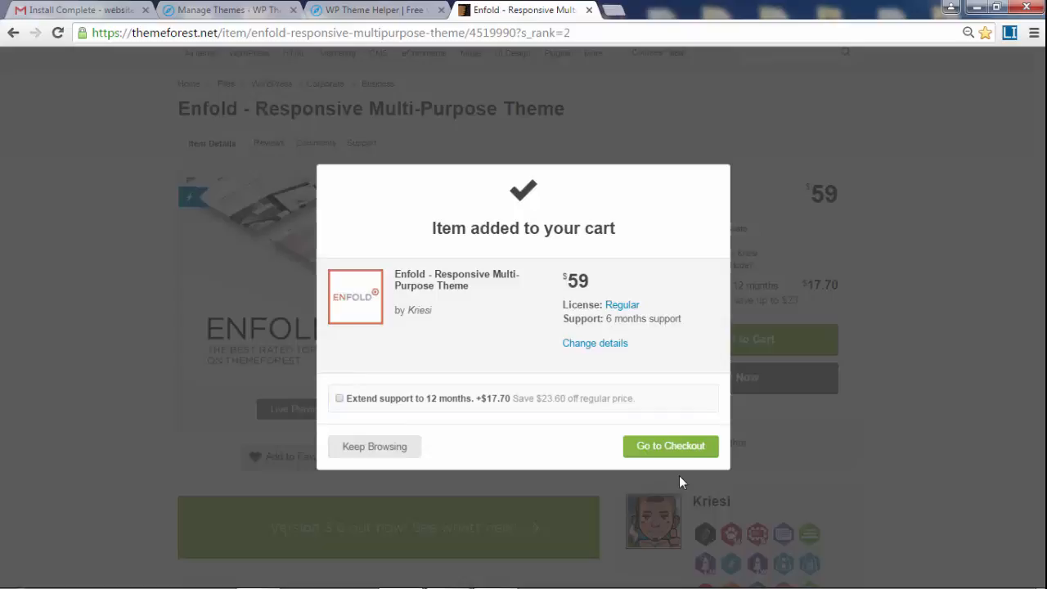
Proceed from the item-added confirmation through the cart to checkout.
click(670, 445)
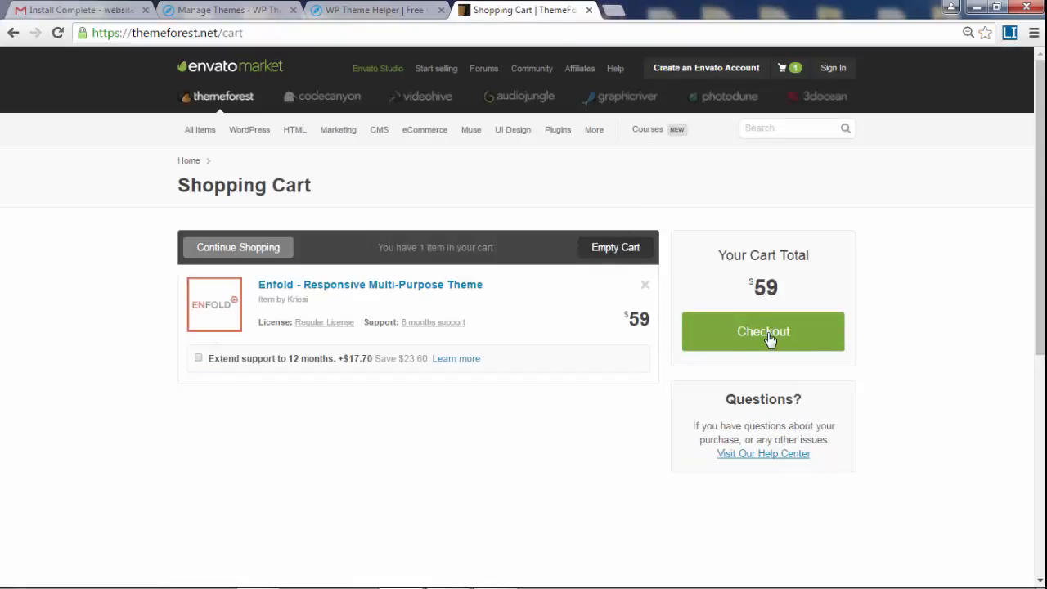
click(762, 331)
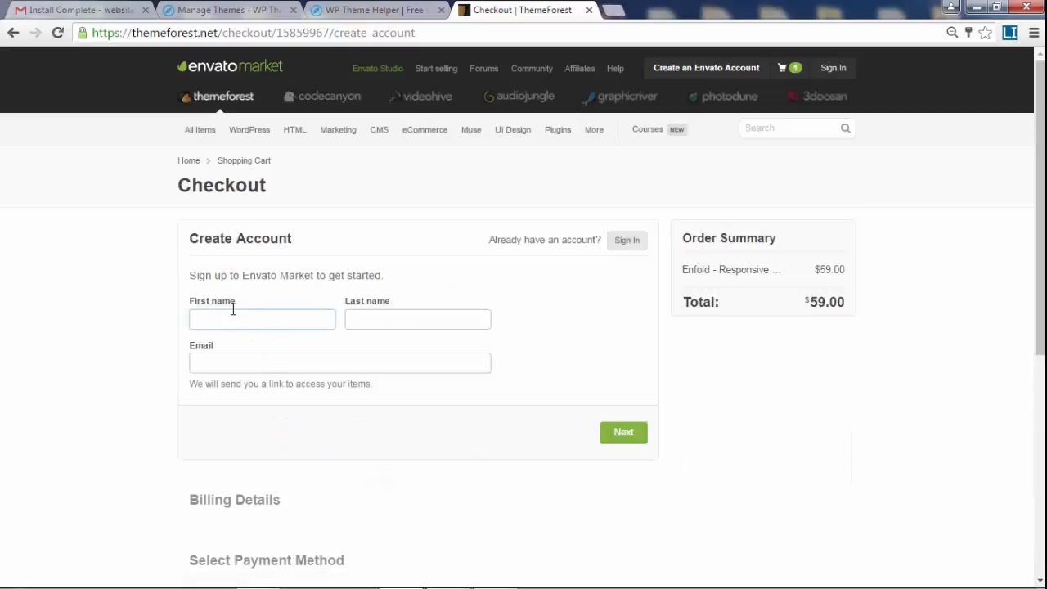
click(262, 319)
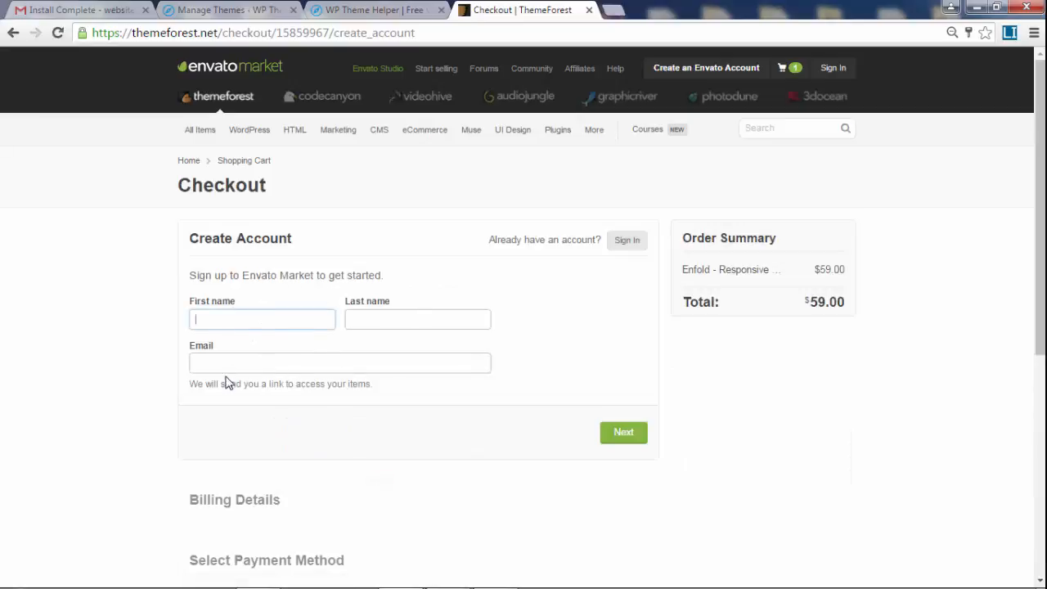
scroll(down, 3)
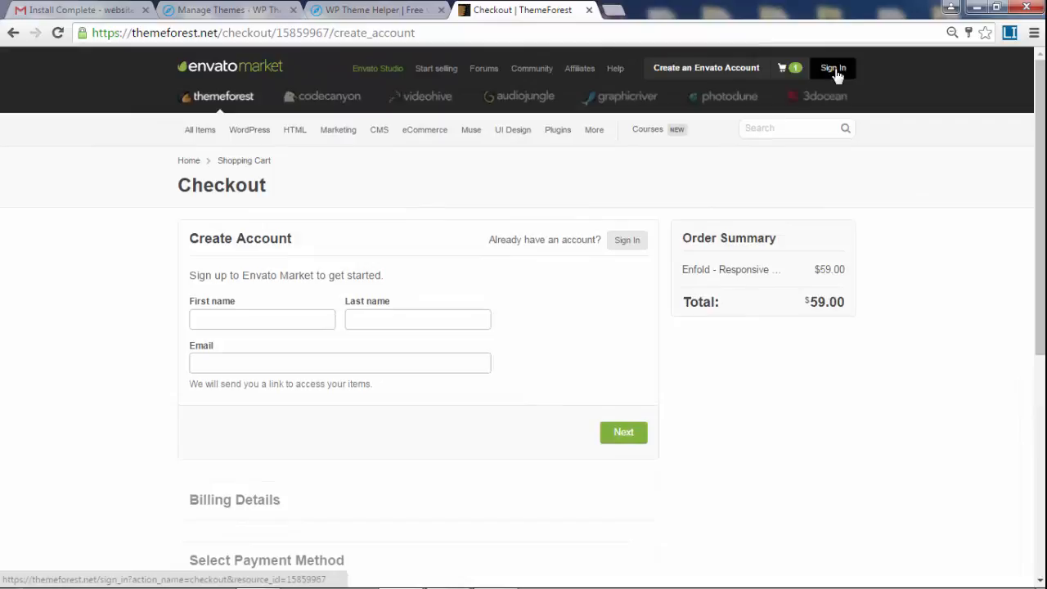
Sign in to checkout with the existing Envato username and password.
click(832, 68)
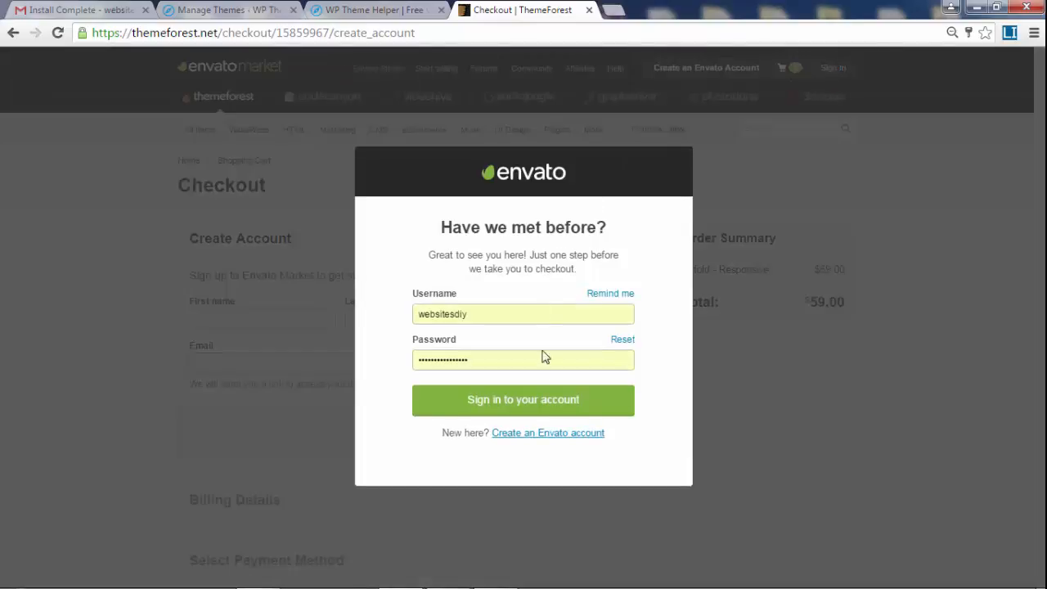
click(523, 399)
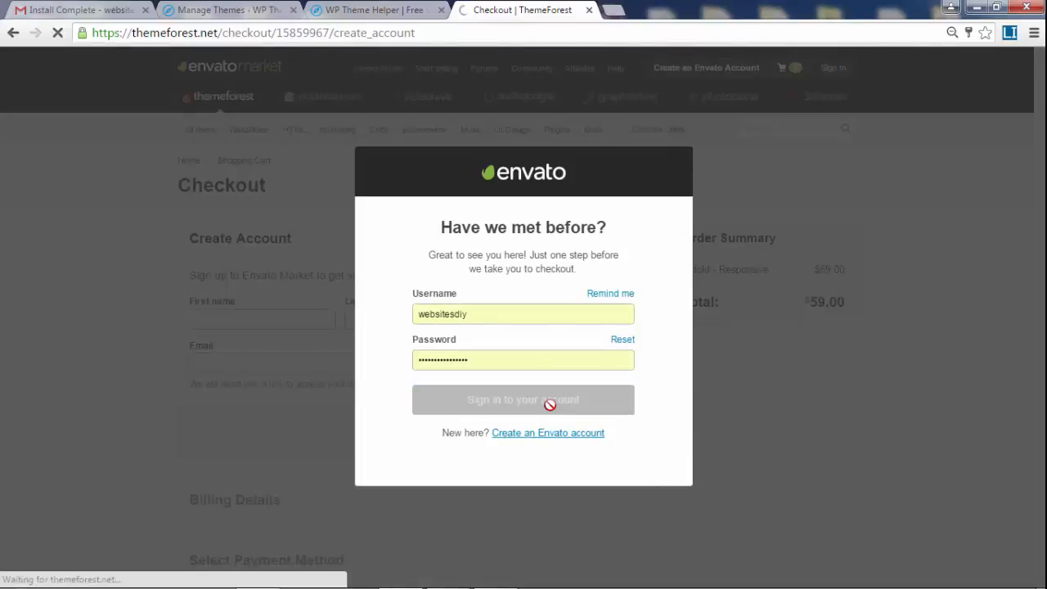
click(523, 399)
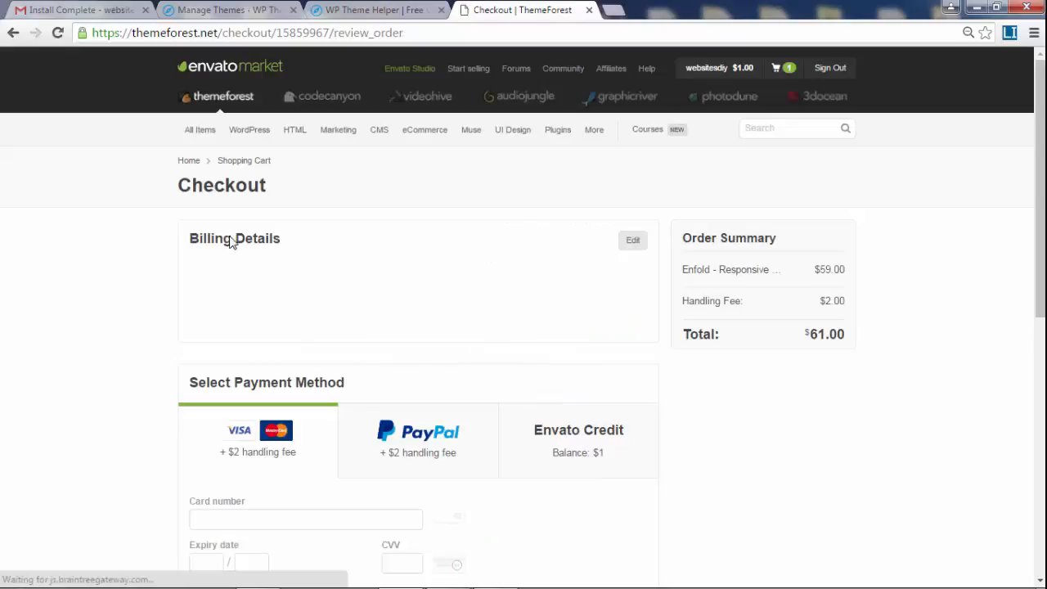
Return to the shopping cart and request emptying it.
click(778, 69)
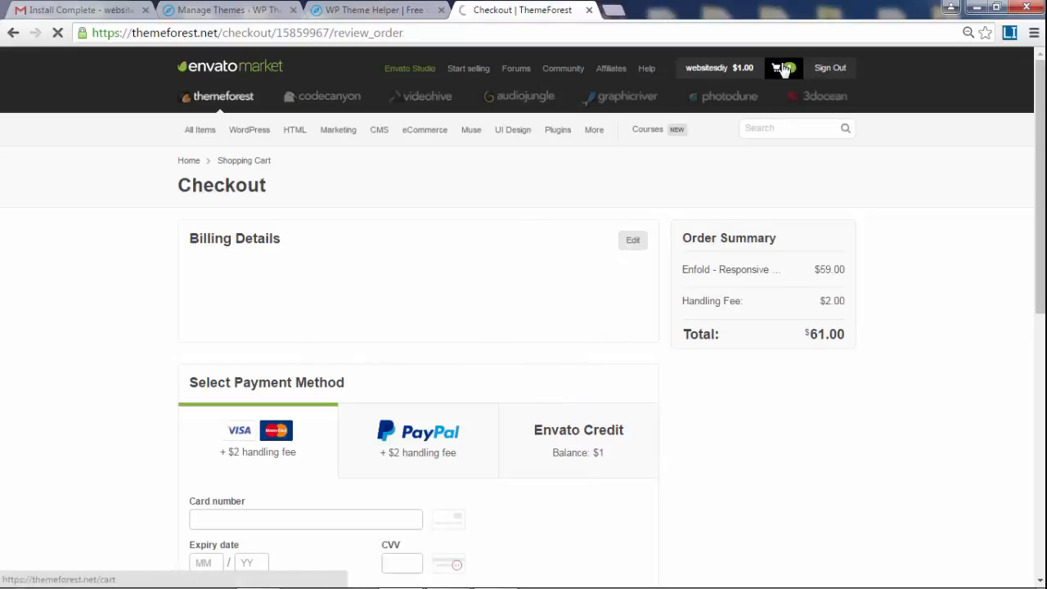
click(782, 69)
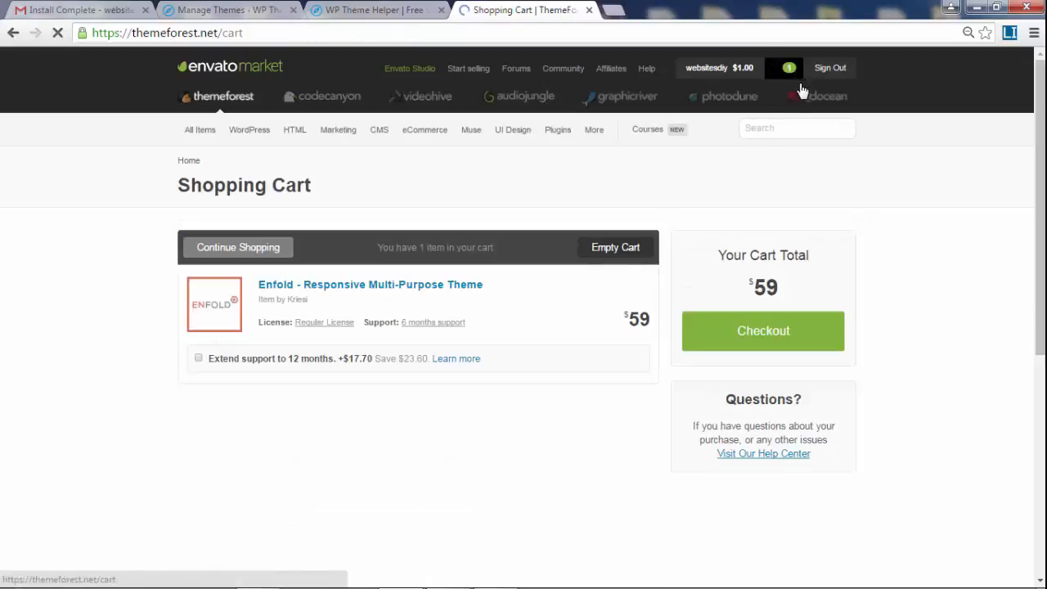
click(615, 247)
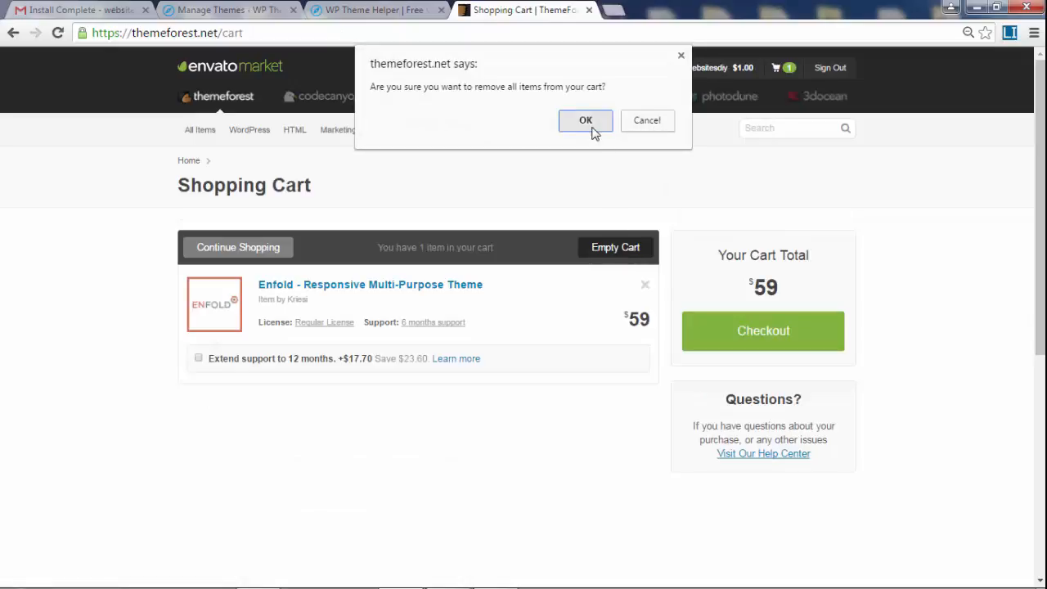
Confirm emptying the cart and go to the account's Downloads page.
click(585, 121)
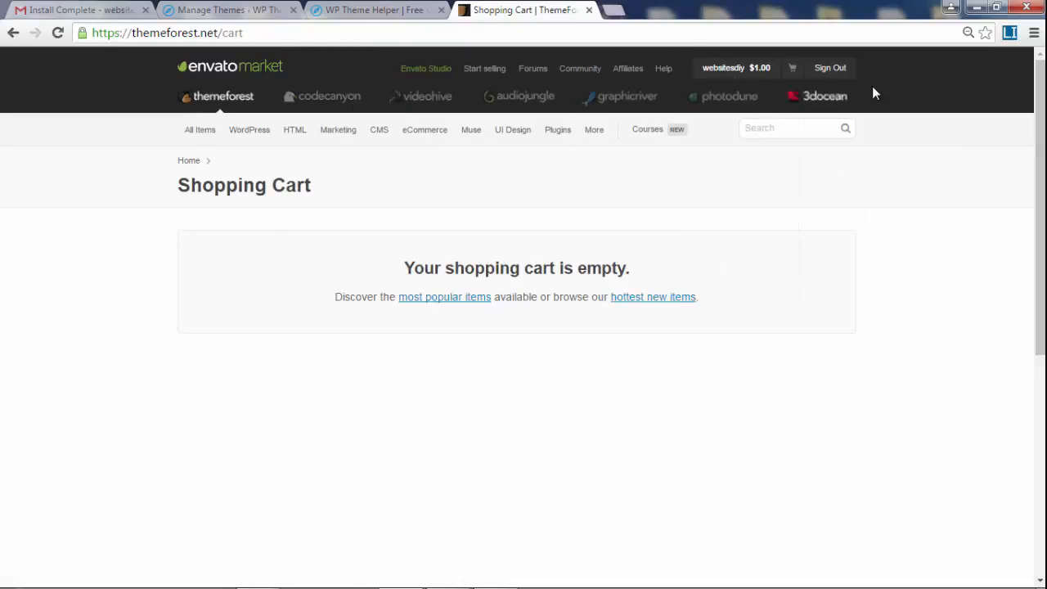
mouse_move(911, 181)
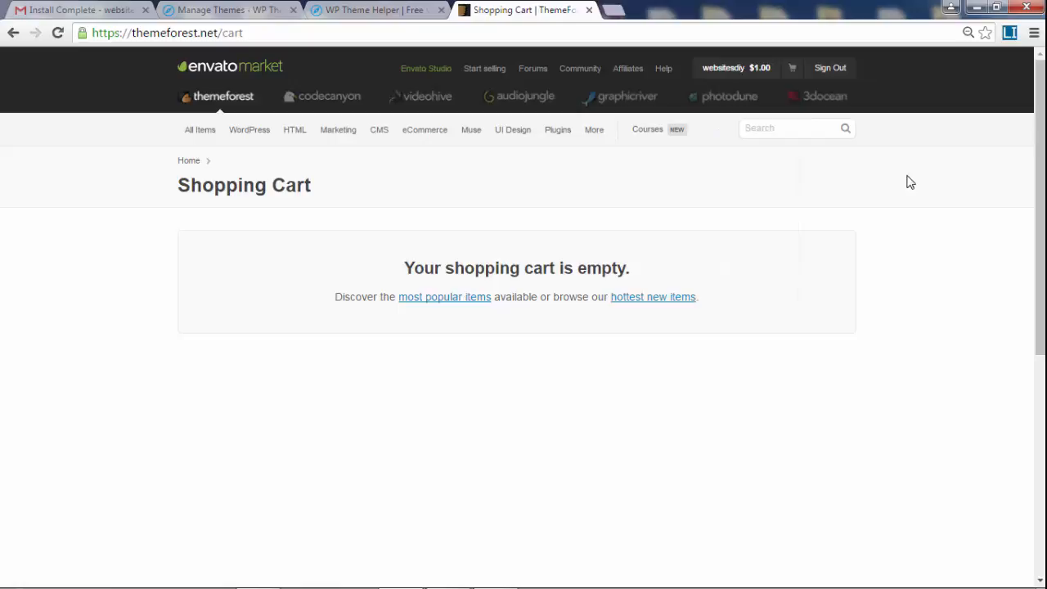
click(723, 67)
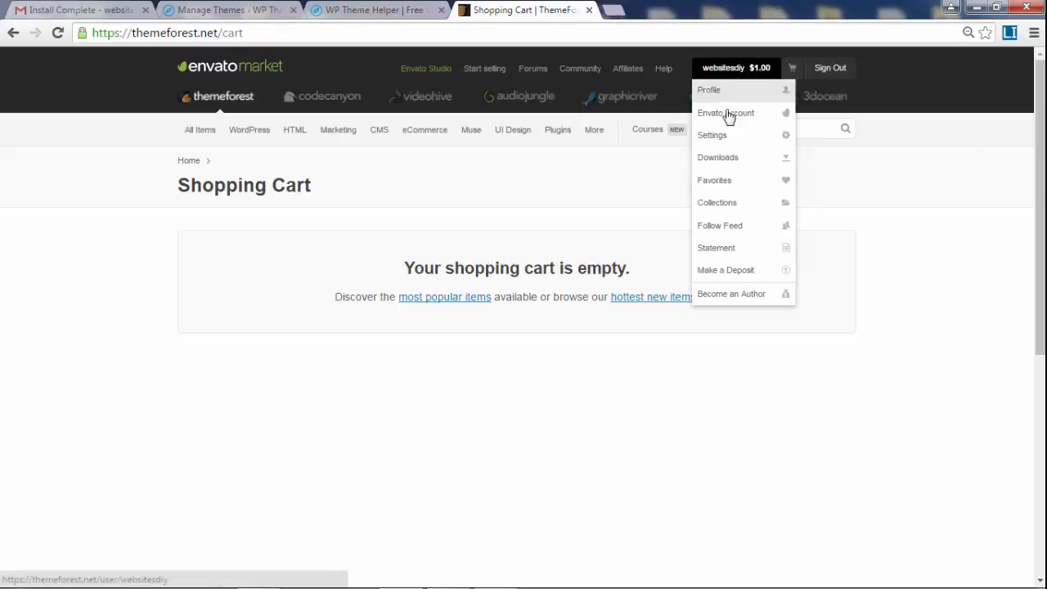
click(716, 157)
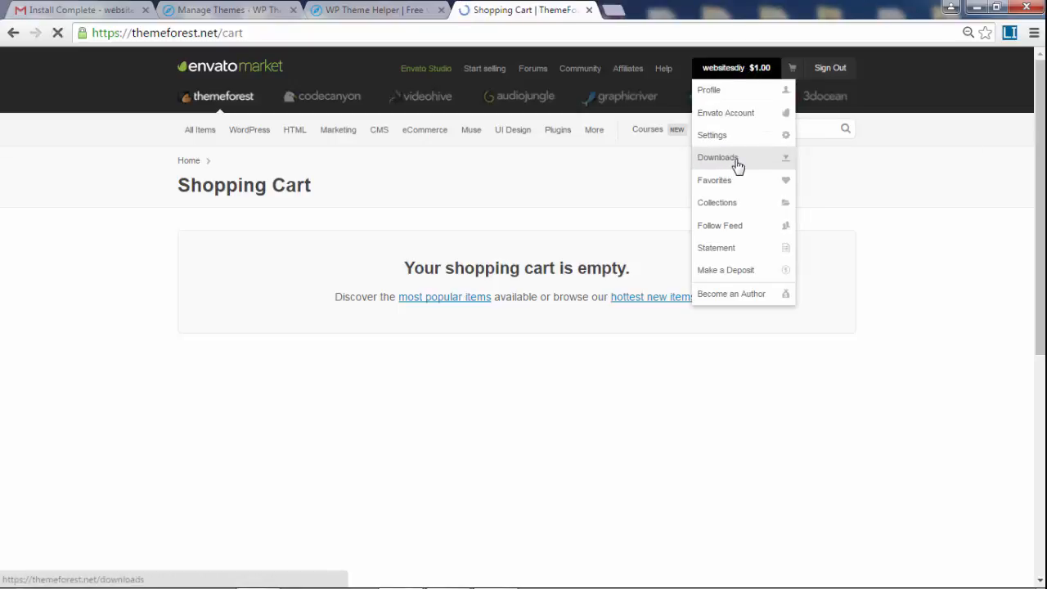
click(716, 157)
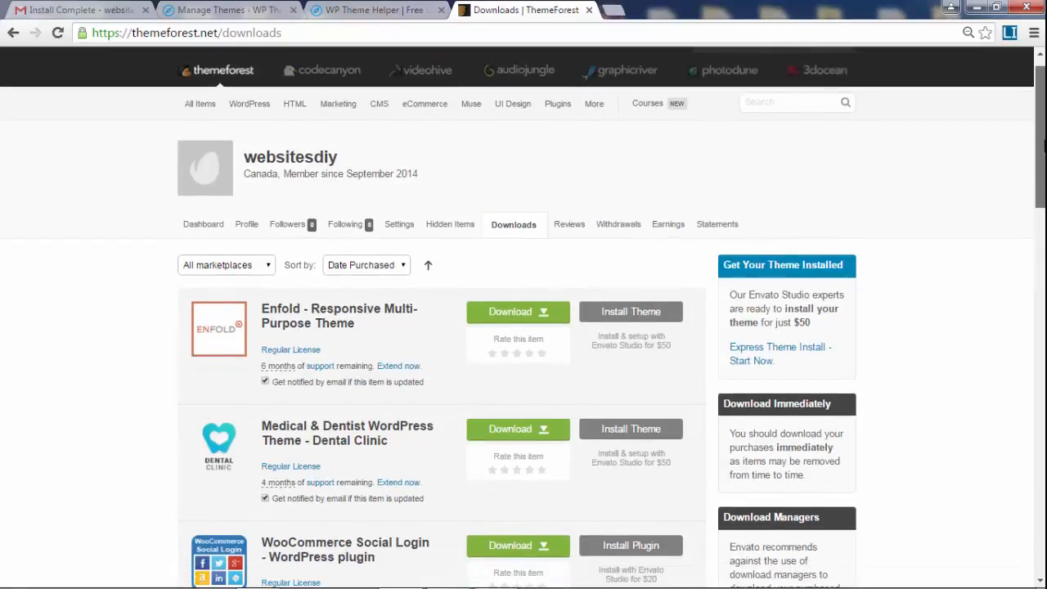
Download Enfold's installable WordPress file only from the Downloads list.
scroll(down, 3)
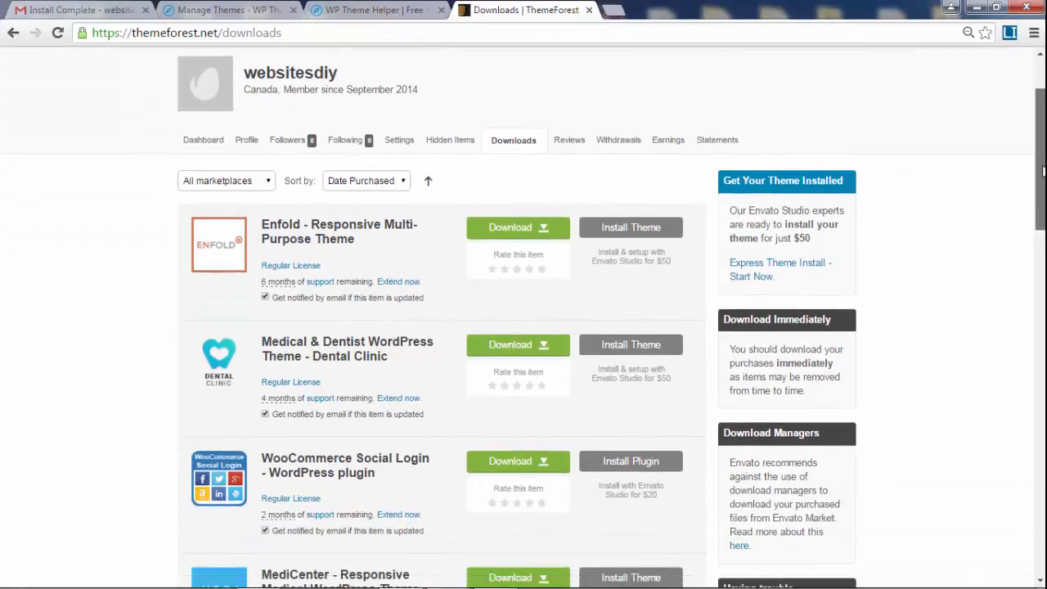
scroll(down, 3)
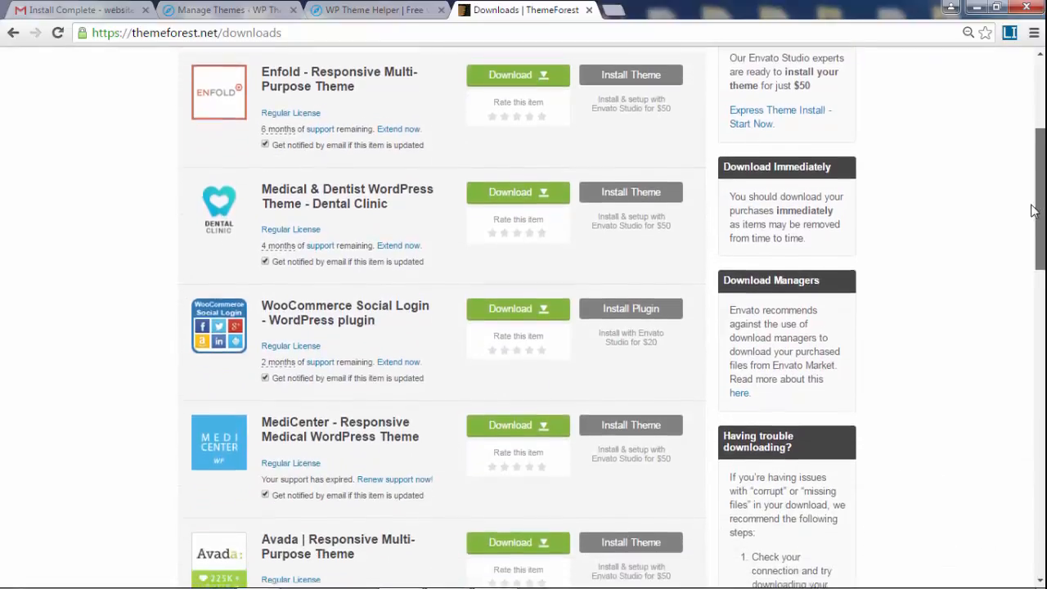
scroll(down, 3)
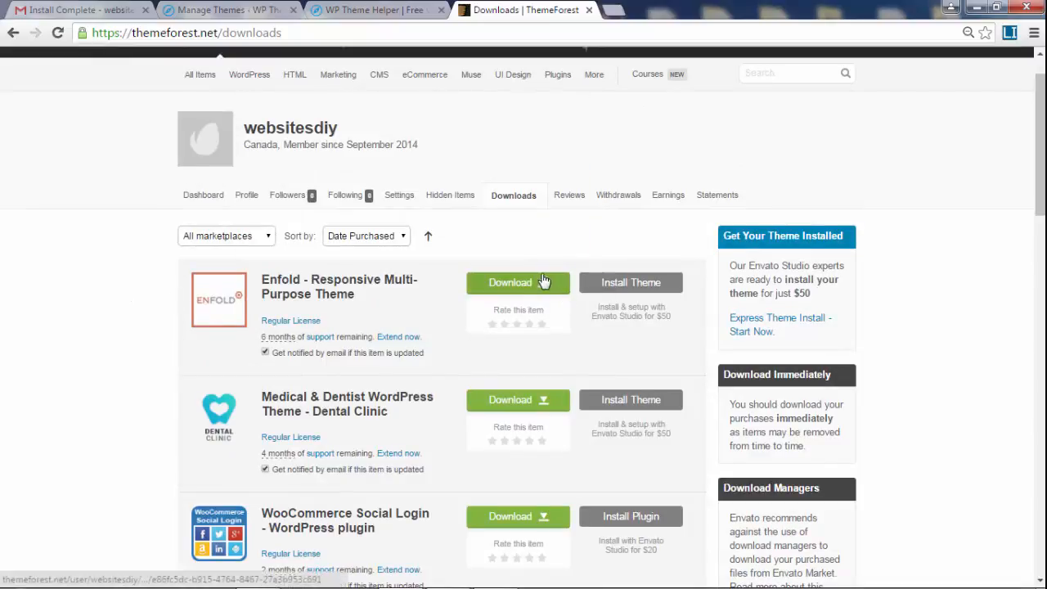
click(517, 281)
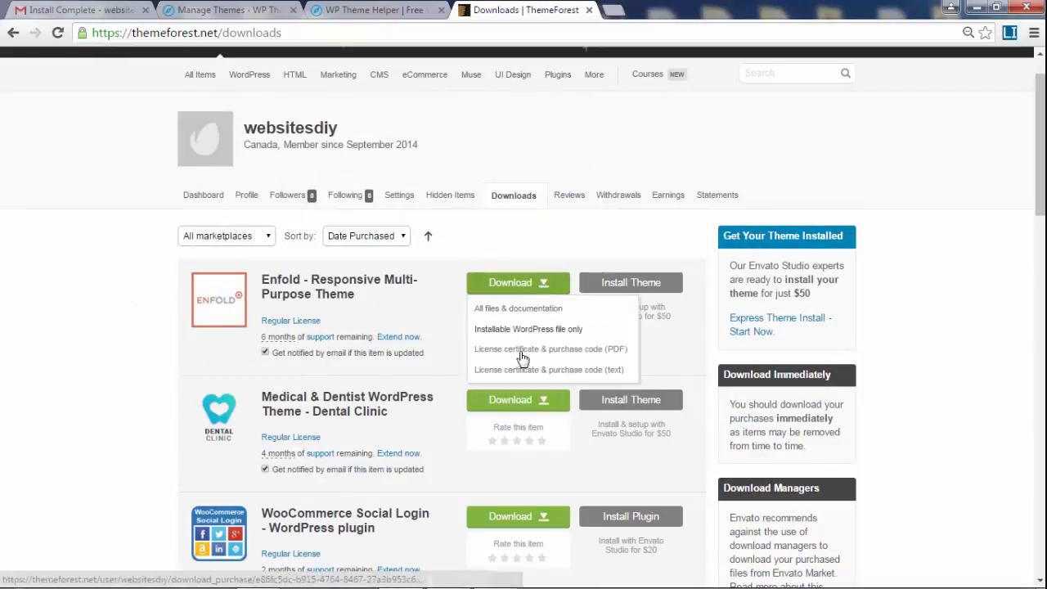
mouse_move(531, 311)
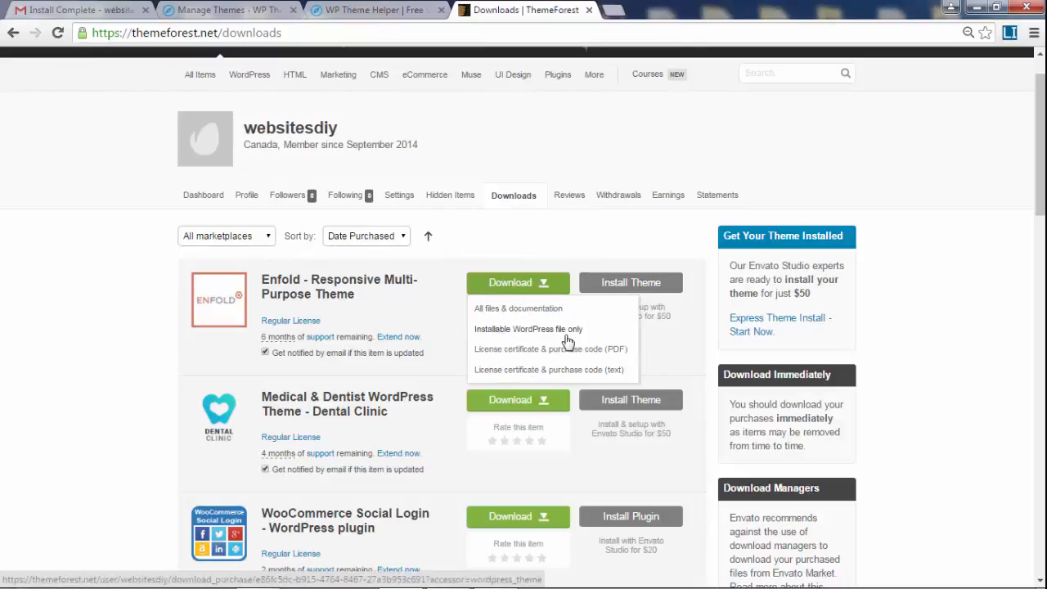
mouse_move(515, 335)
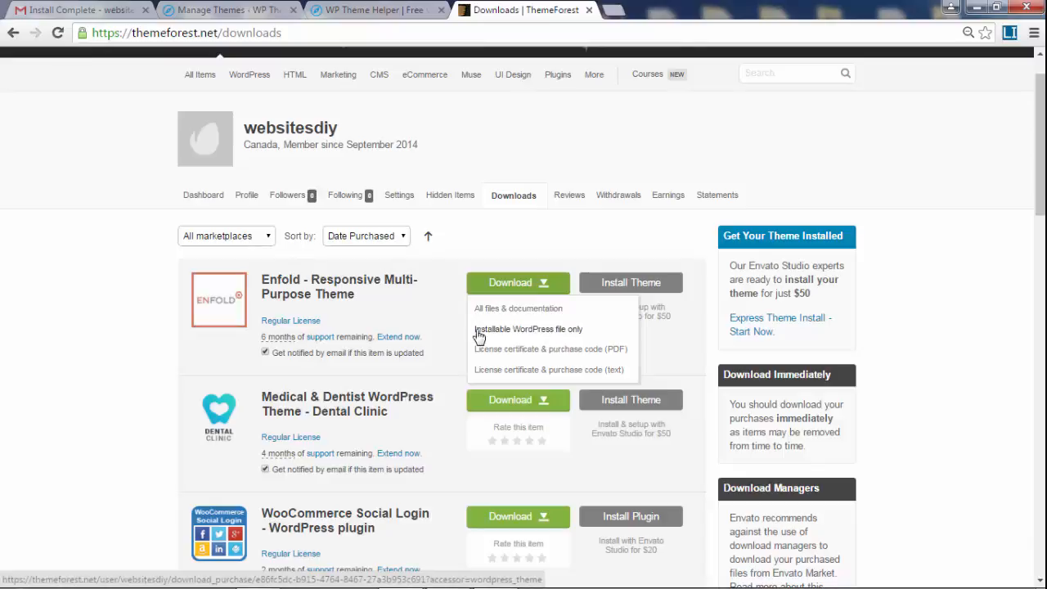
click(527, 328)
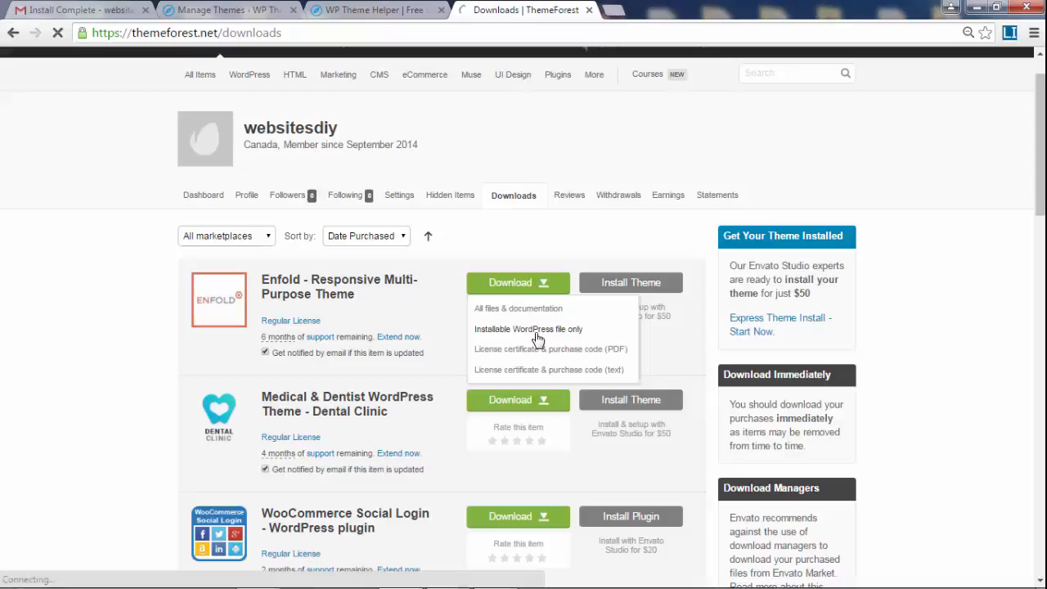
click(529, 329)
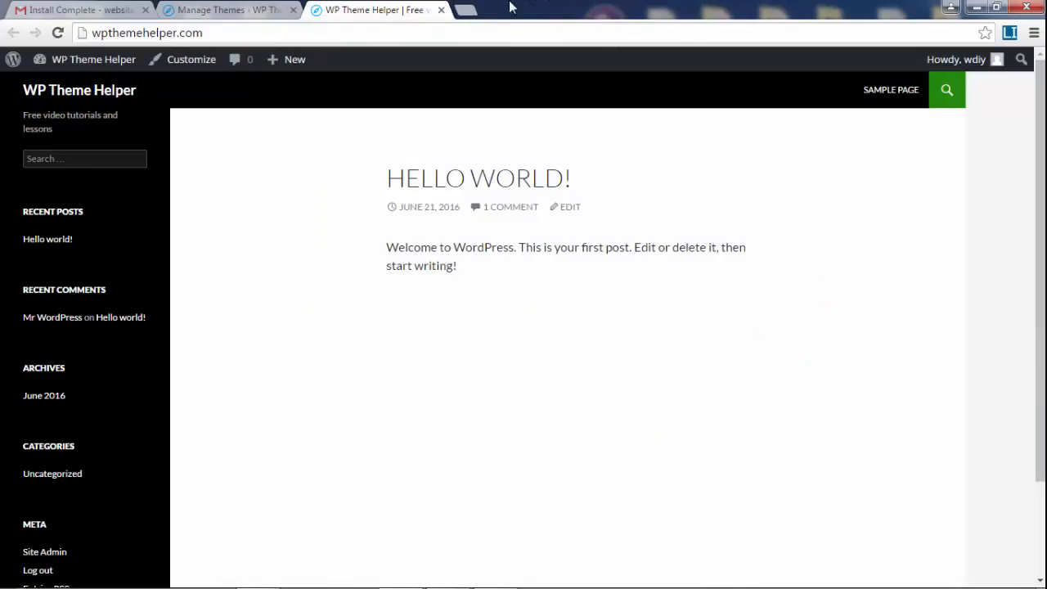
From Themes, start adding a new theme via the Upload Theme form and browse for a file.
click(227, 10)
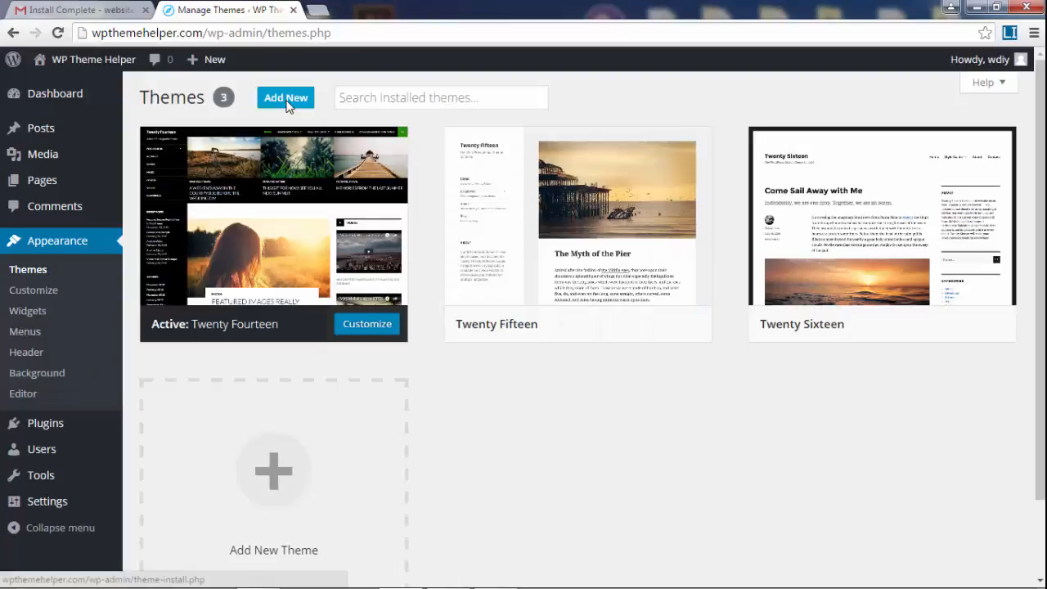
click(285, 98)
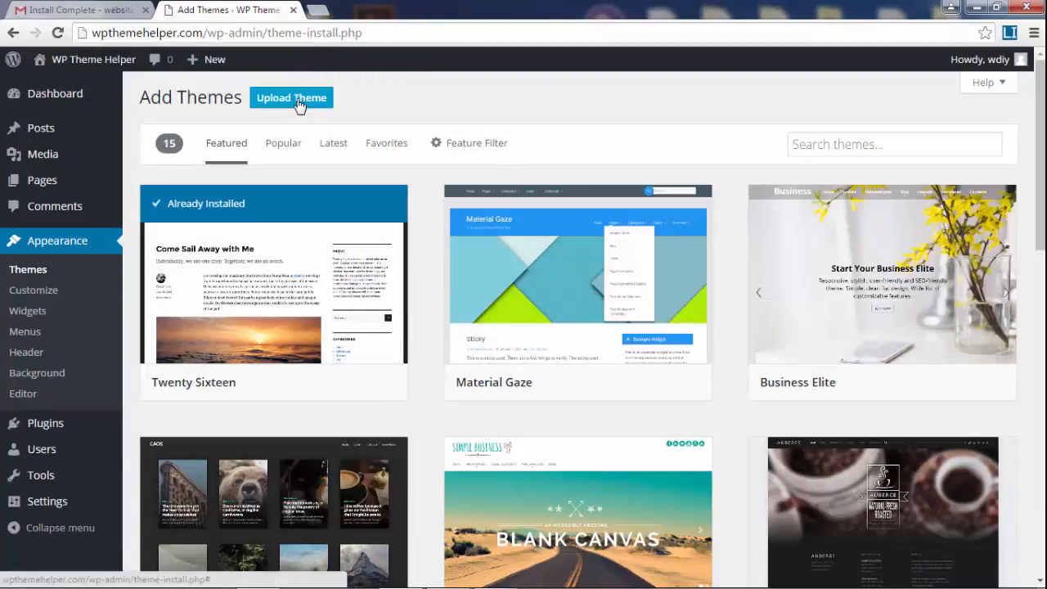
click(291, 99)
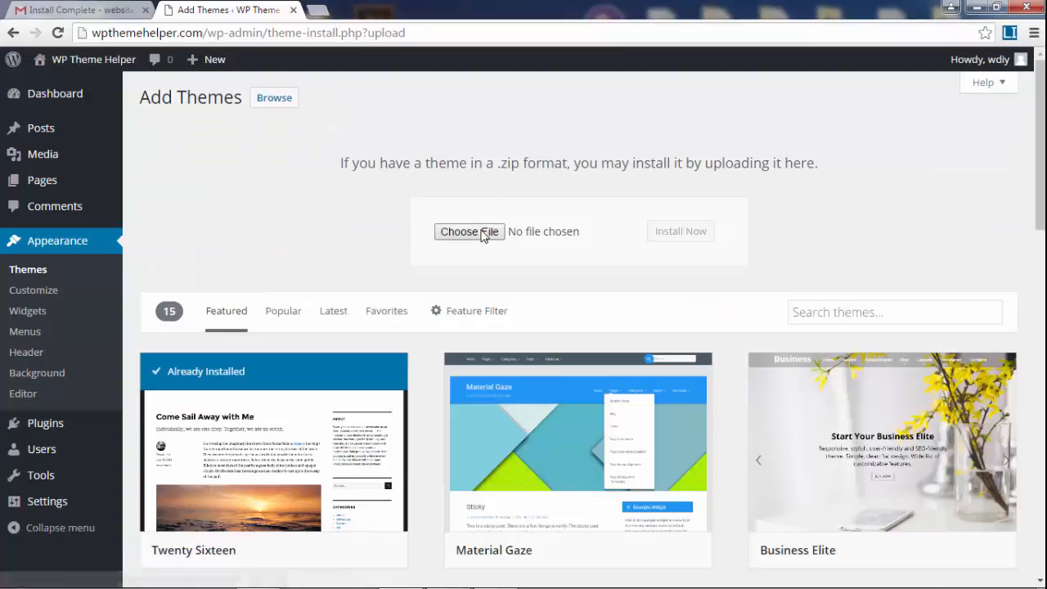
click(468, 232)
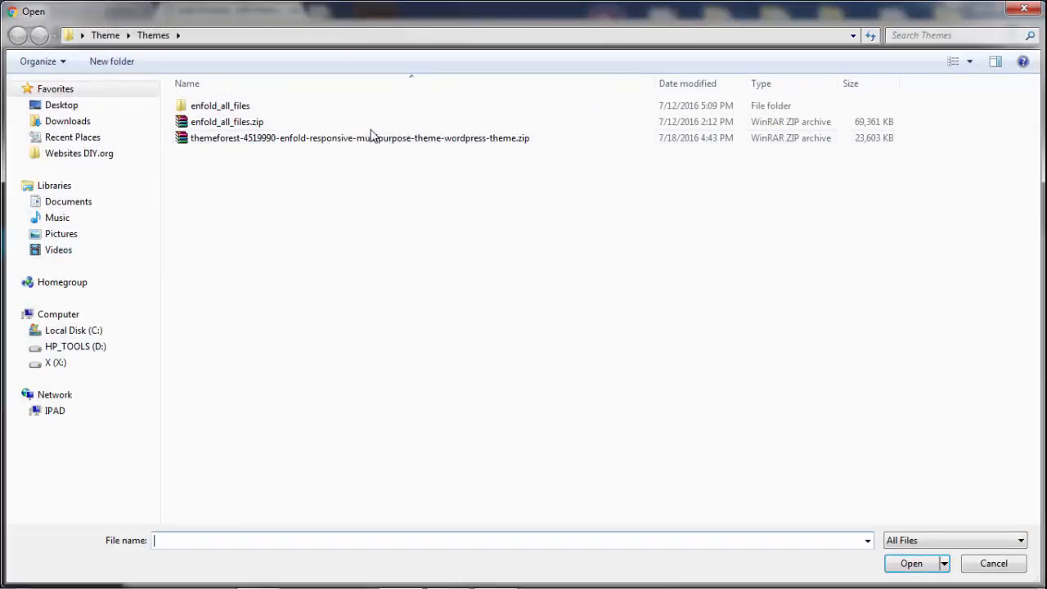
Choose the themeforest Enfold zip in the Open dialog for upload.
click(225, 121)
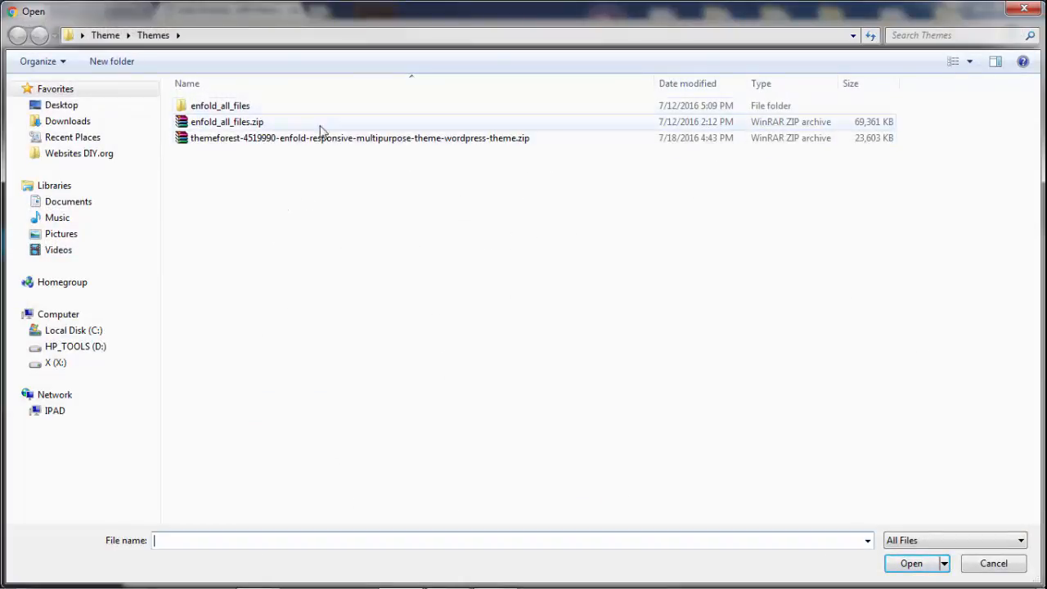
click(360, 137)
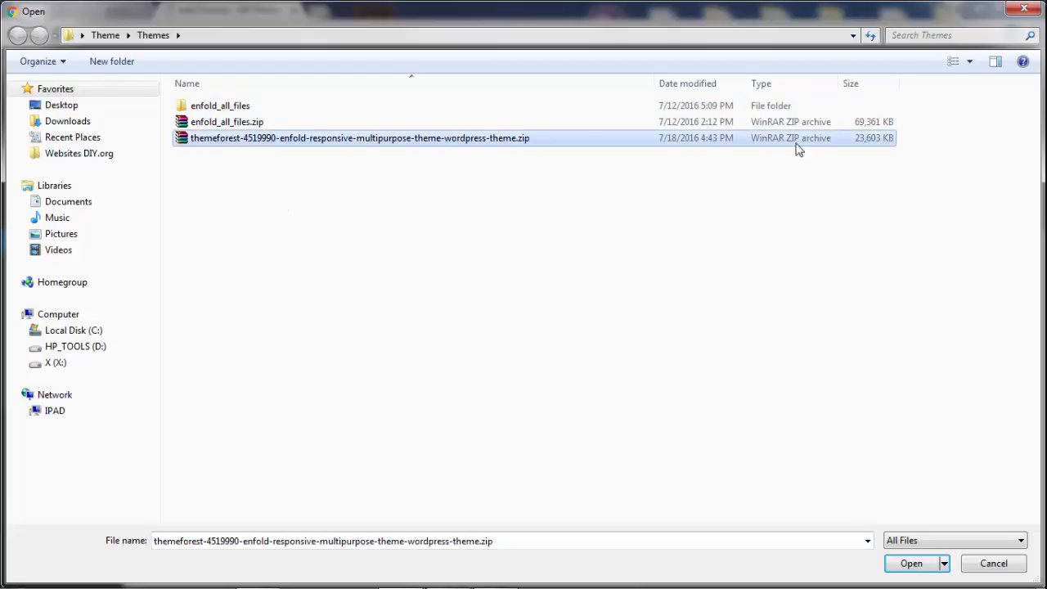
mouse_move(392, 177)
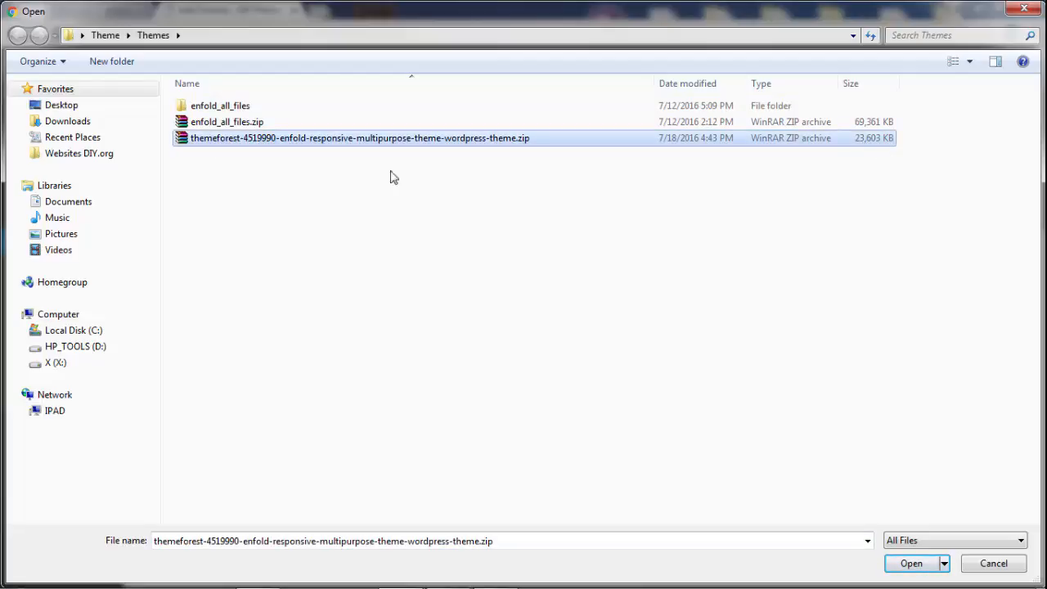
click(909, 562)
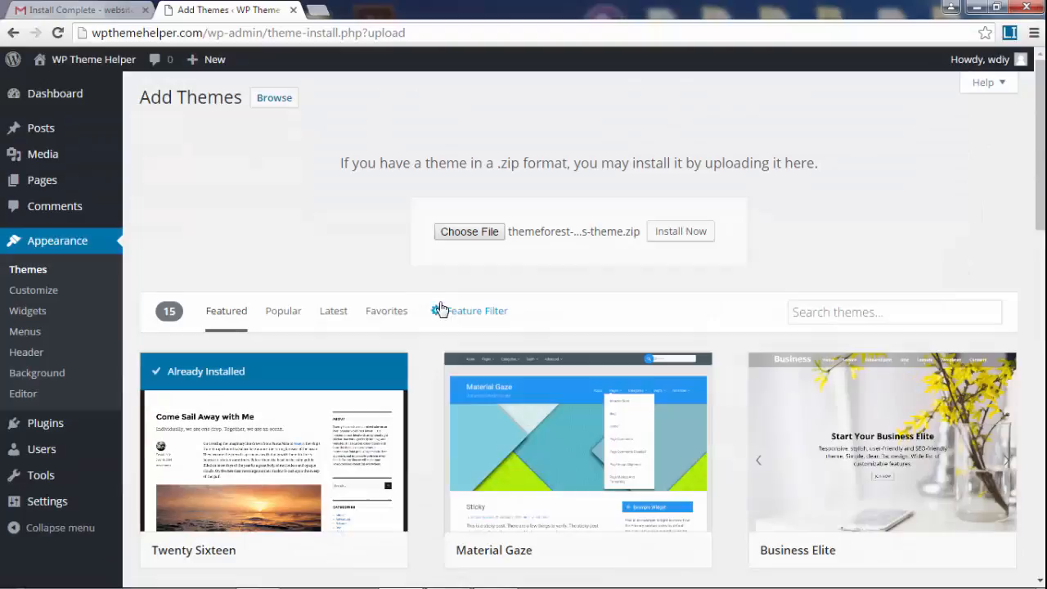
mouse_move(687, 136)
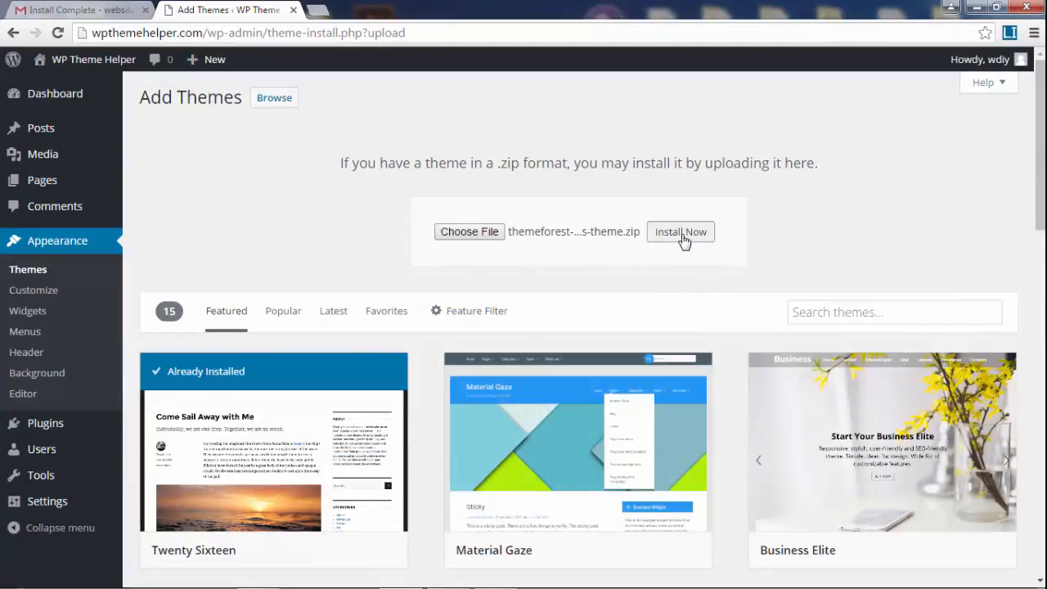
Install the Enfold zip with Install Now, checking other admin tabs while it uploads and unpacks.
click(680, 232)
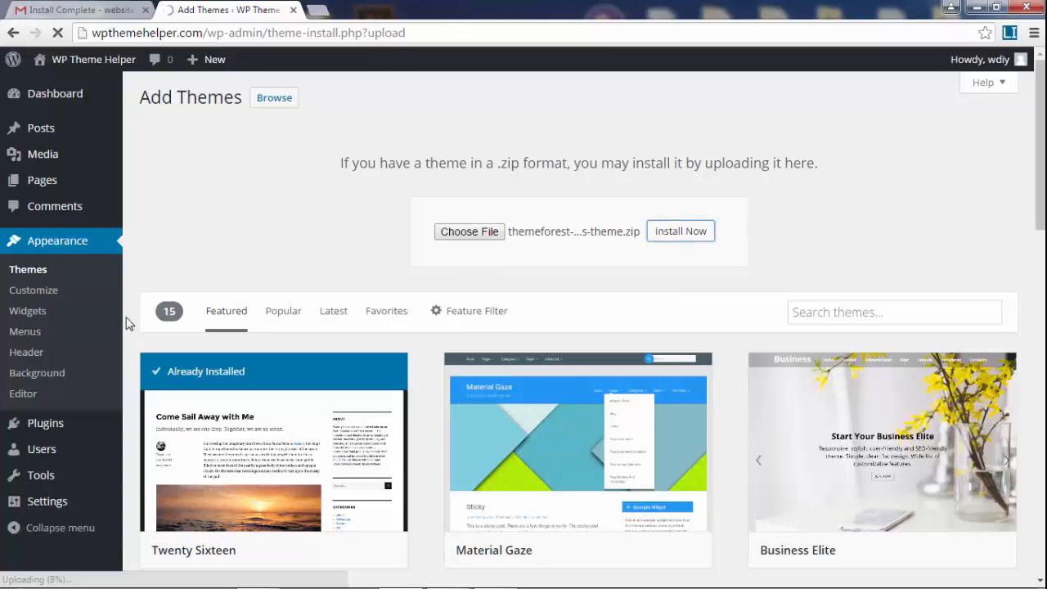
mouse_move(134, 532)
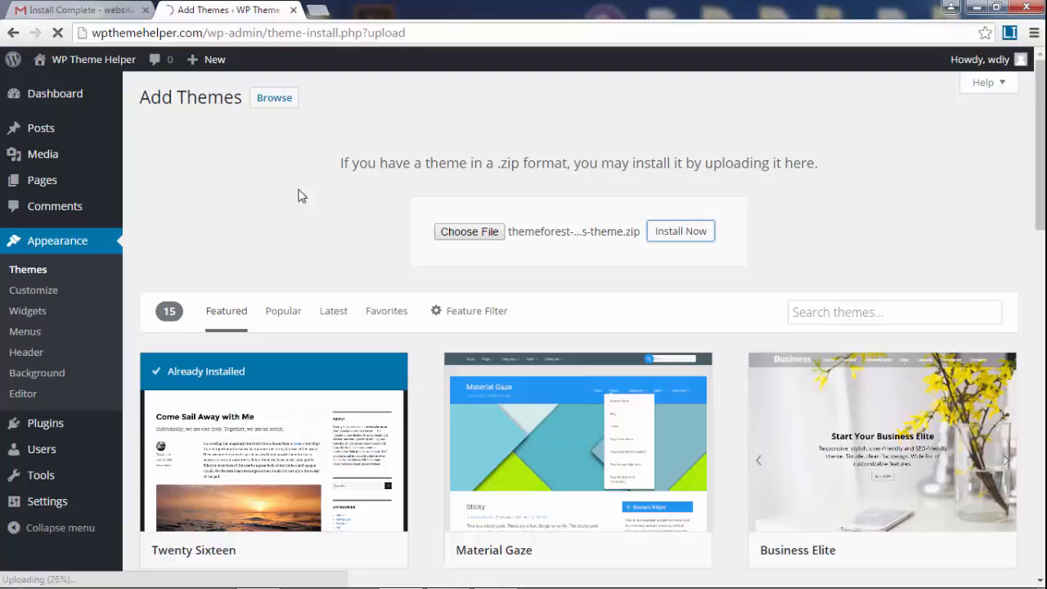
mouse_move(157, 271)
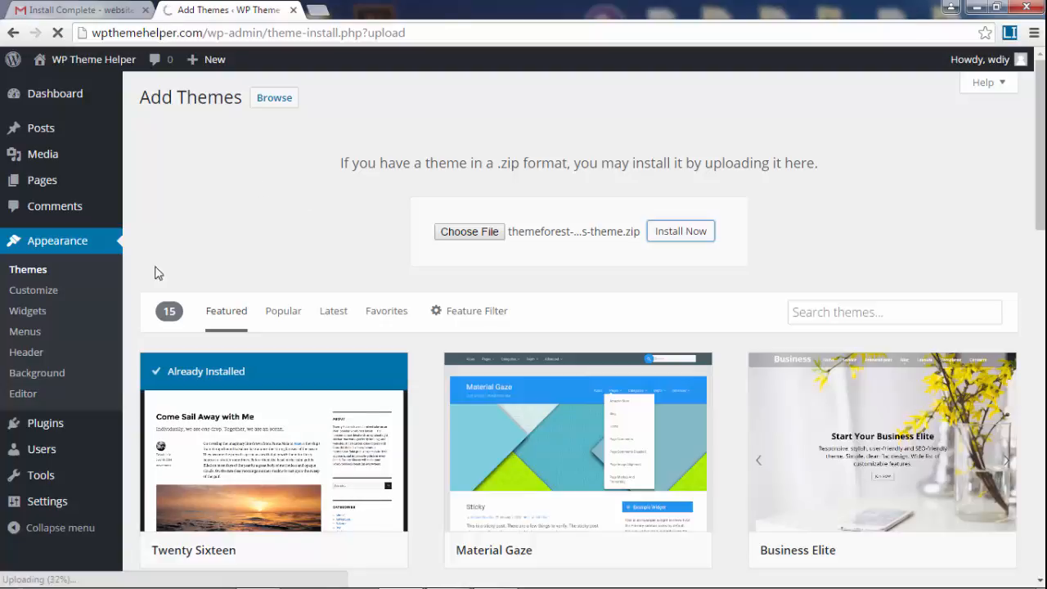
mouse_move(311, 196)
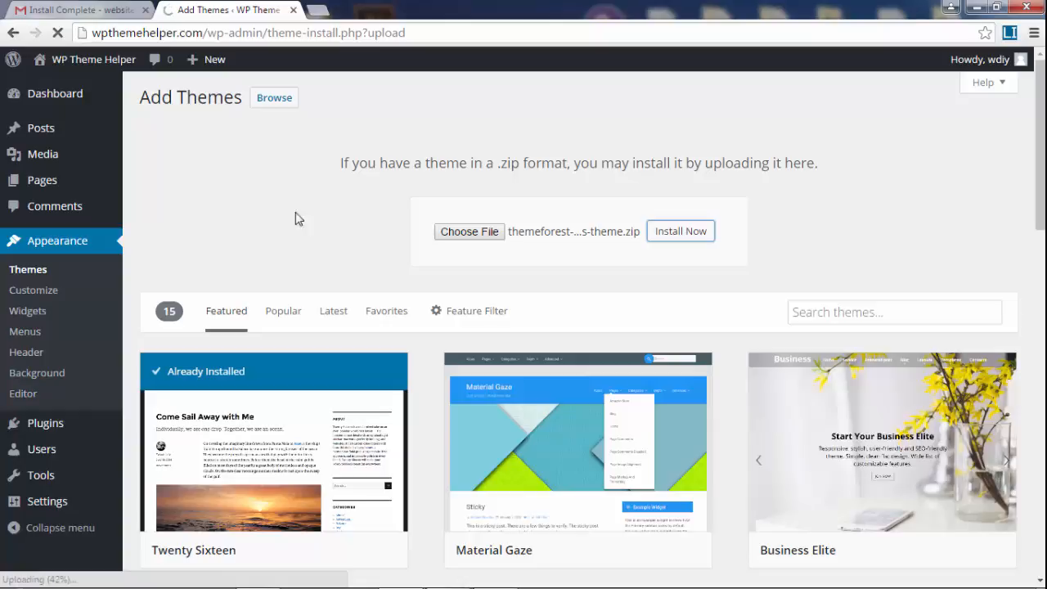
mouse_move(40, 127)
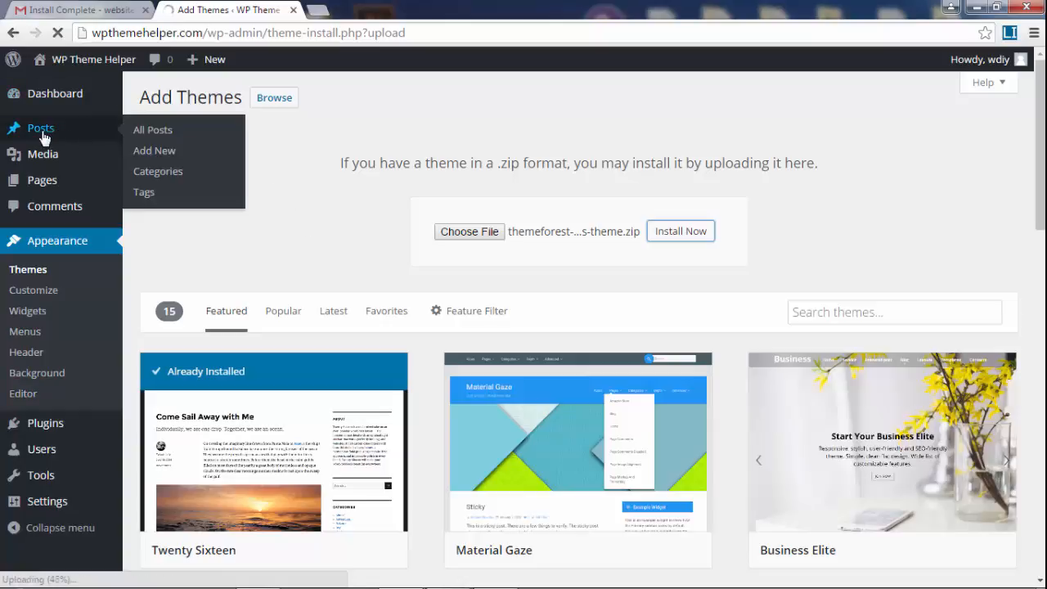
right_click(41, 128)
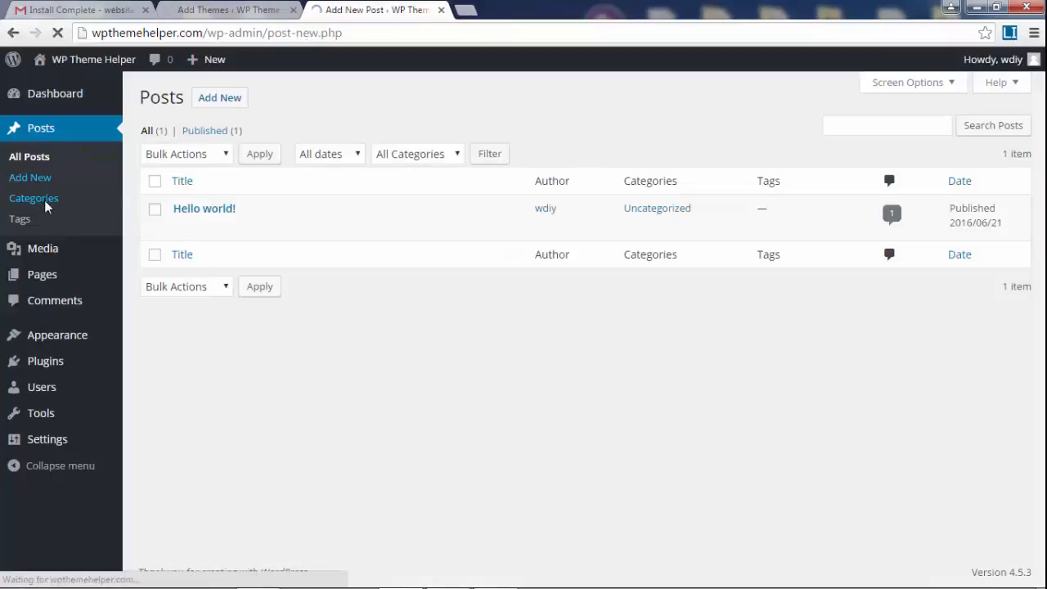
click(30, 176)
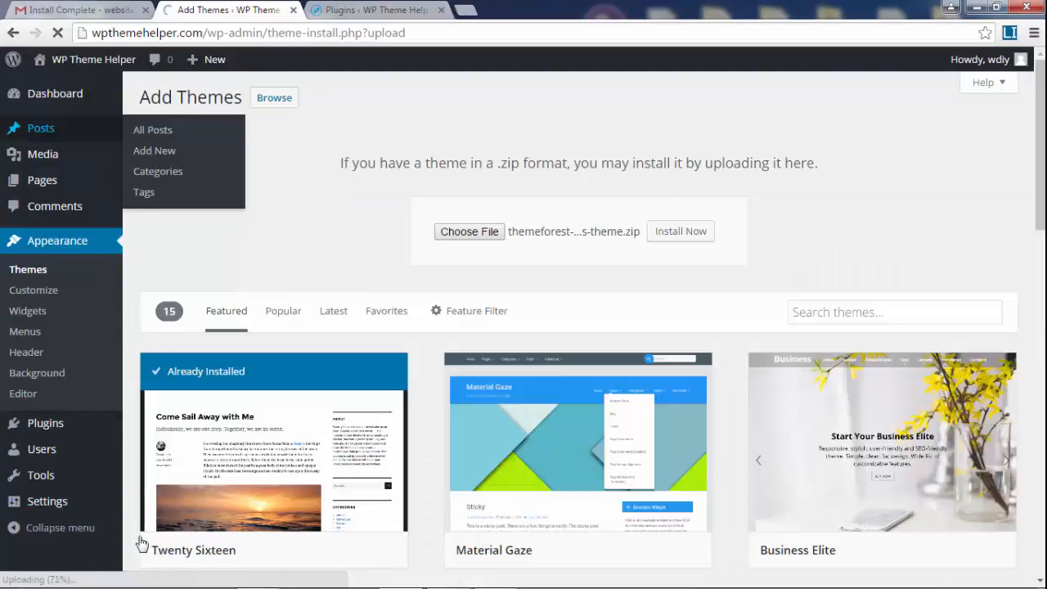
click(376, 10)
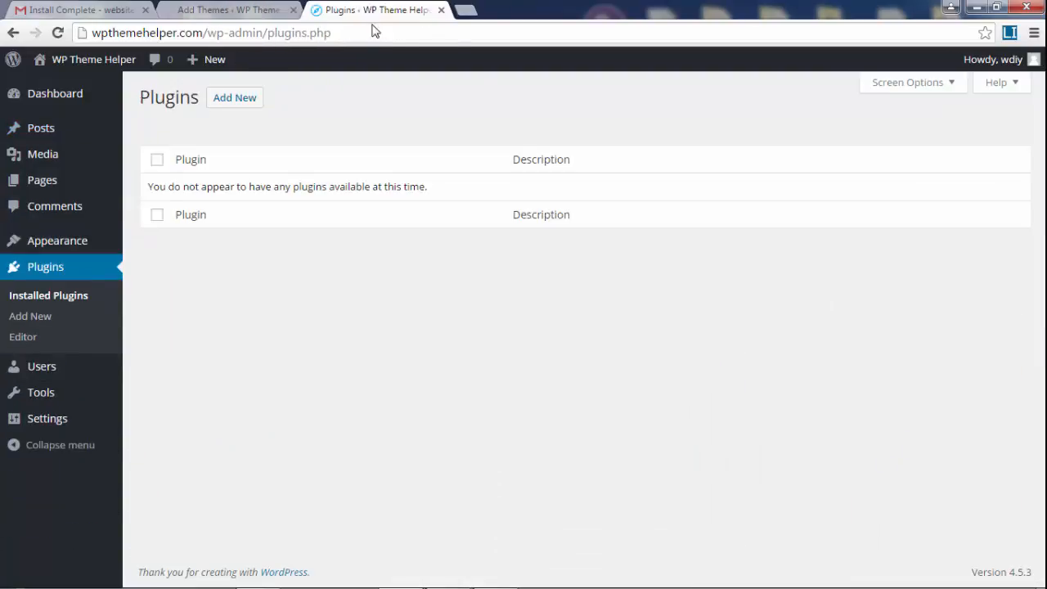
click(229, 10)
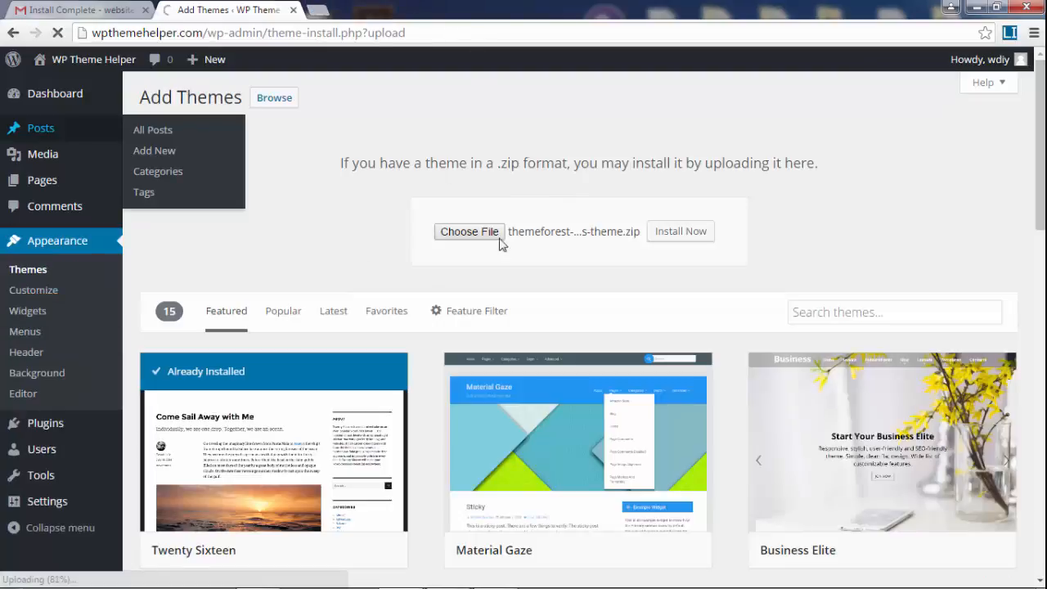
mouse_move(805, 183)
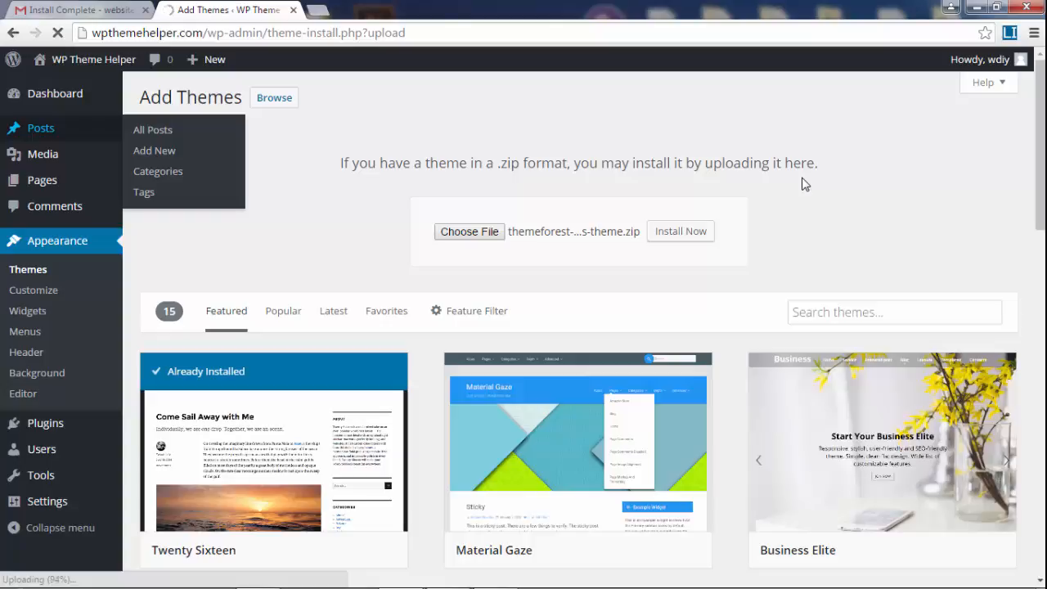
click(681, 230)
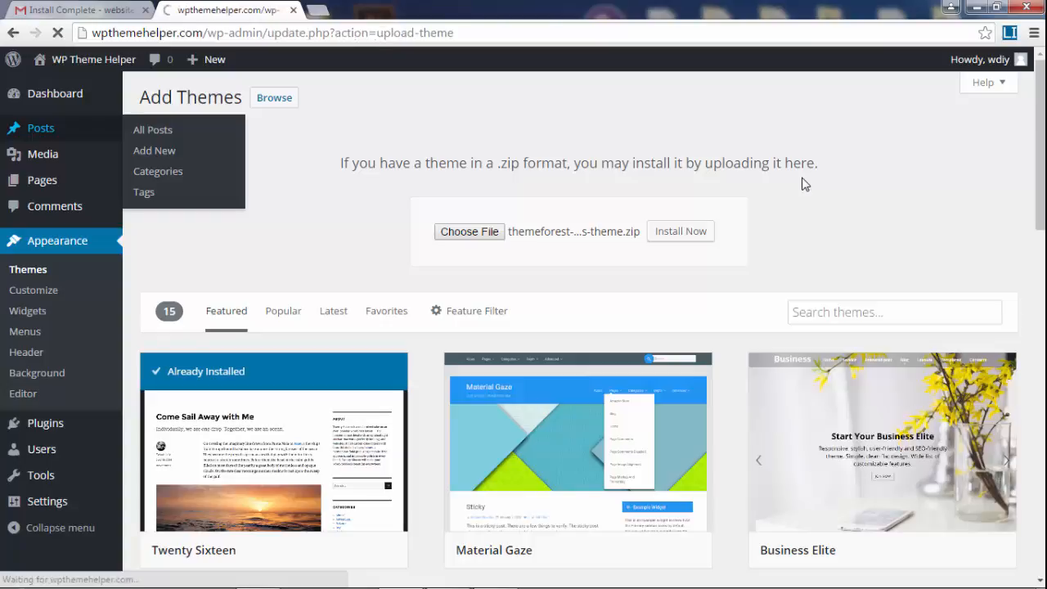
click(680, 230)
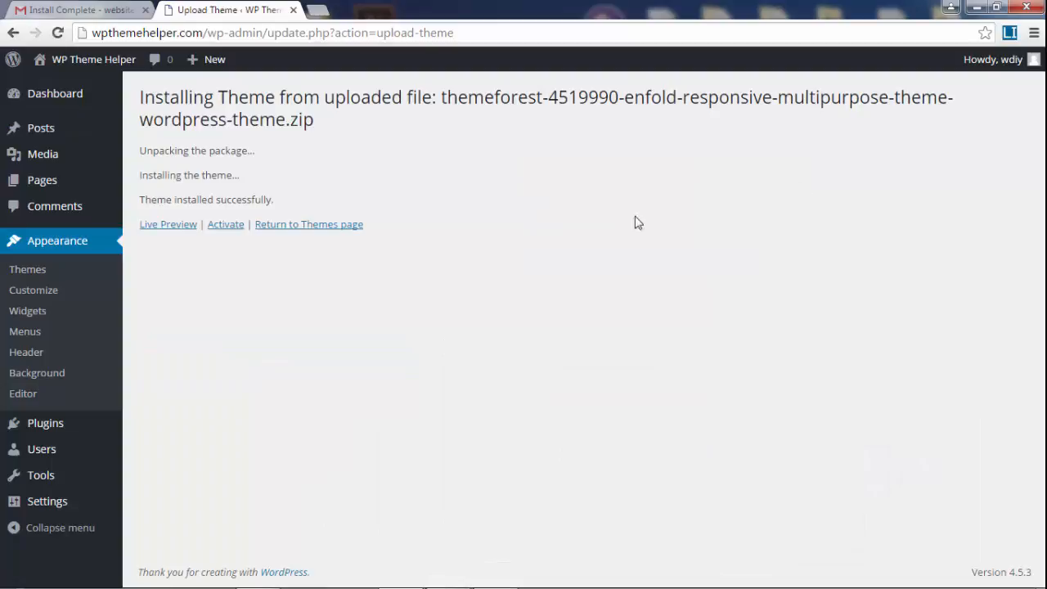
Activate the newly installed Enfold theme.
click(226, 223)
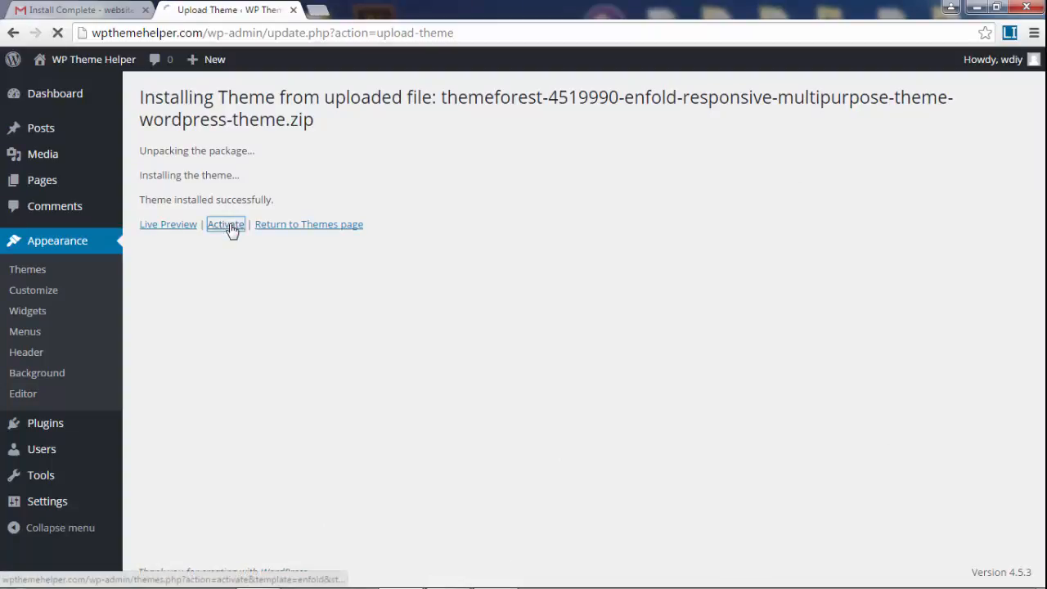
click(225, 224)
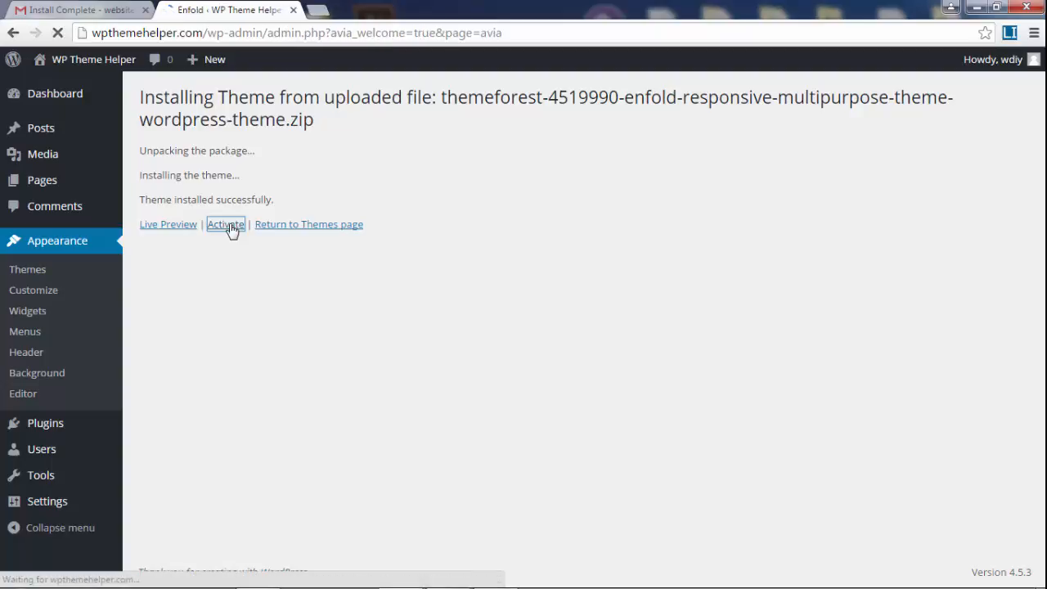
click(226, 224)
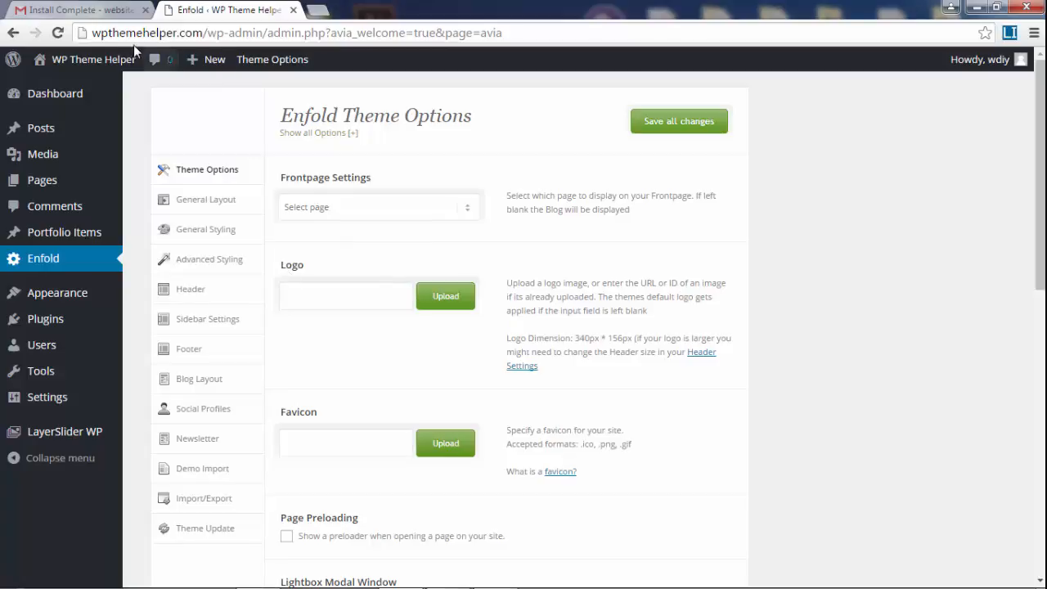
Preview the Enfold-styled live site in a new tab, then close it.
right_click(93, 59)
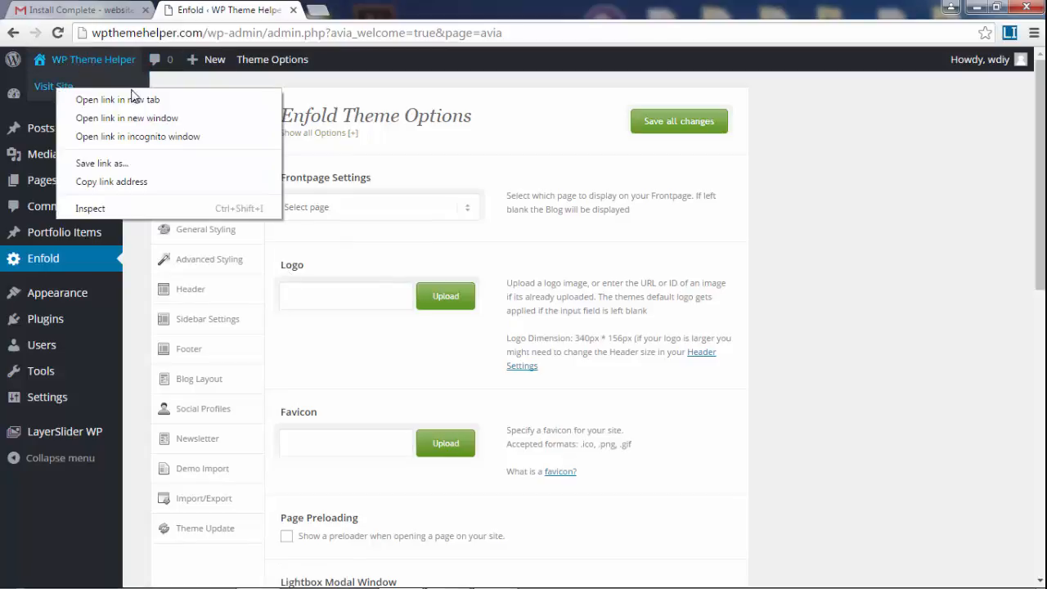
click(118, 100)
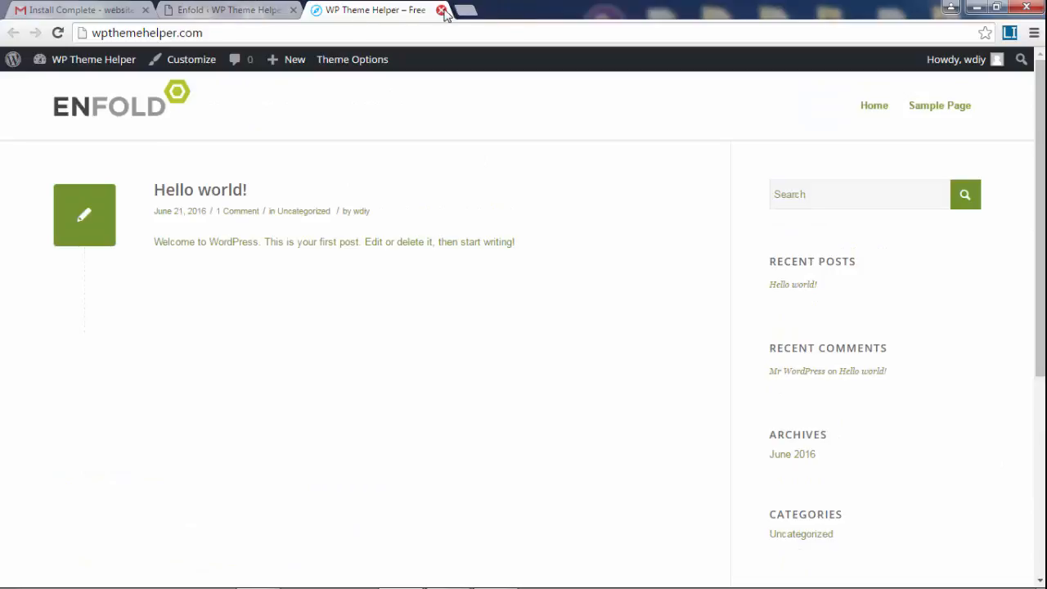
click(442, 10)
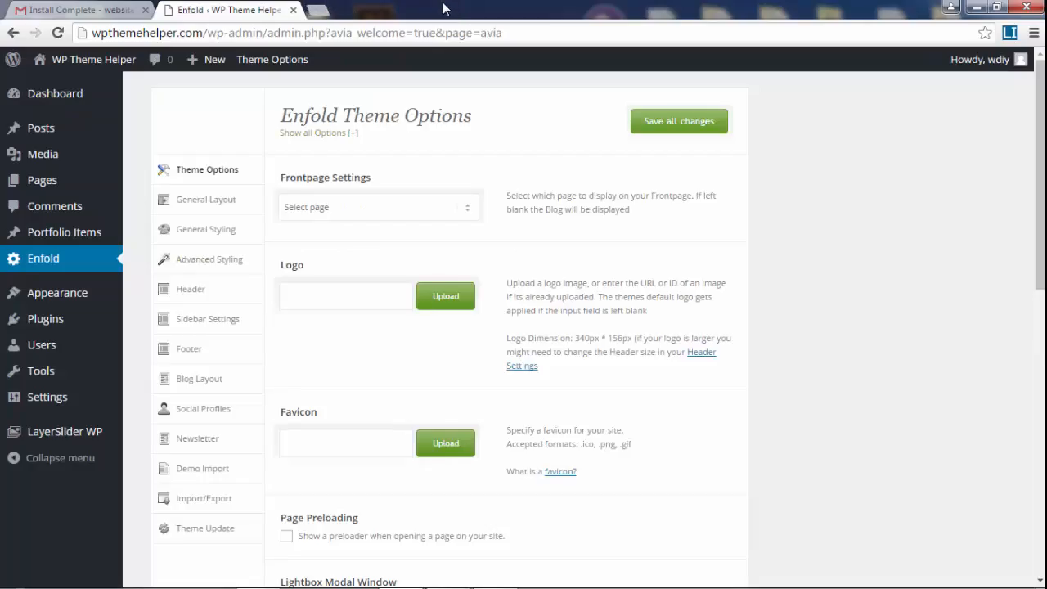
mouse_move(425, 236)
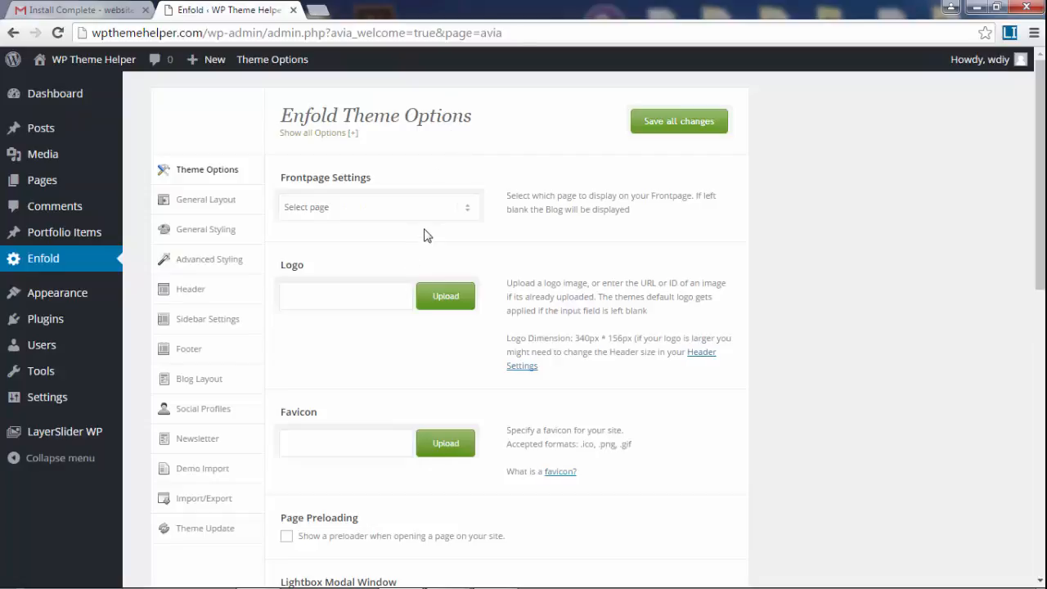
mouse_move(597, 285)
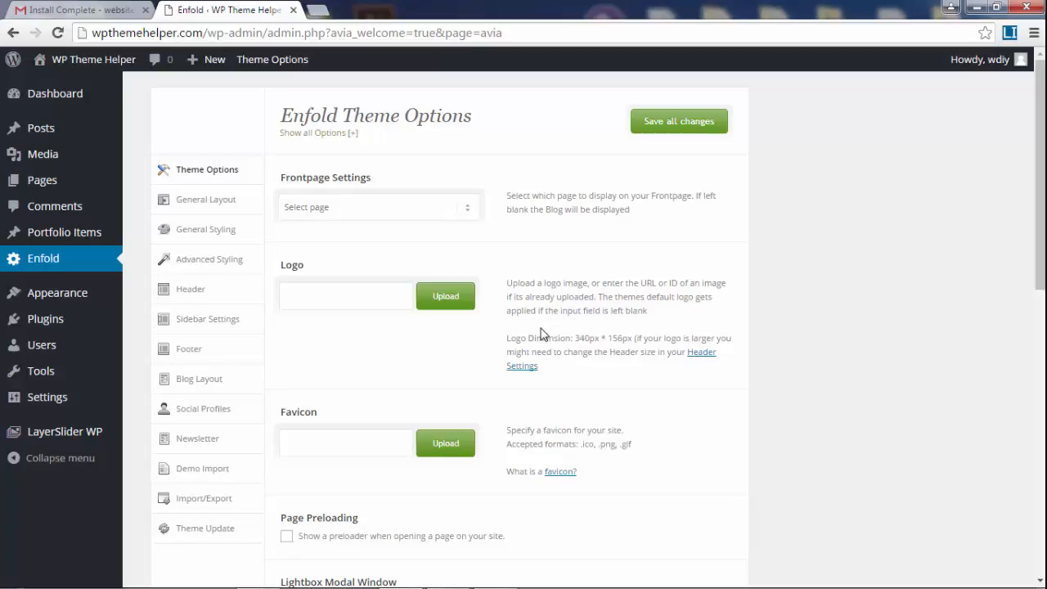
mouse_move(526, 321)
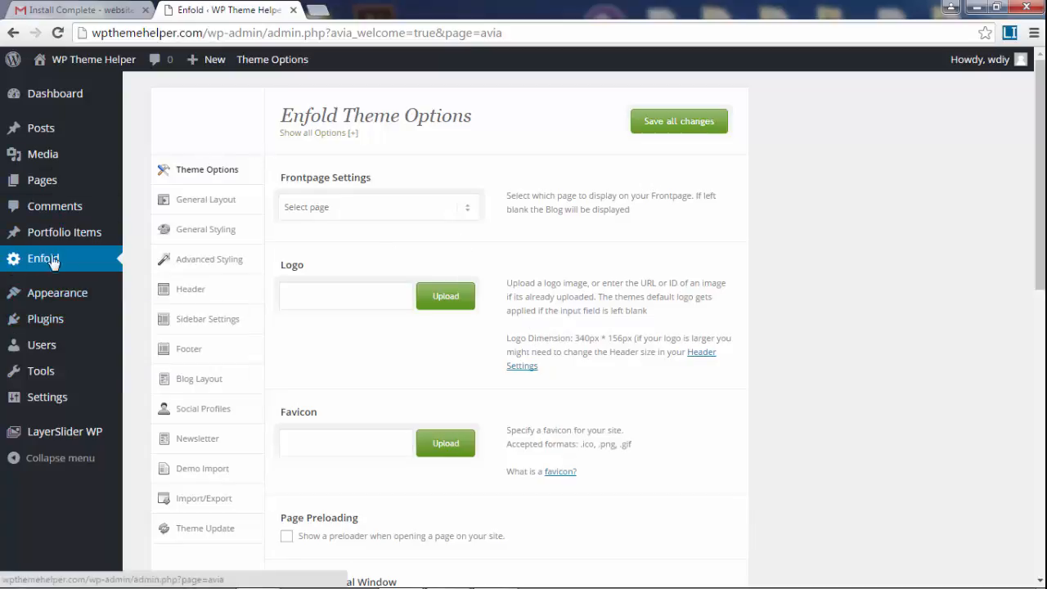
mouse_move(57, 263)
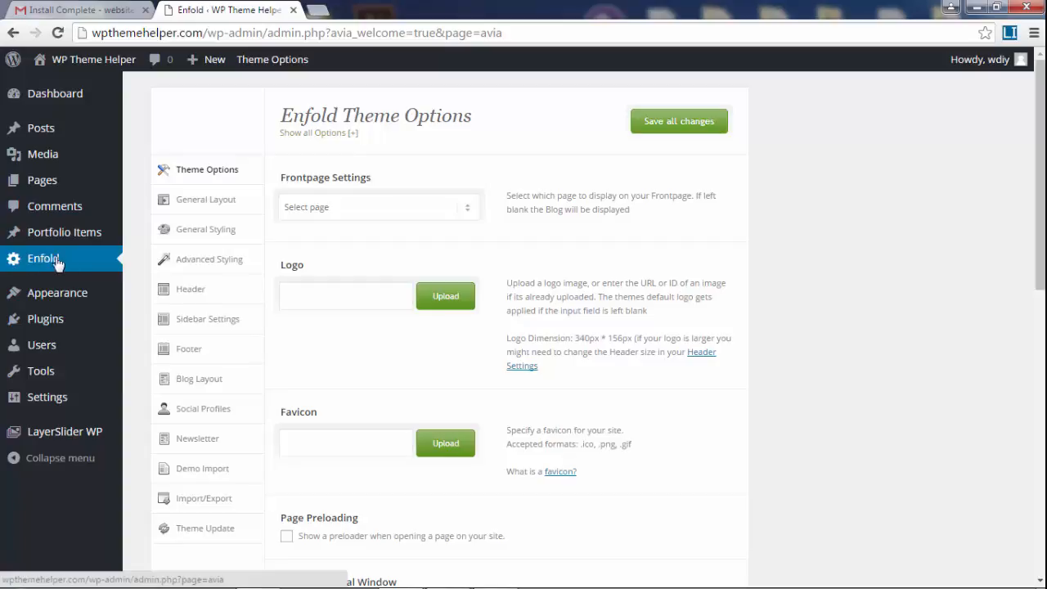
mouse_move(173, 250)
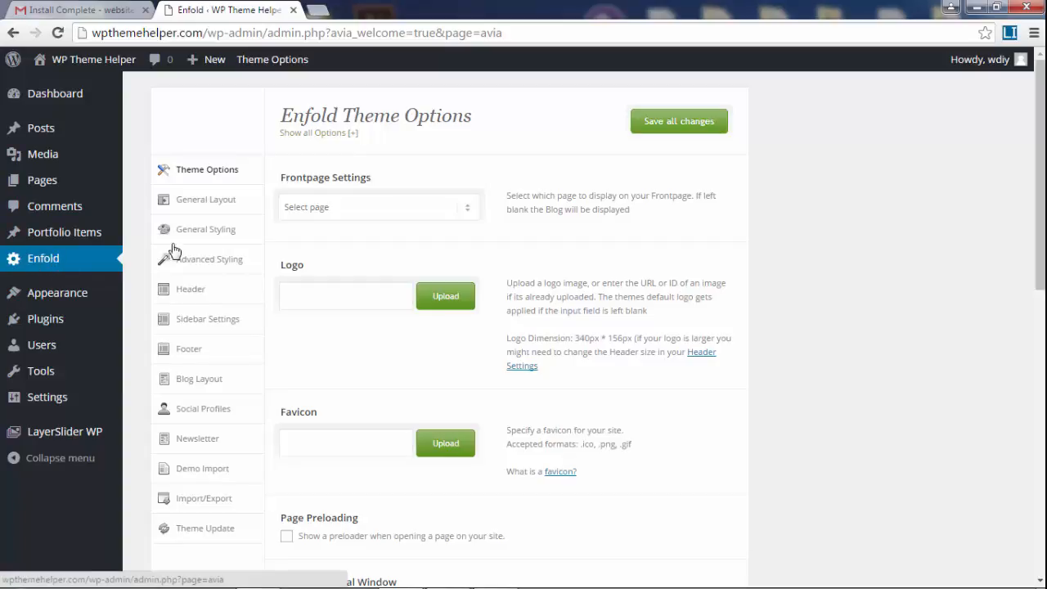
Review Enfold's main options, leaving the Frontpage Settings page choice unchanged, and browse down the list.
click(272, 59)
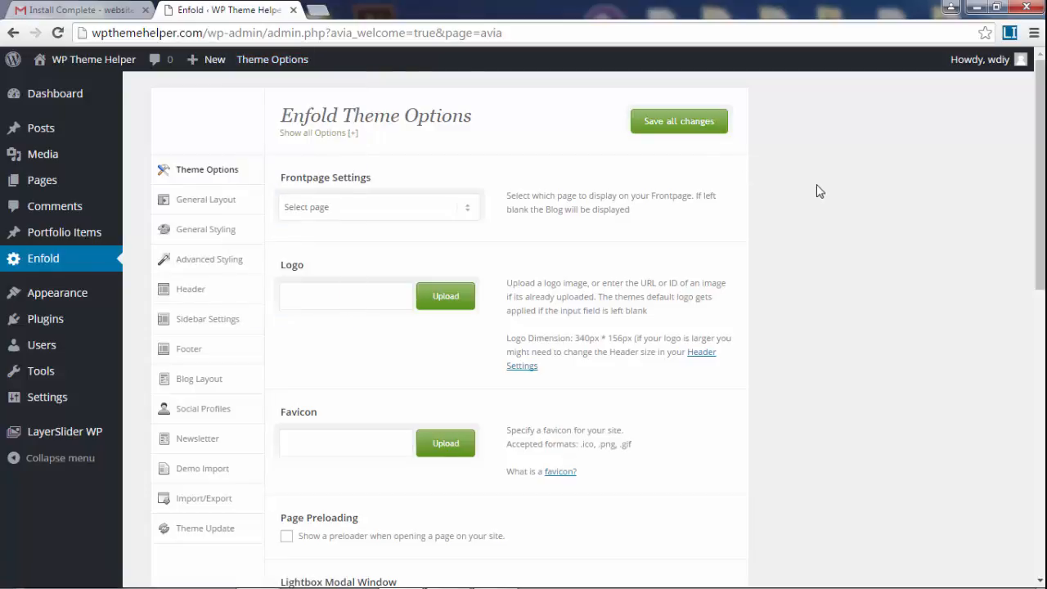
mouse_move(221, 173)
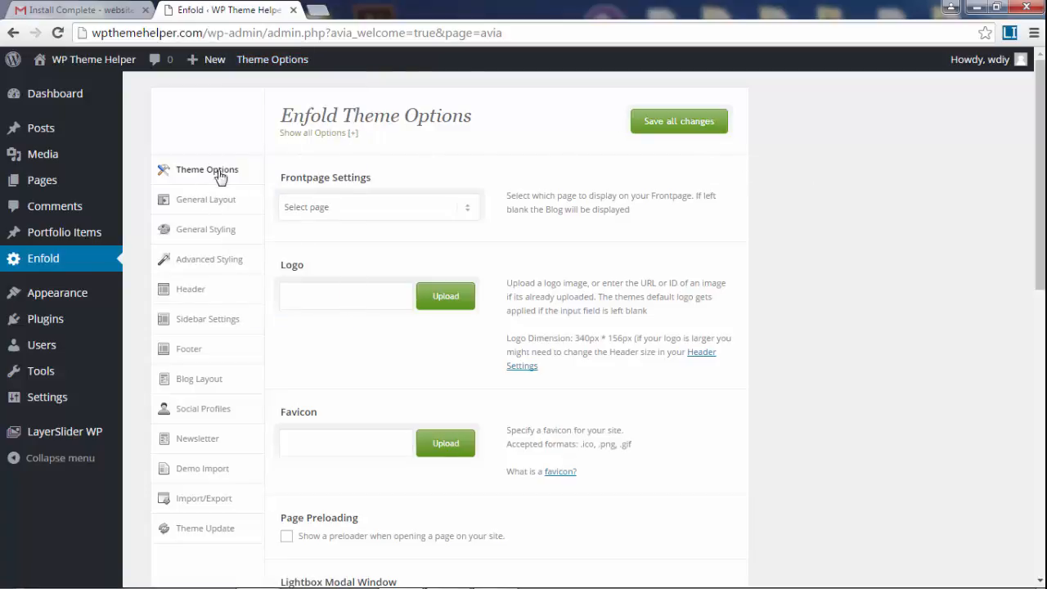
mouse_move(206, 237)
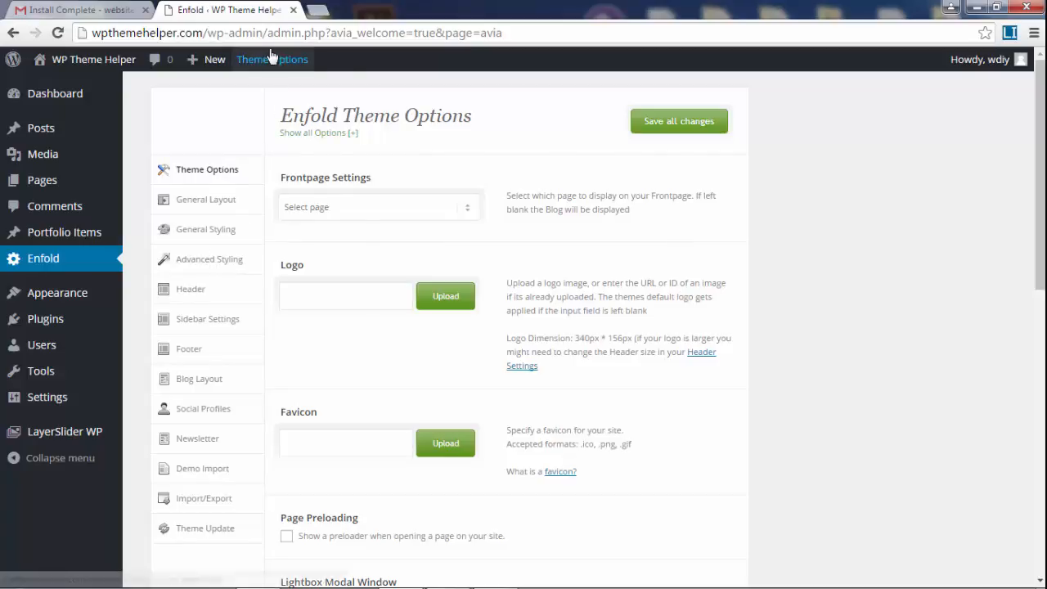
click(272, 59)
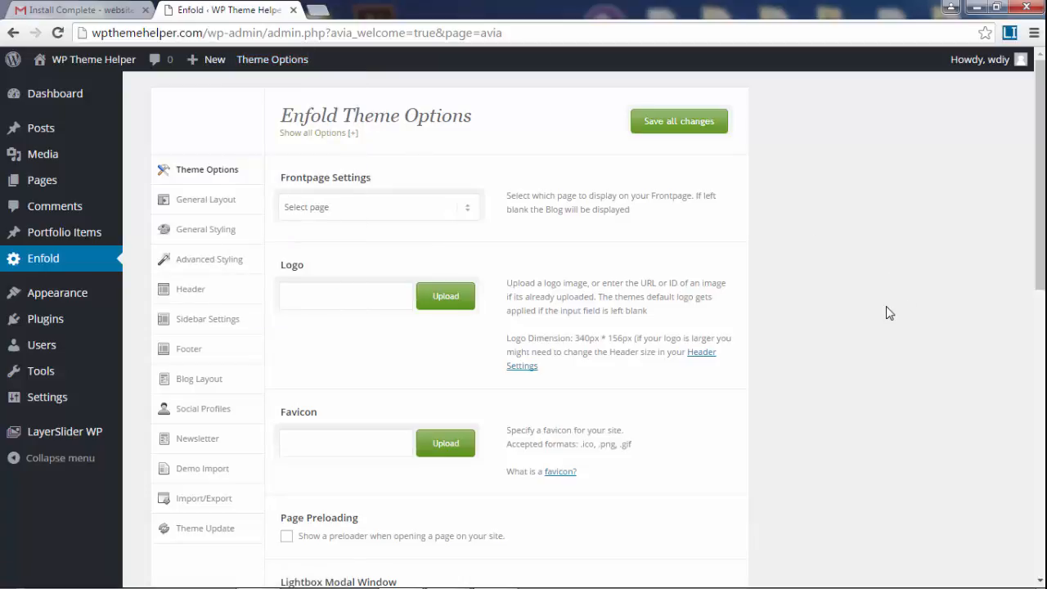
mouse_move(154, 134)
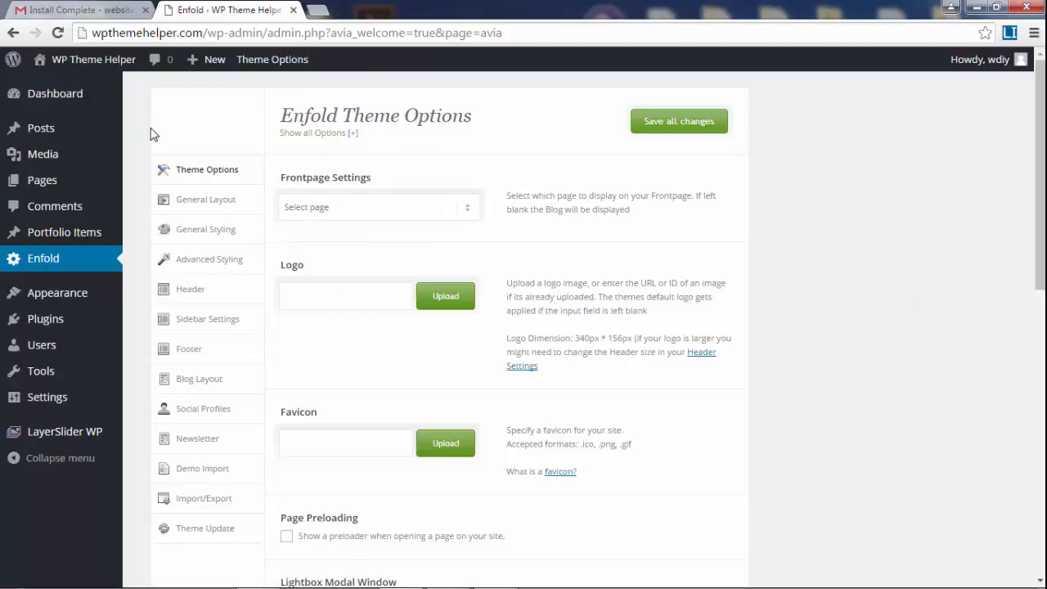
mouse_move(193, 172)
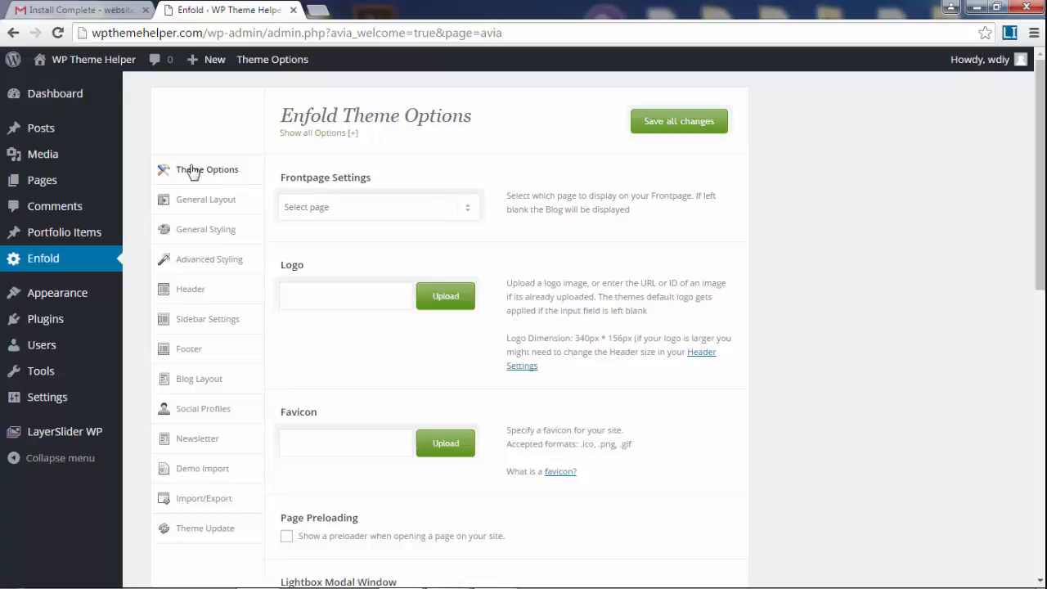
click(379, 206)
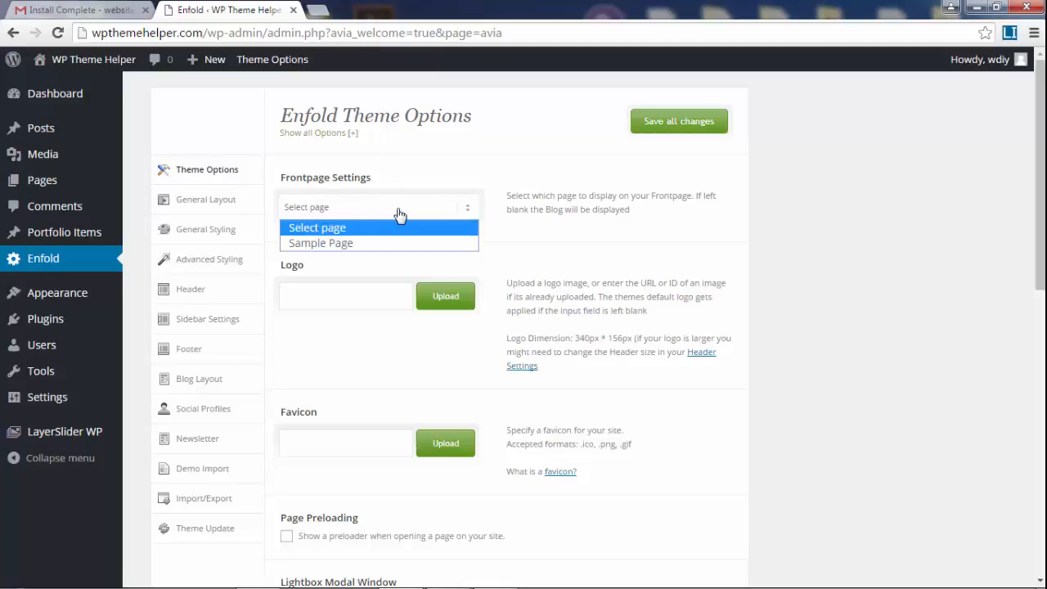
mouse_move(379, 242)
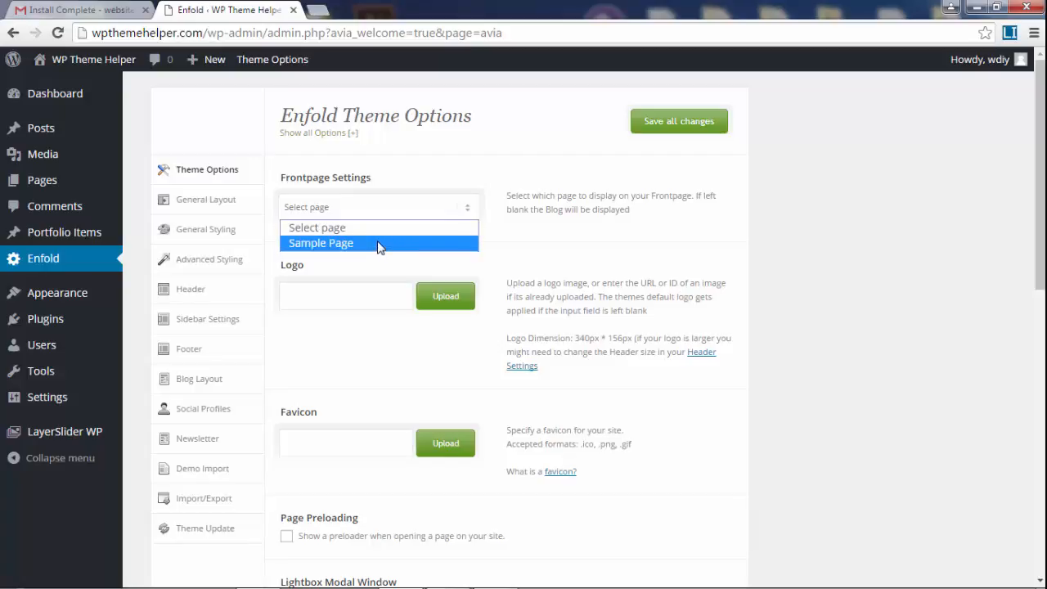
mouse_move(857, 268)
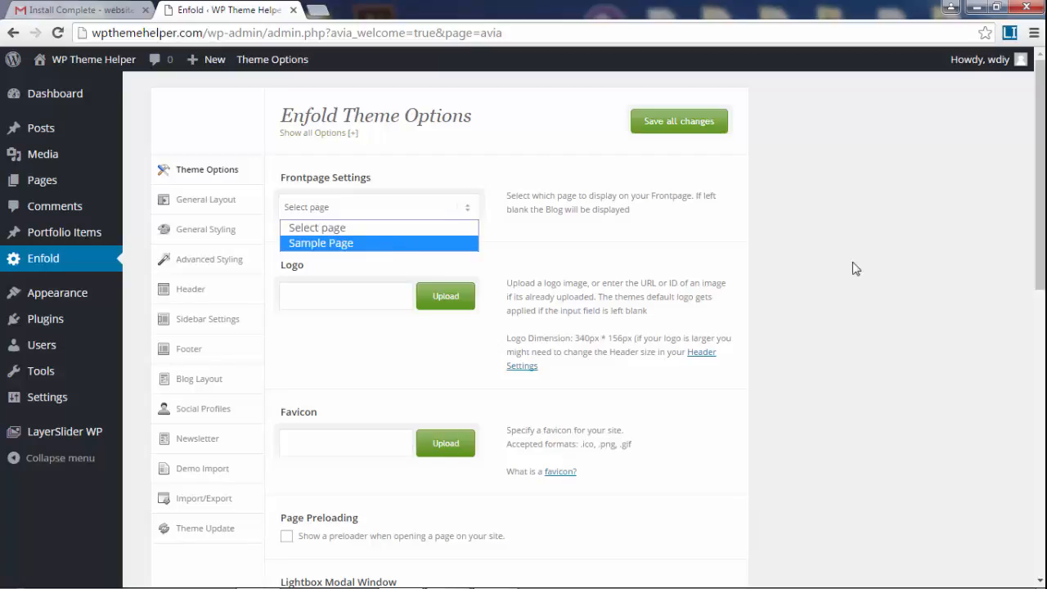
click(345, 295)
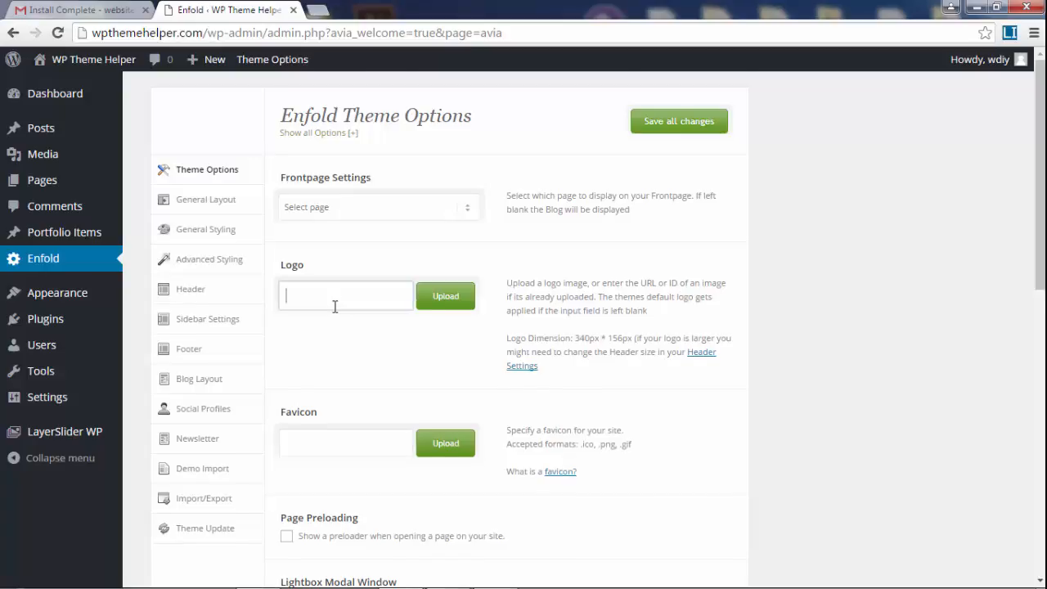
scroll(down, 3)
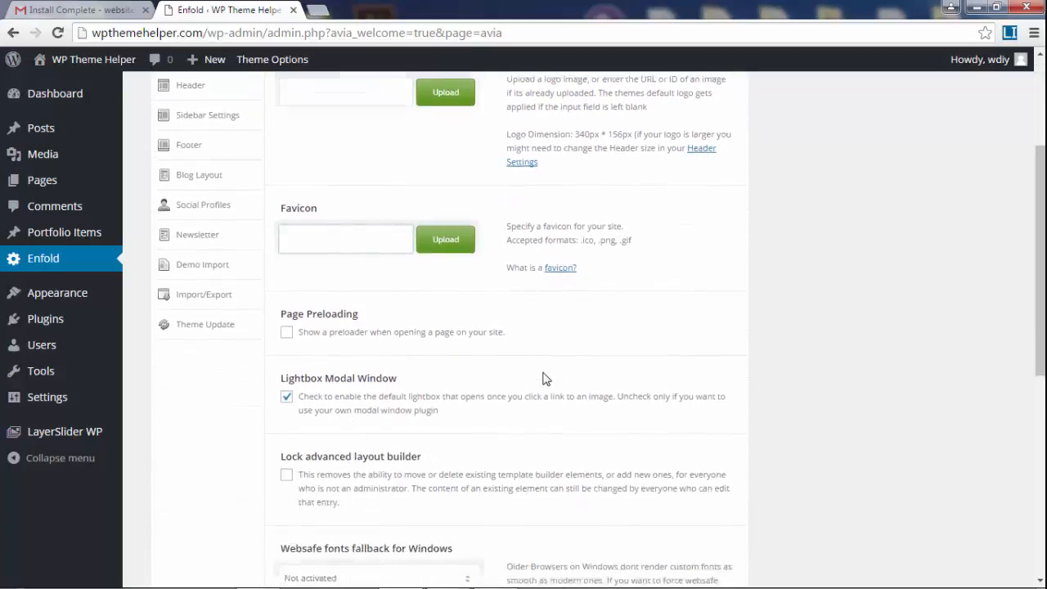
scroll(down, 3)
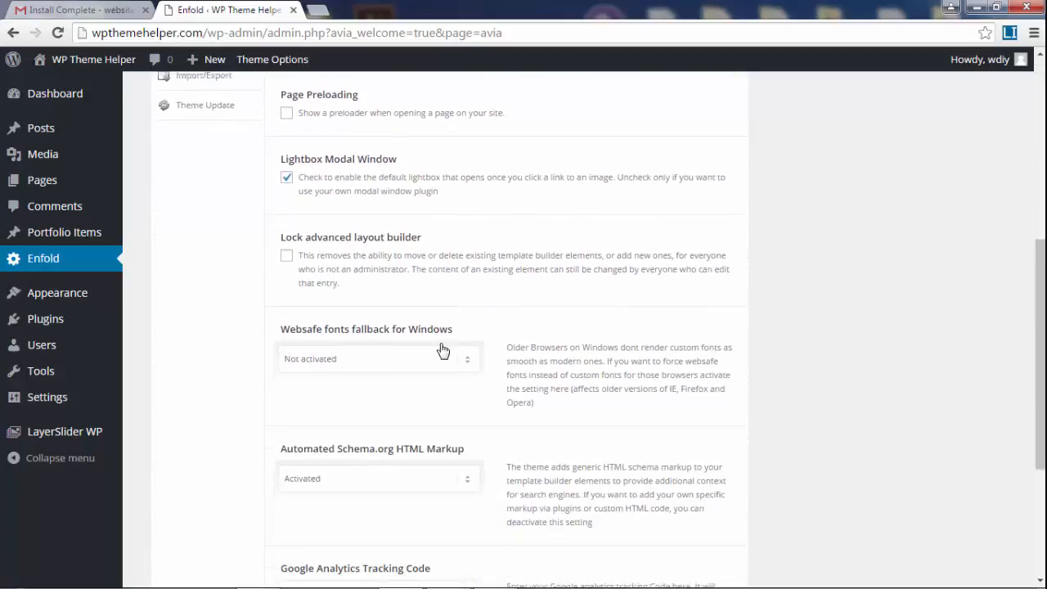
scroll(down, 3)
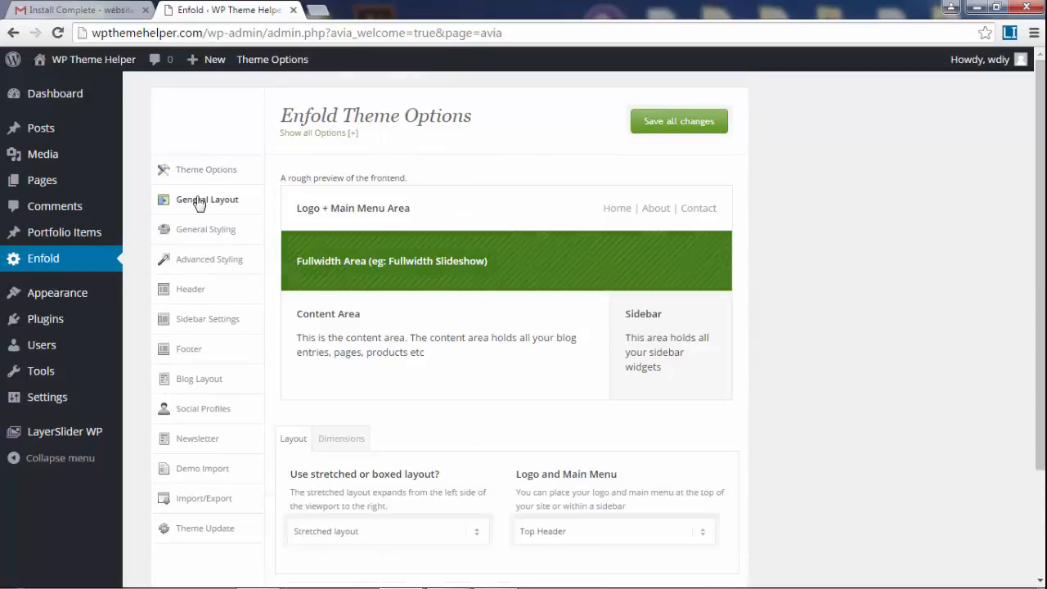
View the Dimensions sub-tab: Responsive Site checked and a 1310px maximum container width, unchanged.
scroll(down, 3)
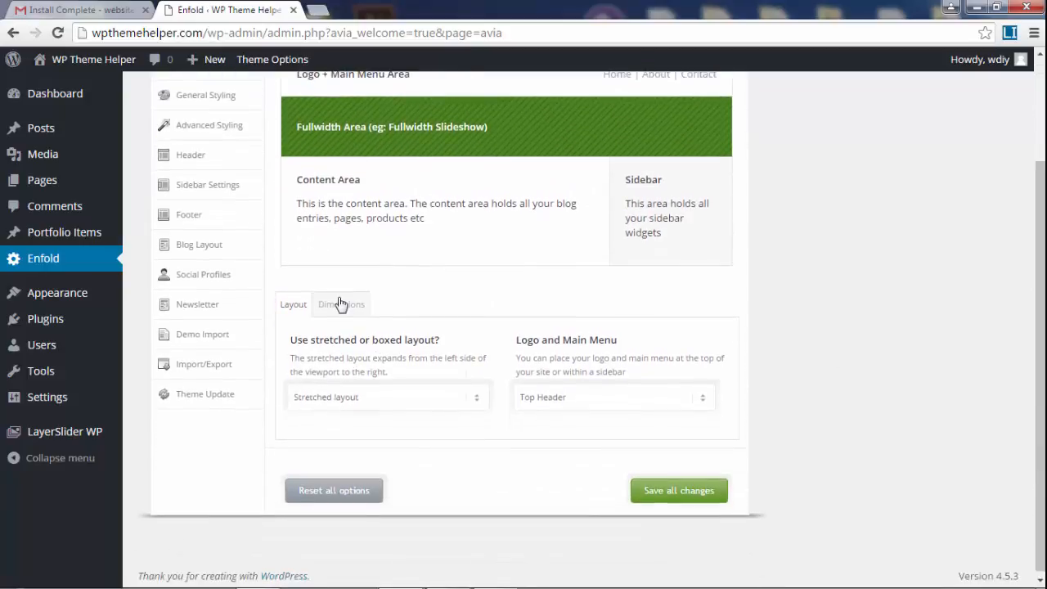
click(340, 303)
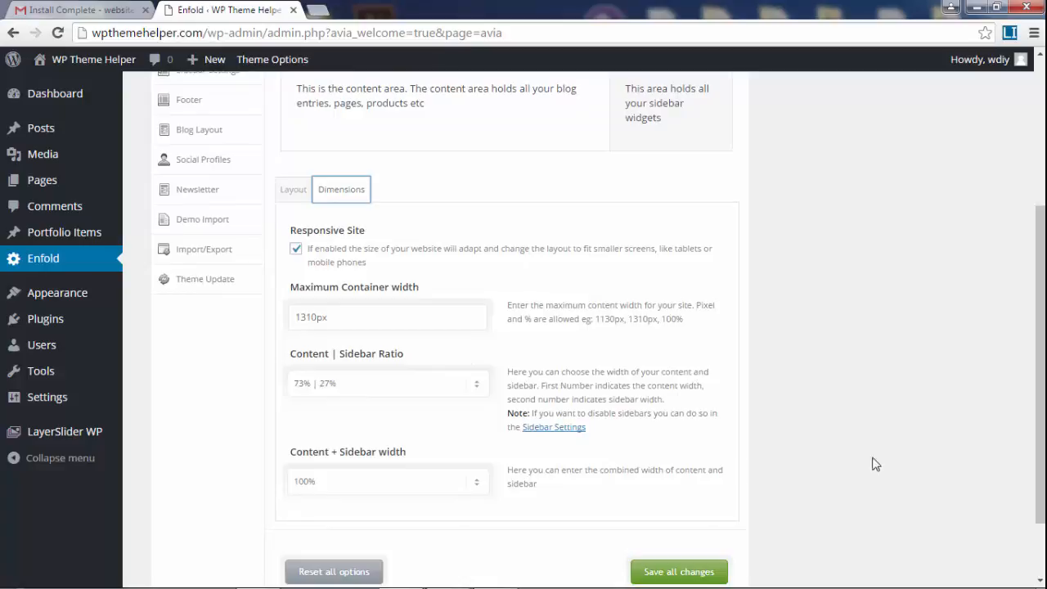
scroll(up, 3)
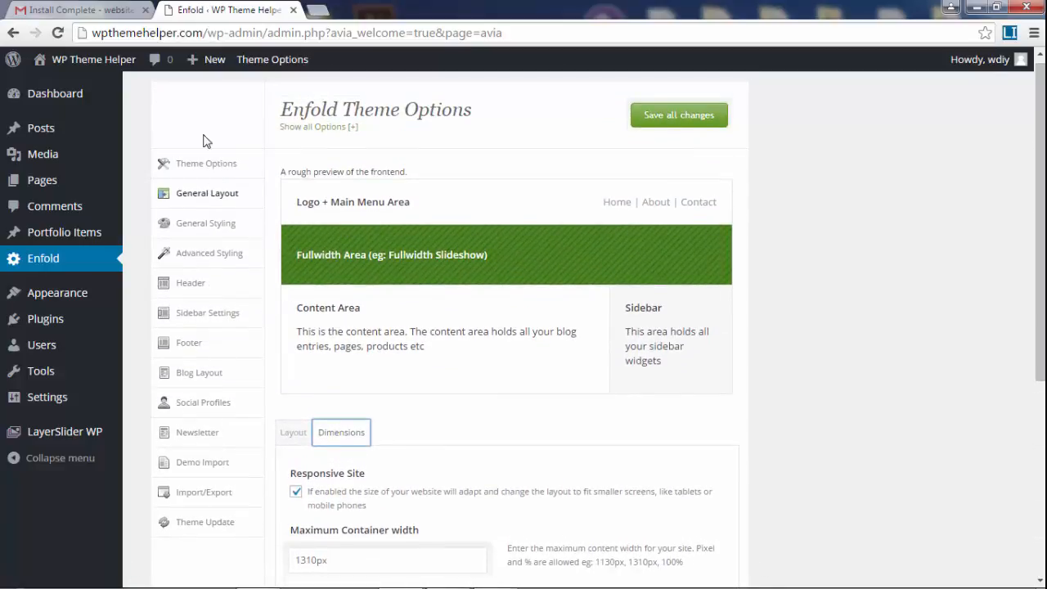
mouse_move(232, 484)
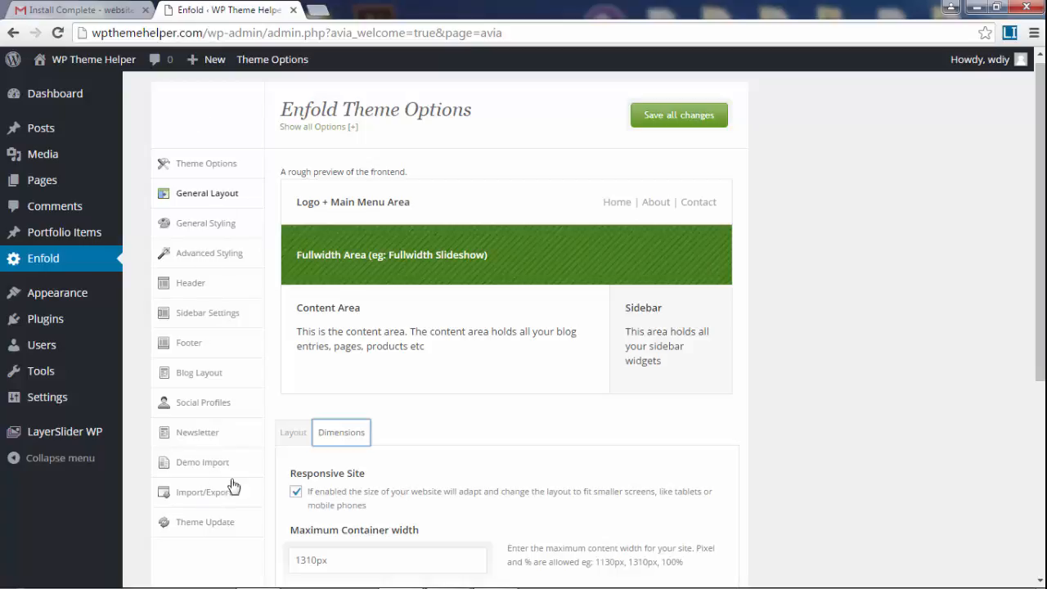
scroll(down, 3)
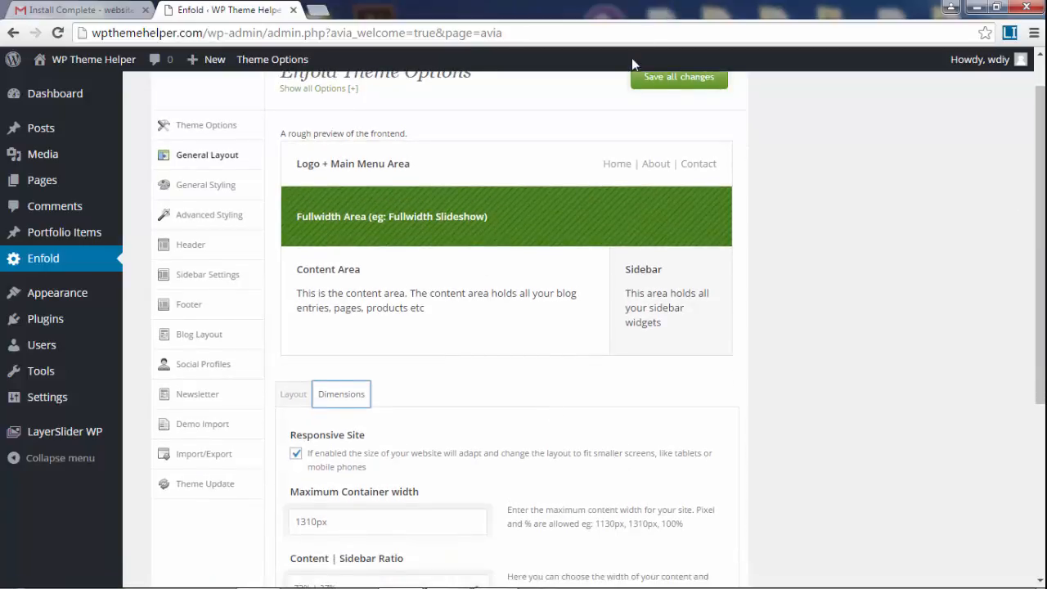
mouse_move(235, 154)
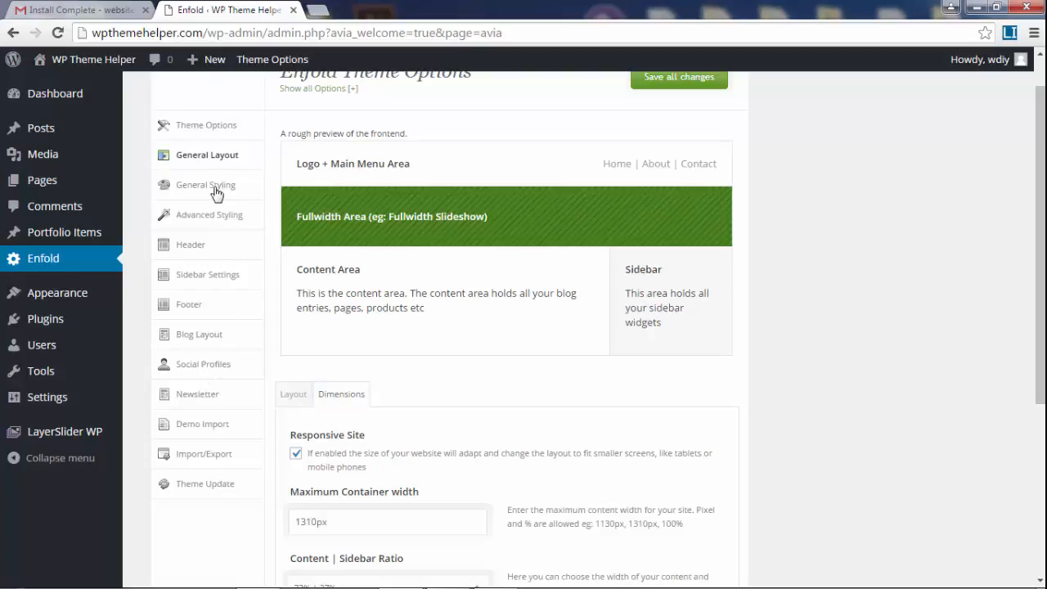
Look over the General Styling colour schemes and colour settings without changing anything.
click(206, 183)
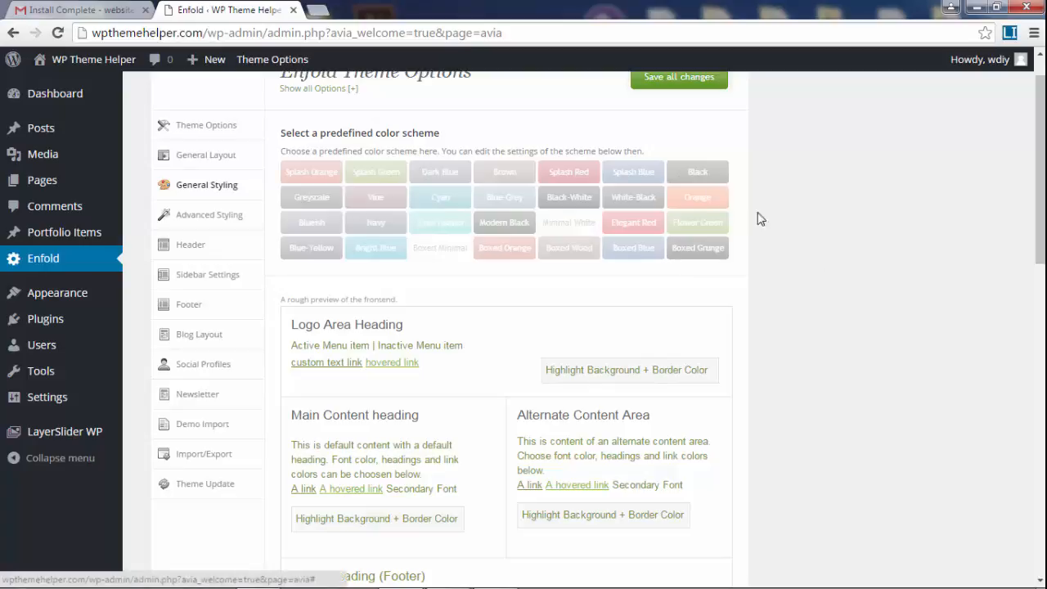
scroll(down, 3)
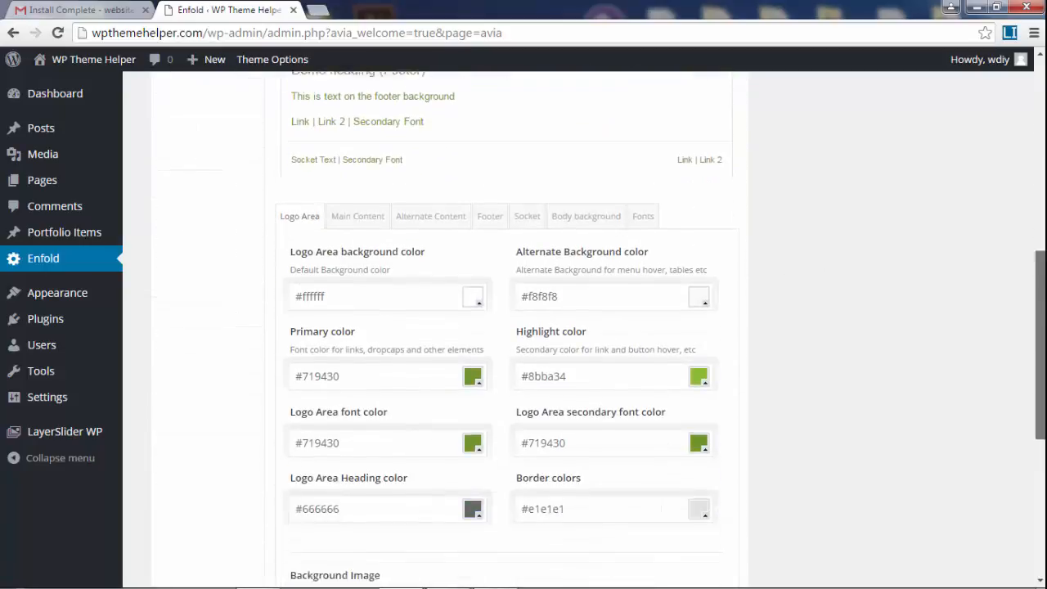
scroll(down, 3)
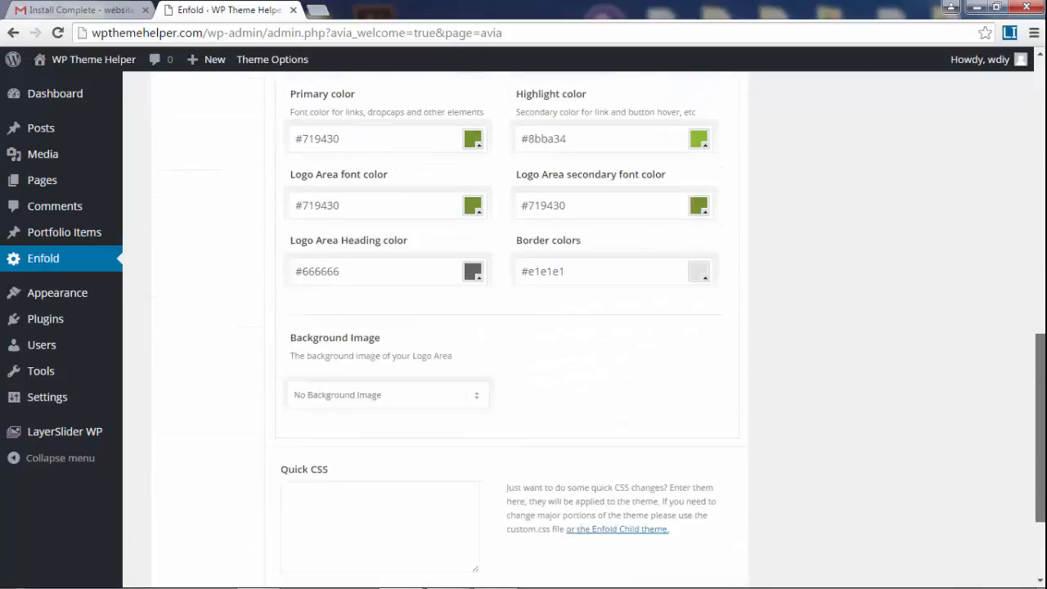
scroll(up, 3)
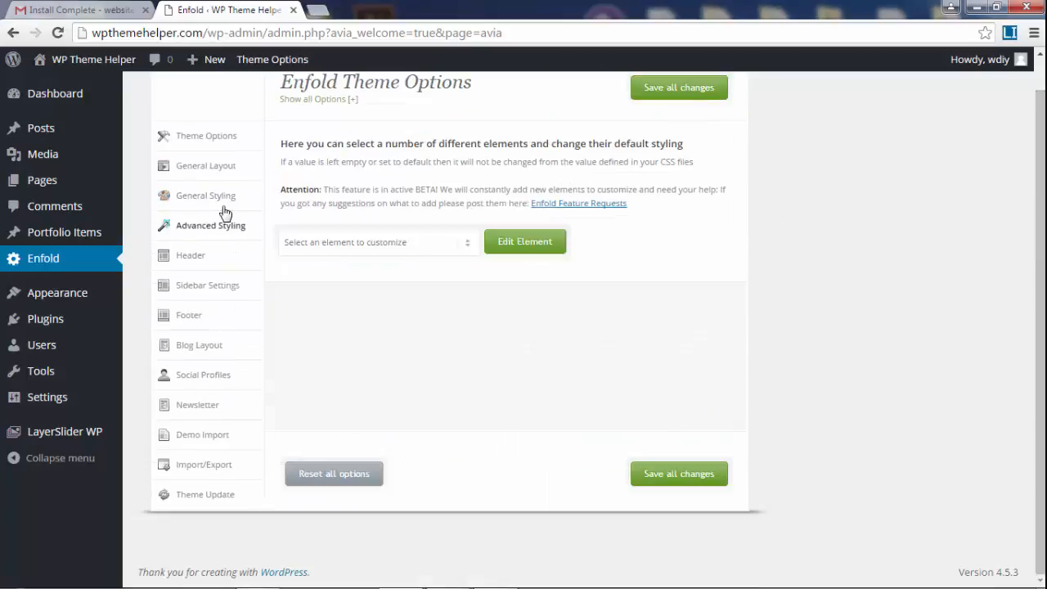
click(376, 242)
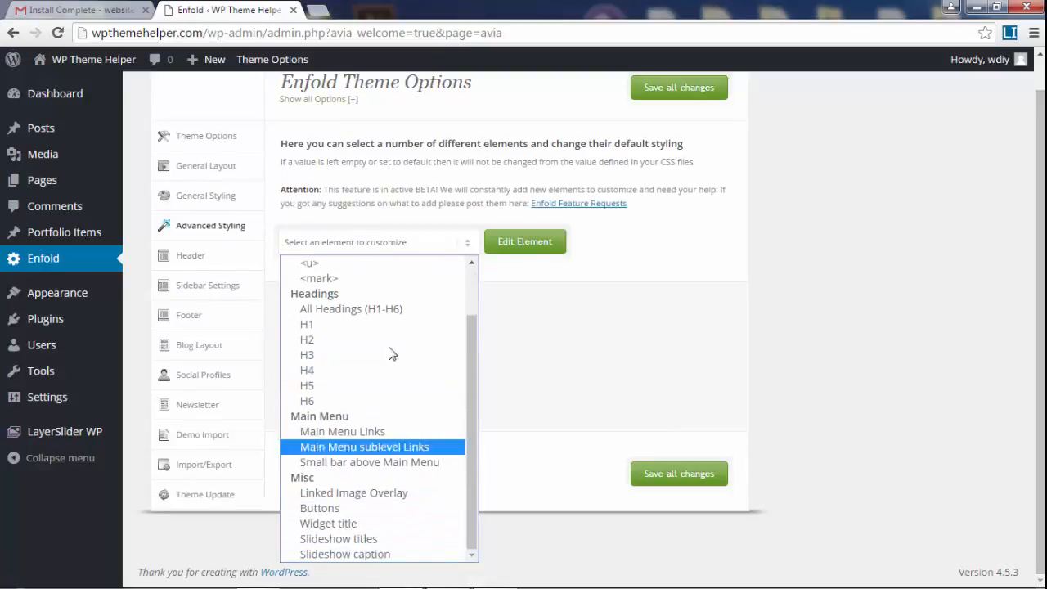
click(308, 323)
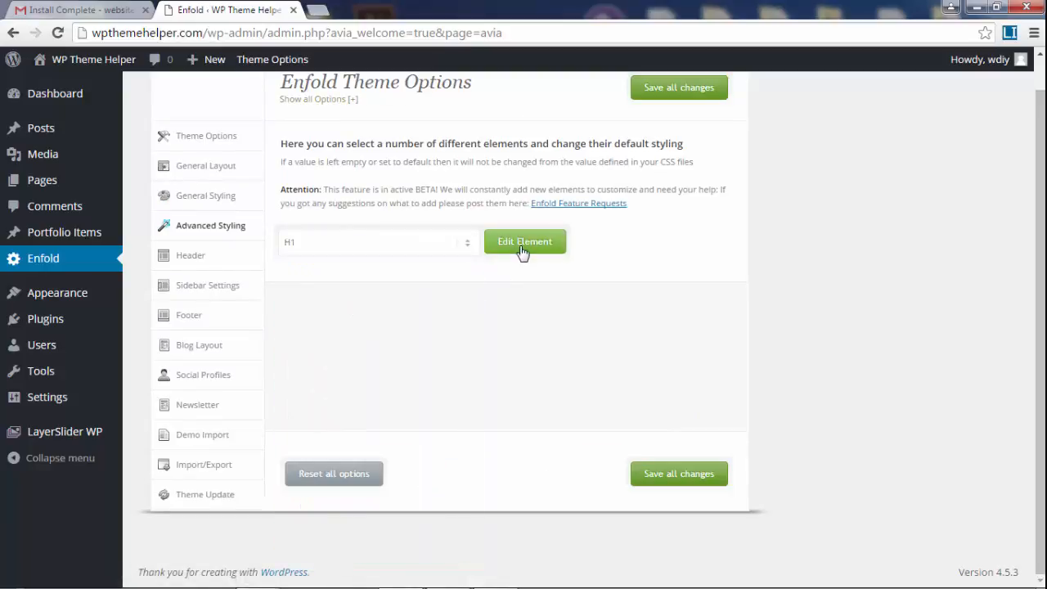
click(523, 242)
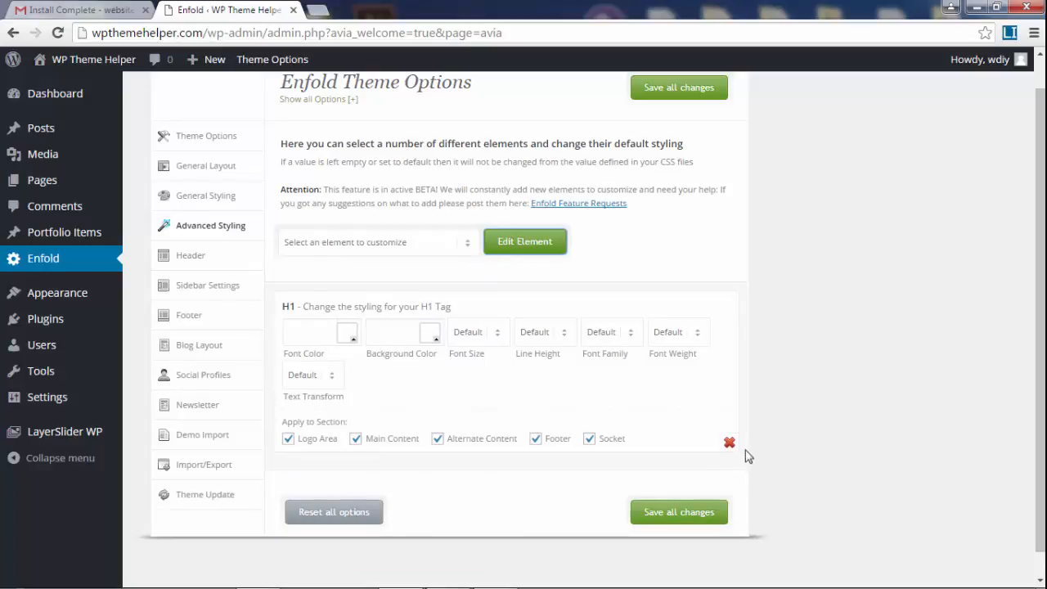
click(730, 441)
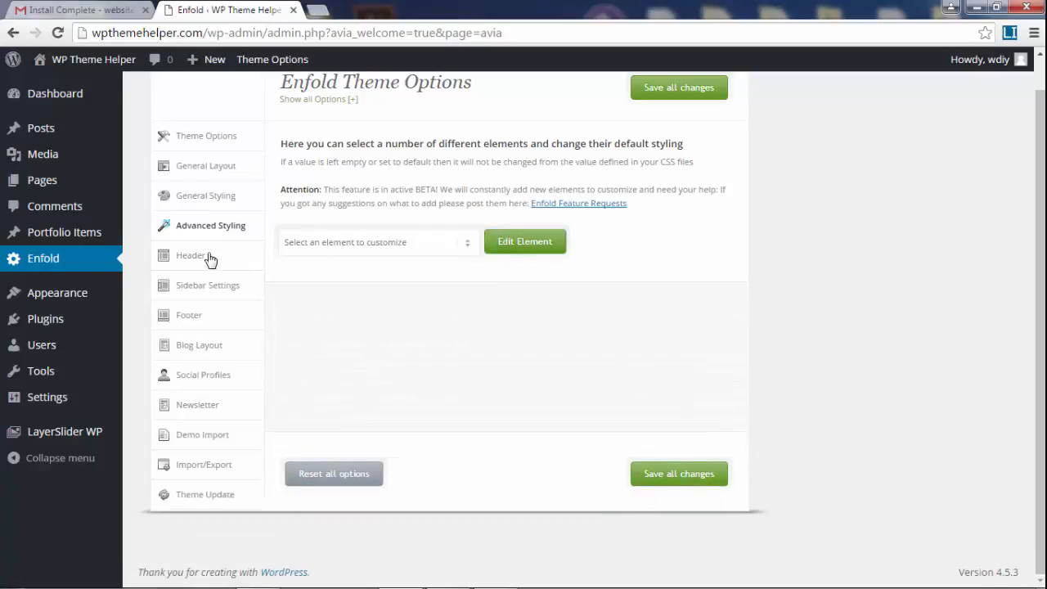
Review the Header settings section of Enfold Theme Options.
click(189, 256)
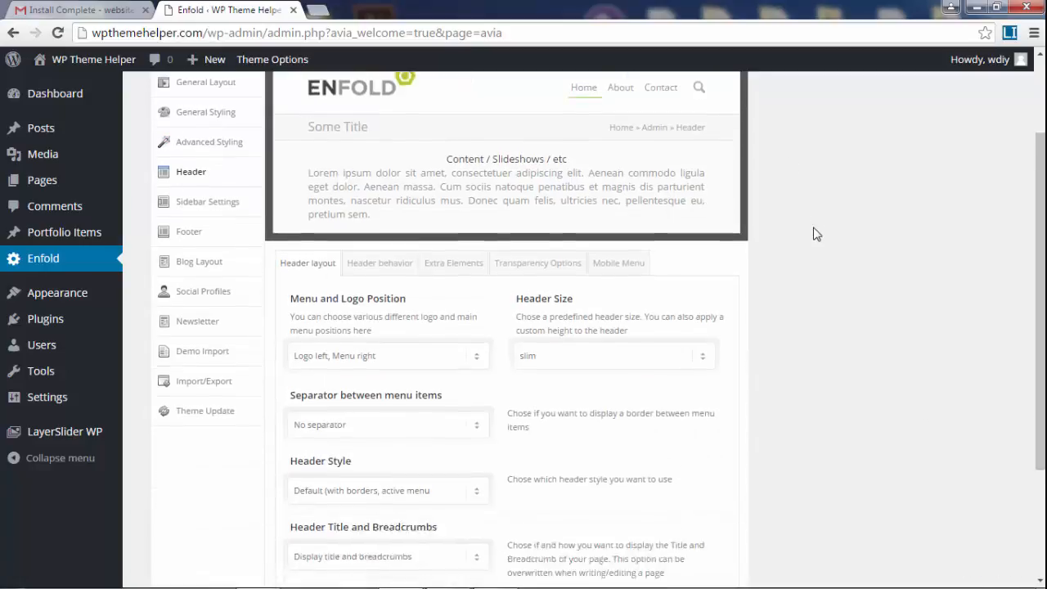
scroll(down, 3)
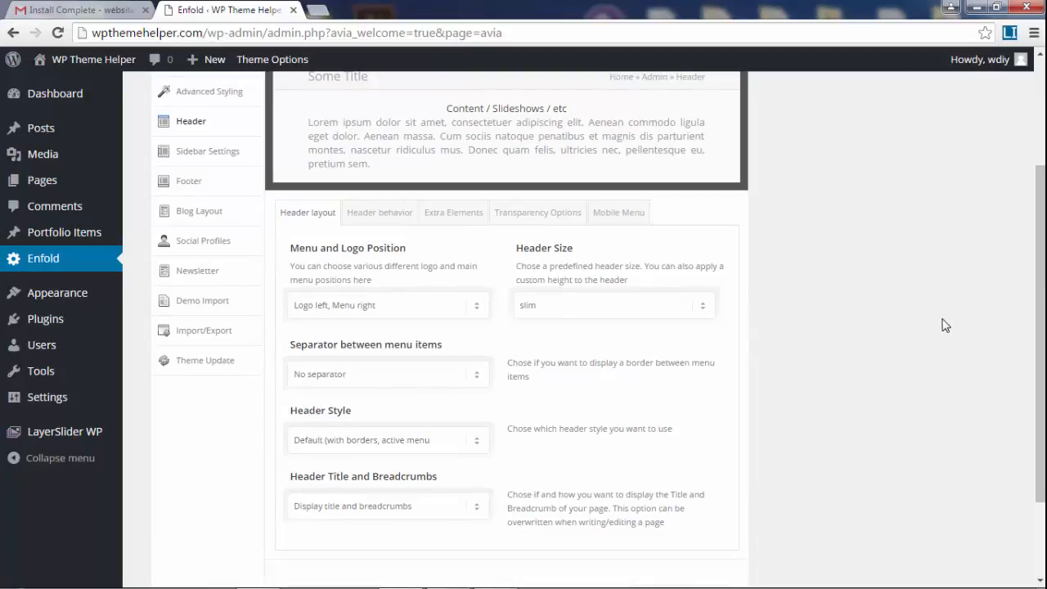
scroll(down, 3)
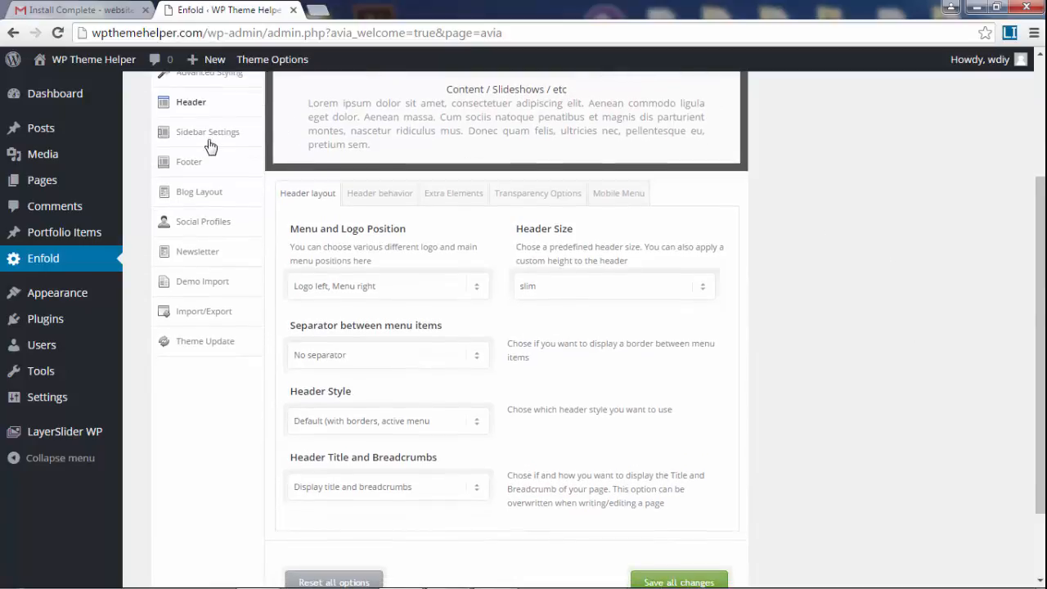
View the Sidebar Settings, then land on the Blog Layout settings with blog styling and single post options.
click(207, 131)
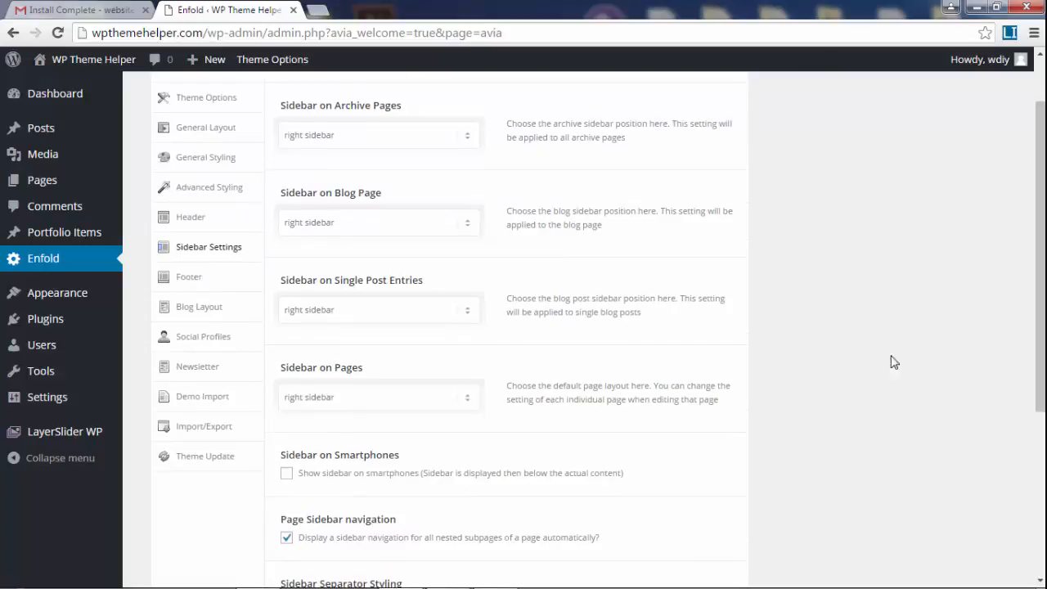
mouse_move(59, 398)
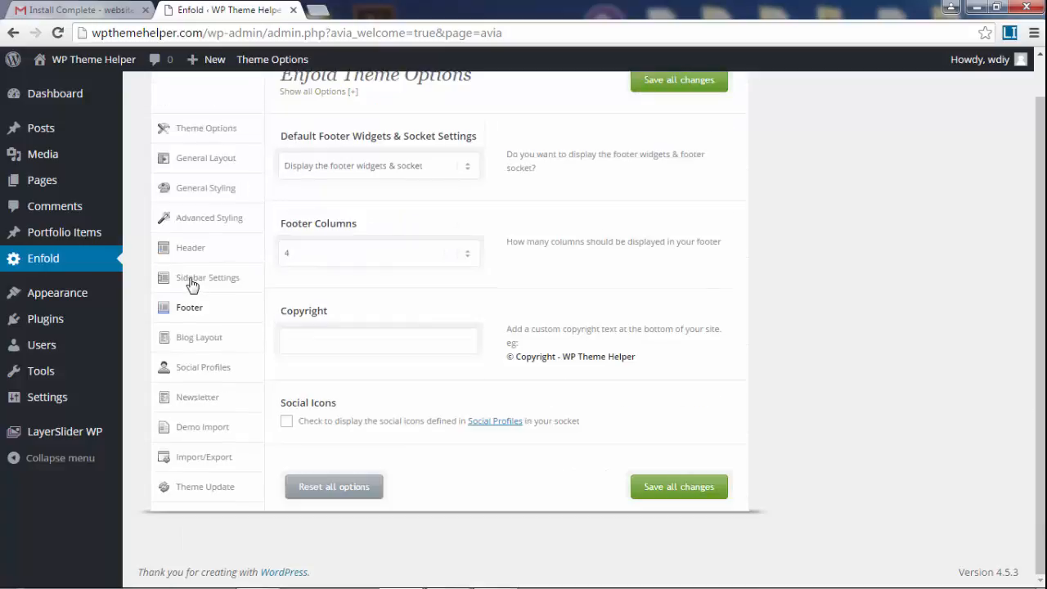
click(199, 337)
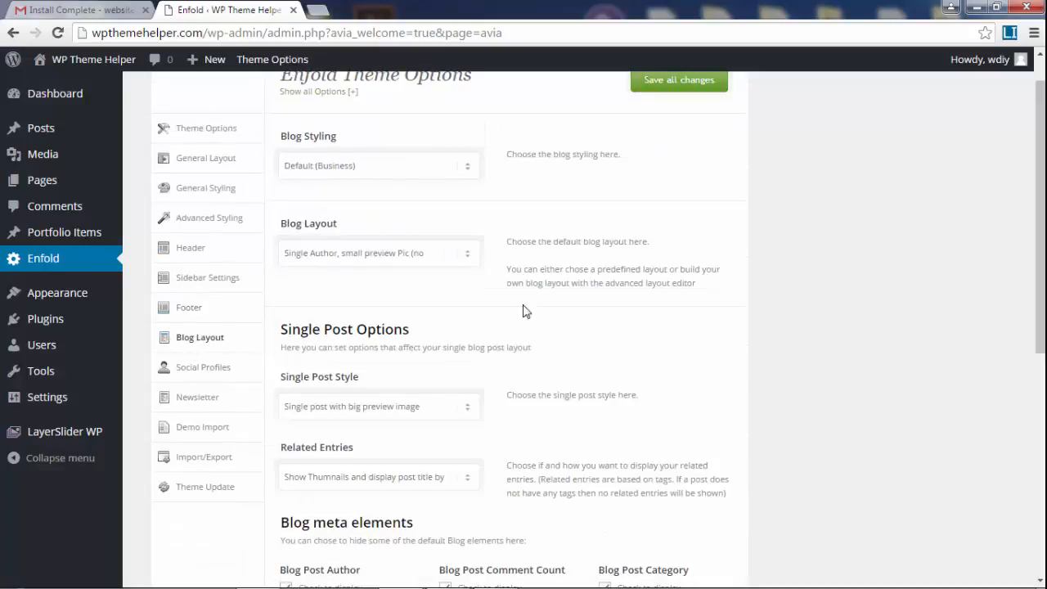
mouse_move(220, 366)
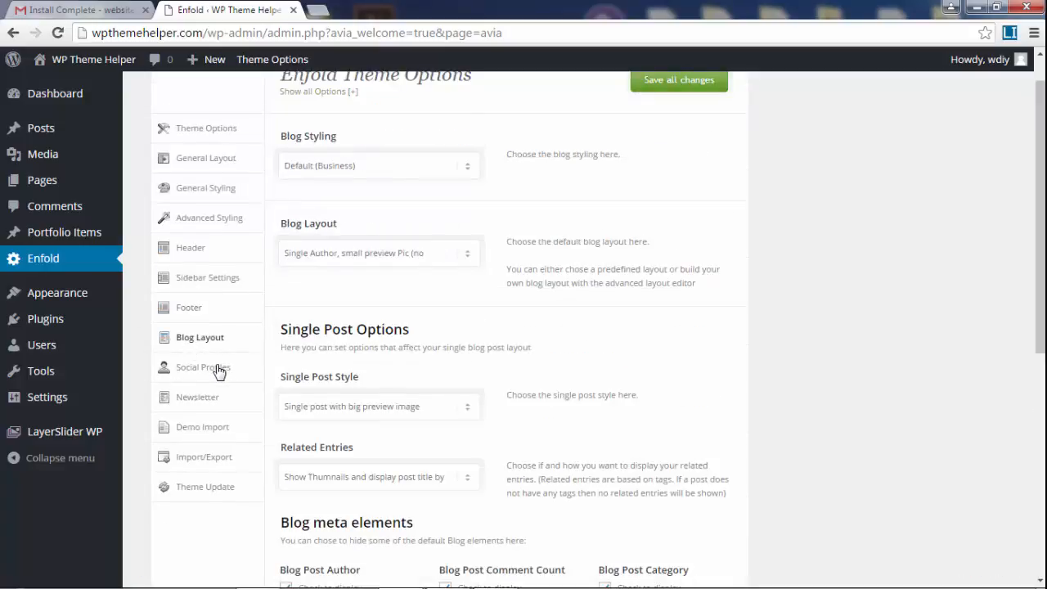
View Social Profiles with Twitter and Dribbble links, add a profile row, then show the Mailchimp Newsletter settings.
click(203, 366)
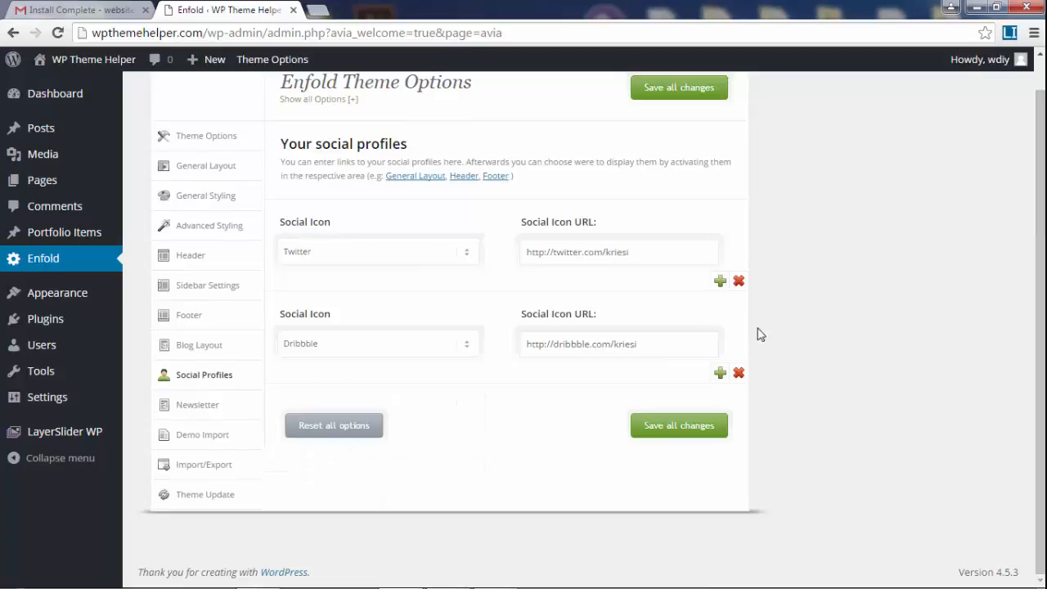
click(719, 373)
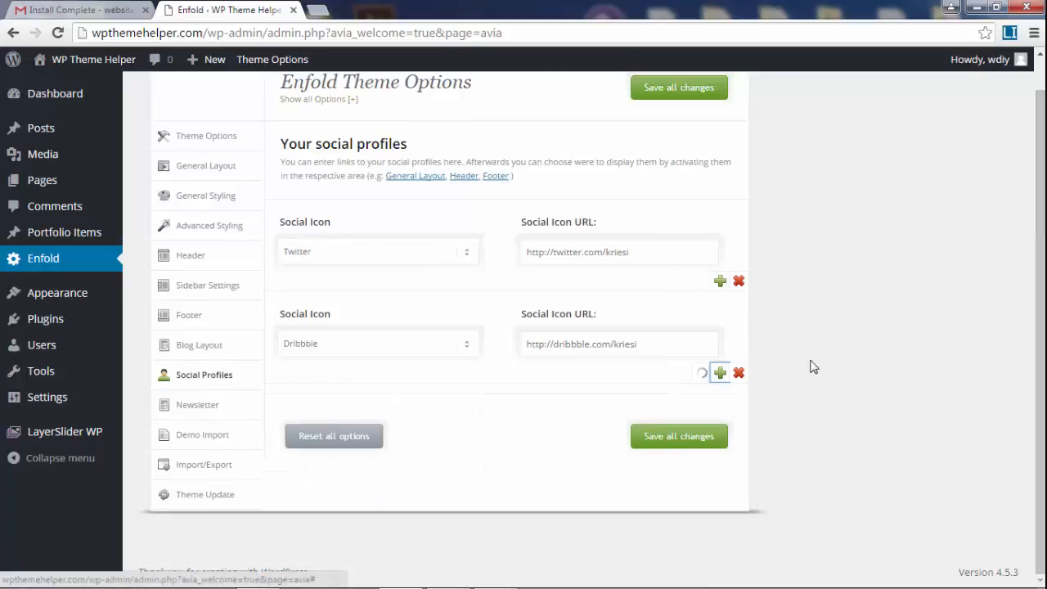
click(720, 373)
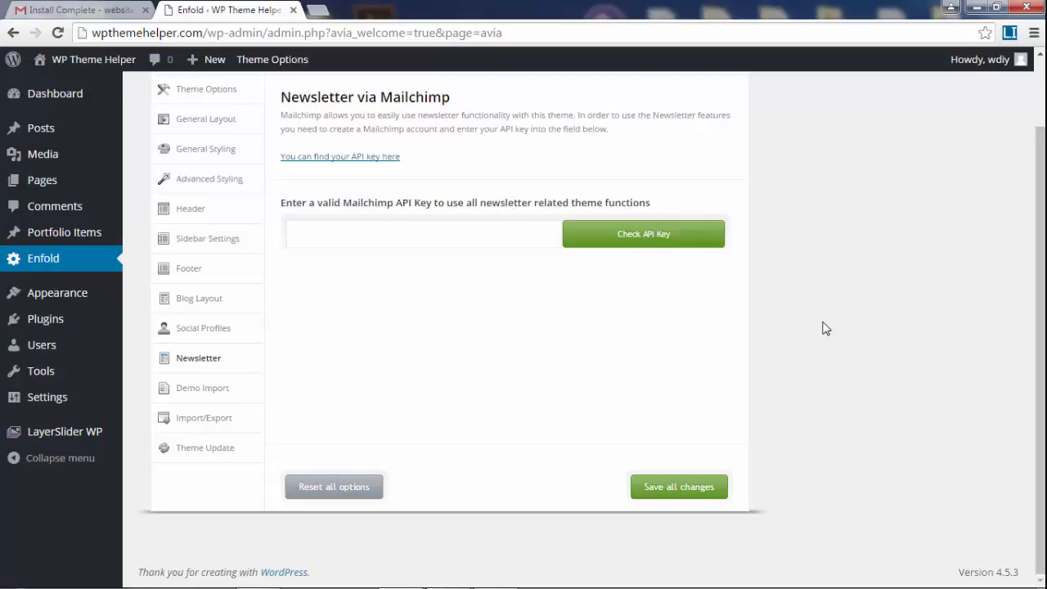
click(422, 232)
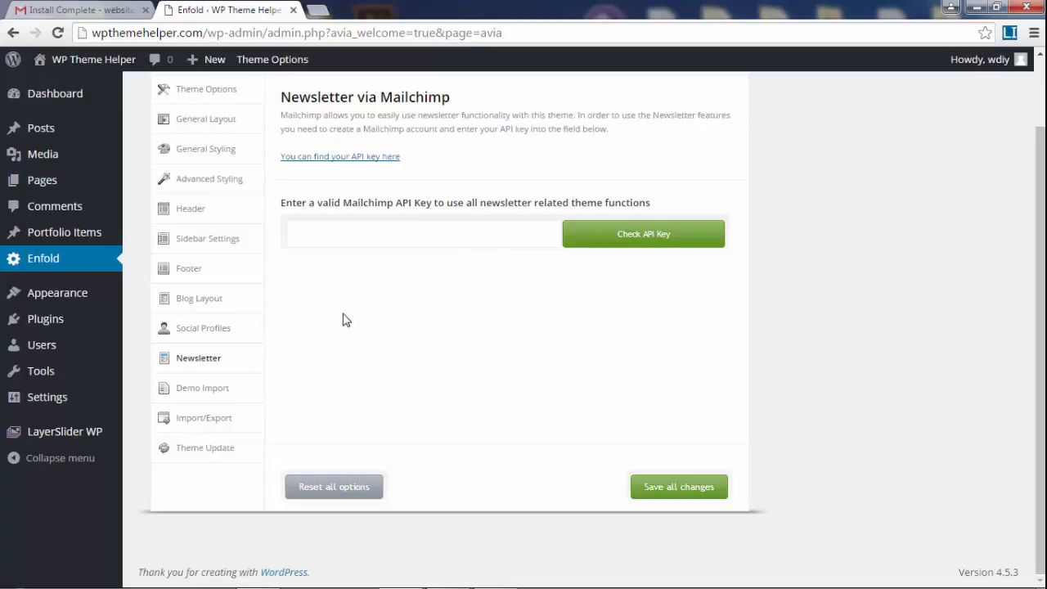
mouse_move(356, 204)
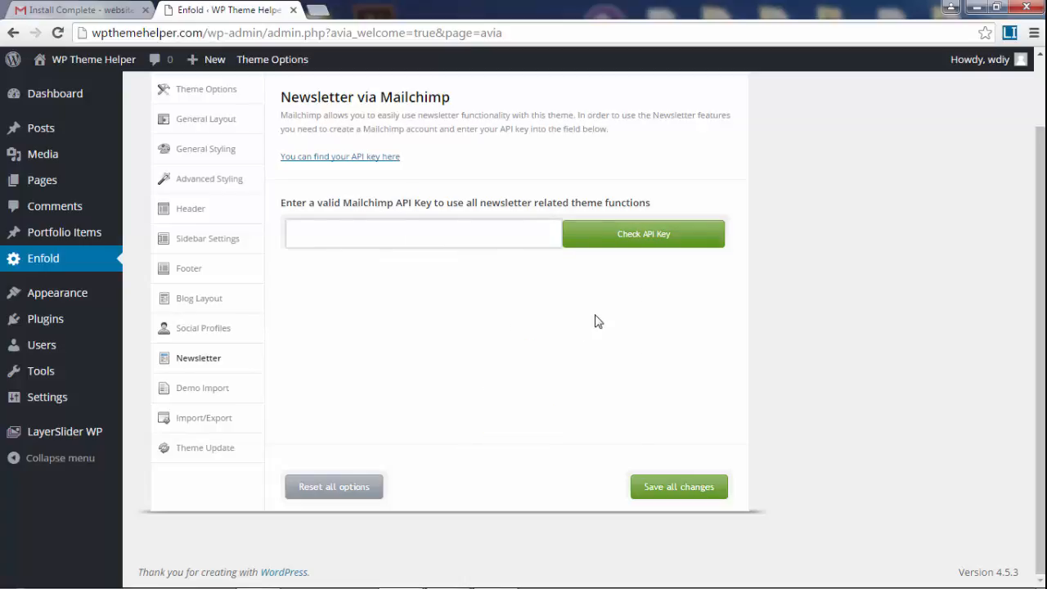
click(422, 233)
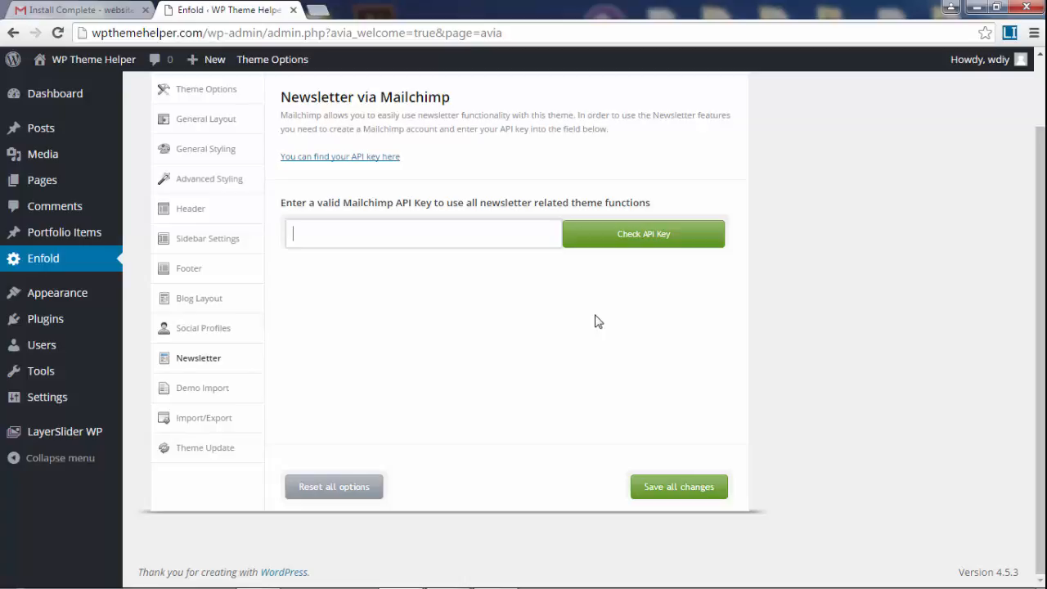
mouse_move(202, 387)
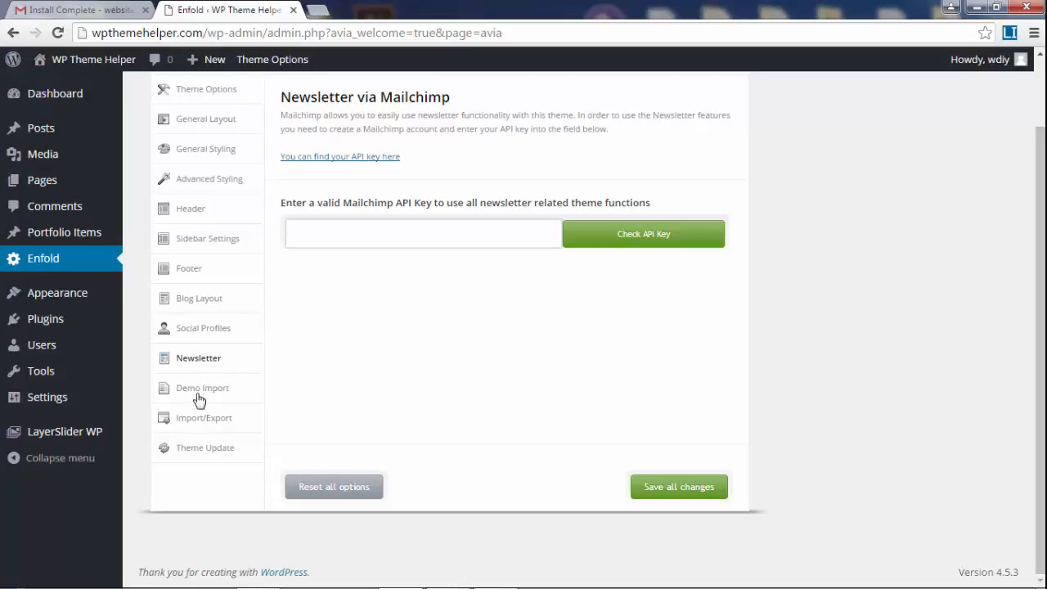
mouse_move(205, 422)
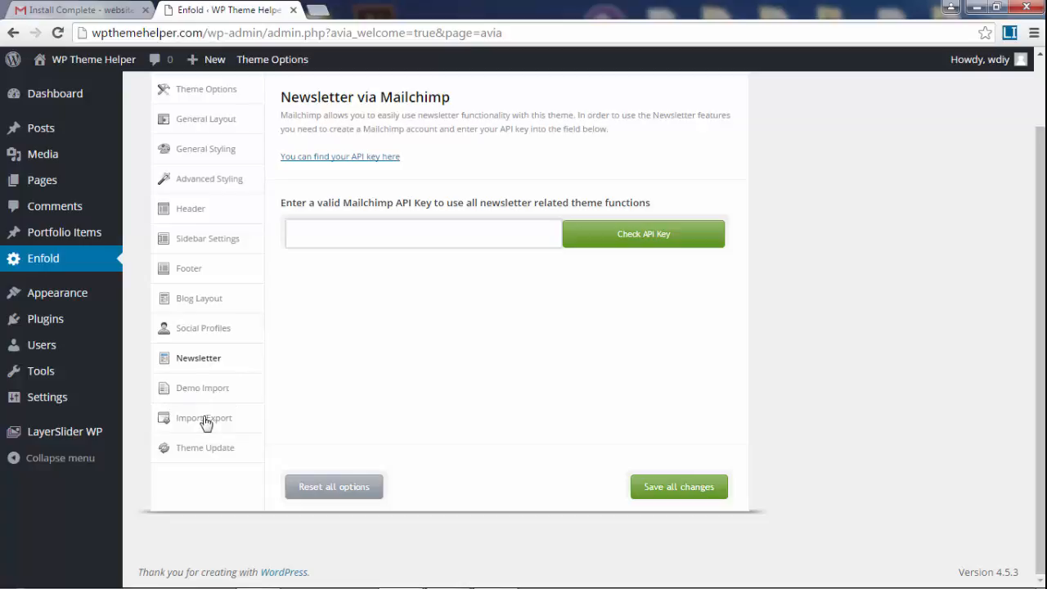
Show the Import/Export section with theme settings export/import and the Iconfont Manager.
click(203, 417)
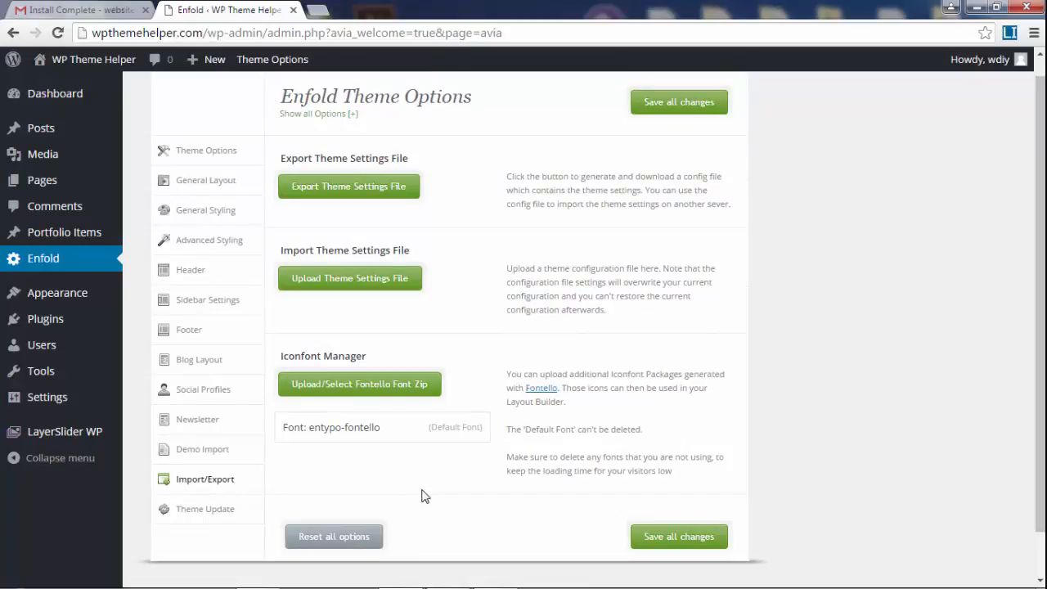
mouse_move(481, 380)
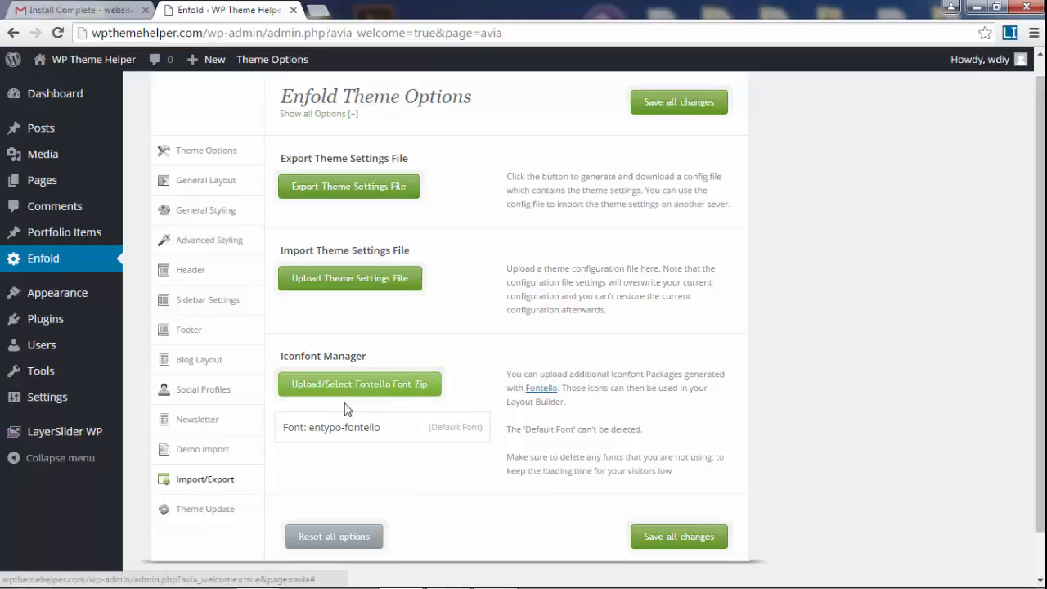
Show the Theme Update section with empty Themeforest username and API key fields, version 3.6.1.
click(206, 509)
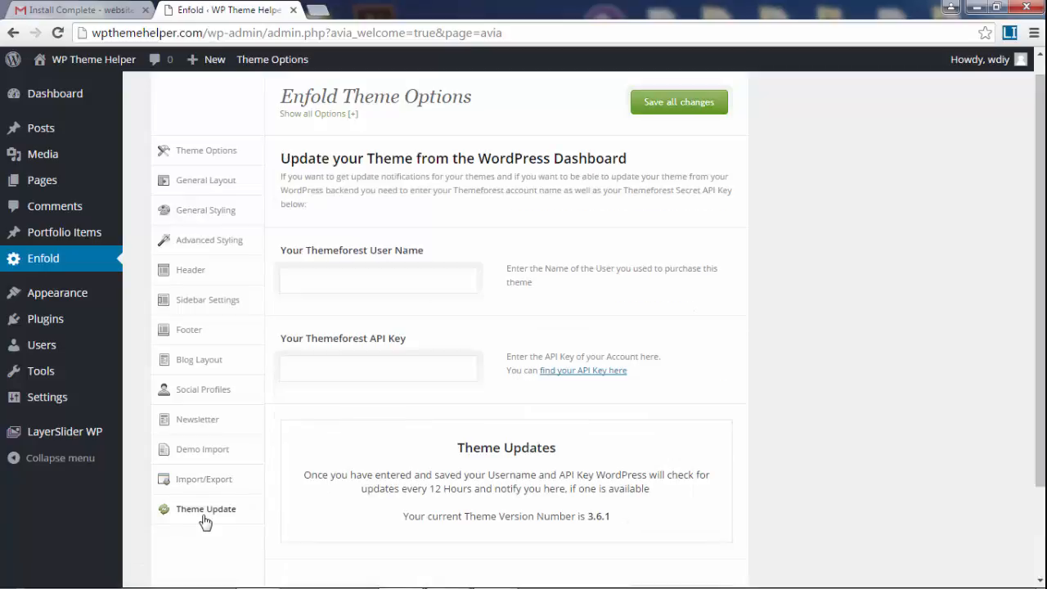
mouse_move(814, 335)
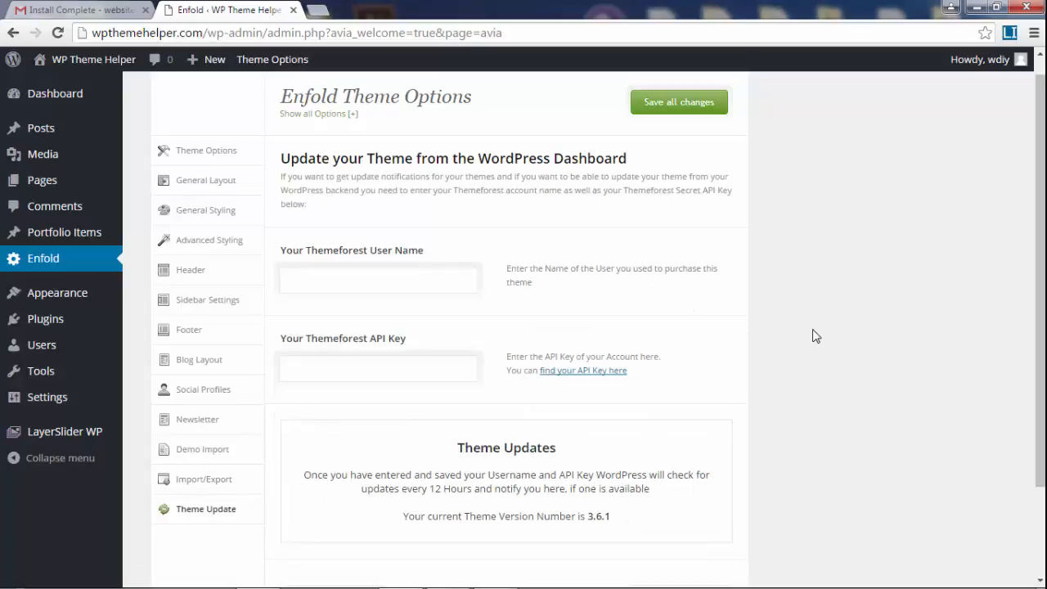
scroll(down, 3)
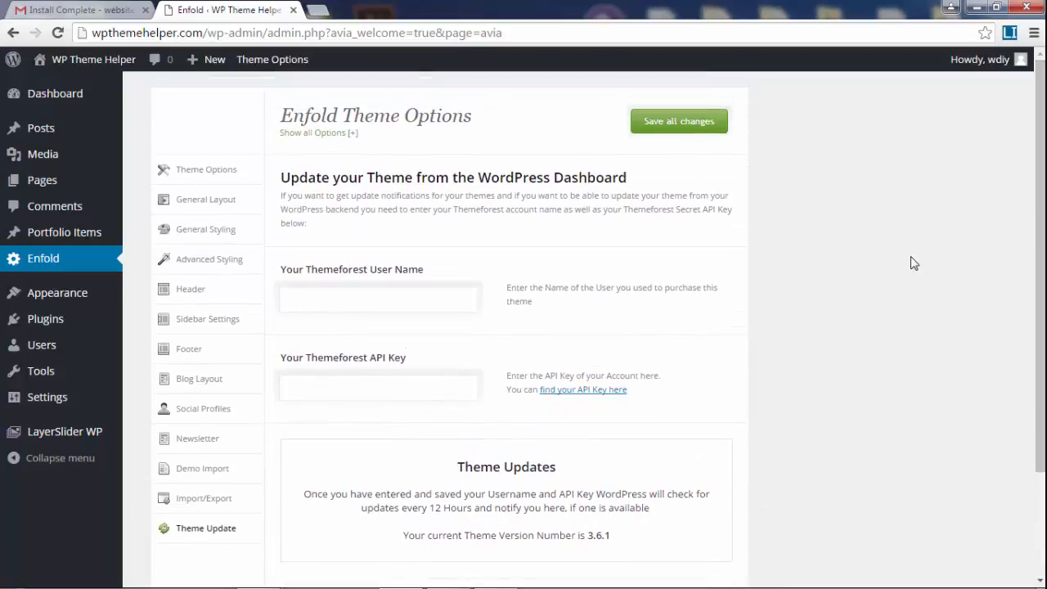
mouse_move(860, 302)
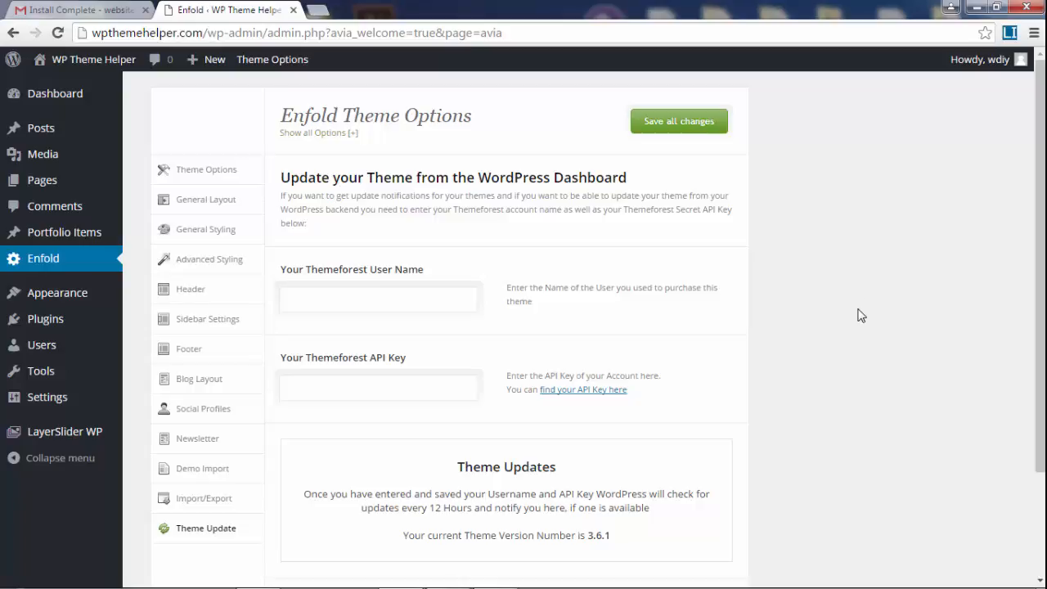
mouse_move(867, 300)
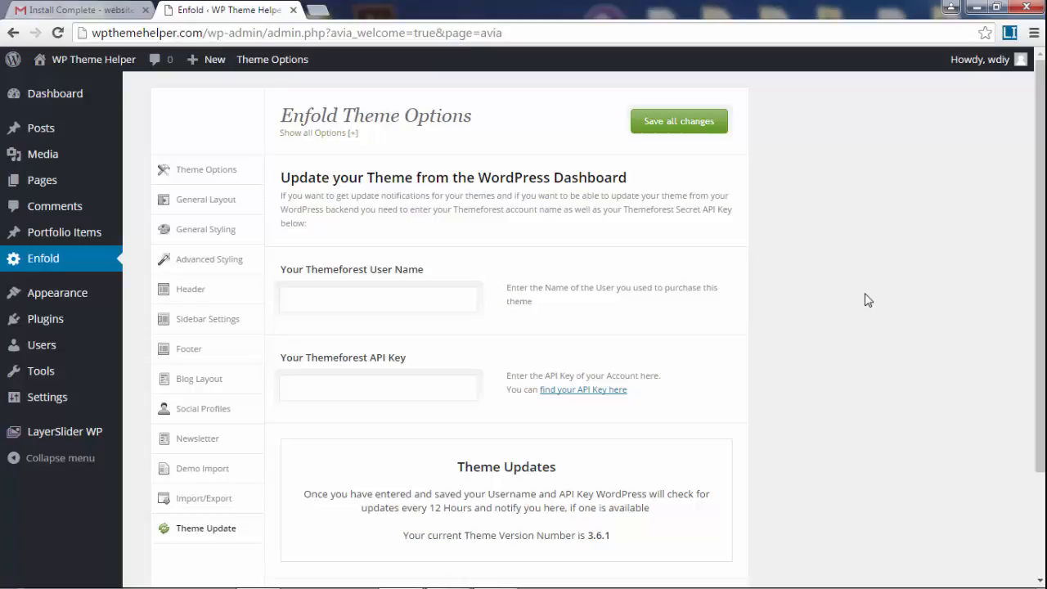